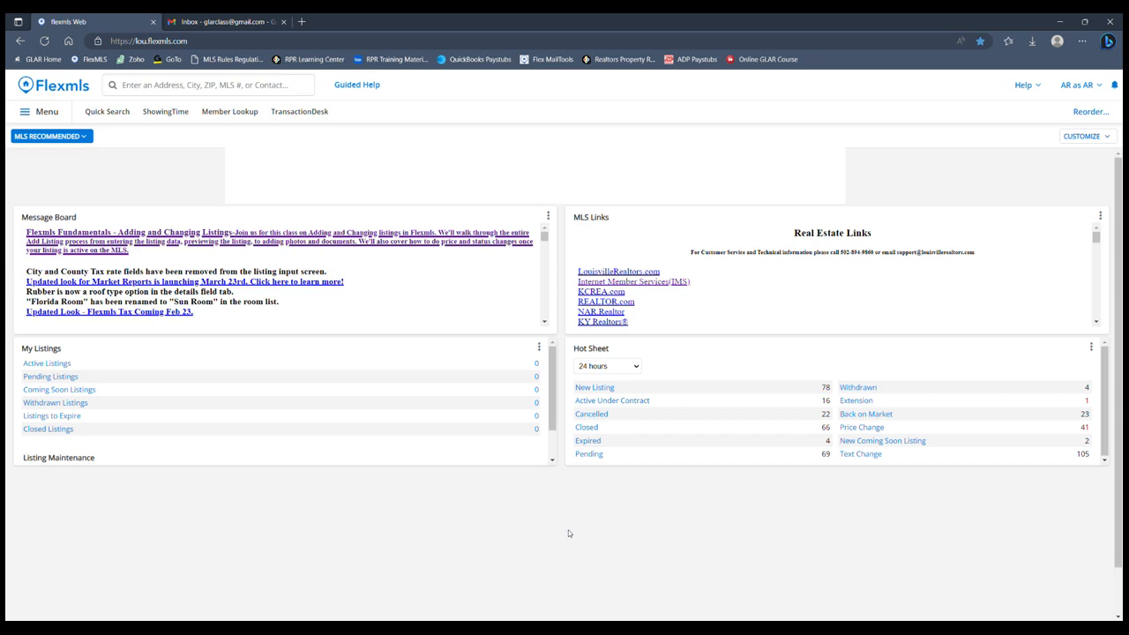
pyautogui.moveTo(559, 490)
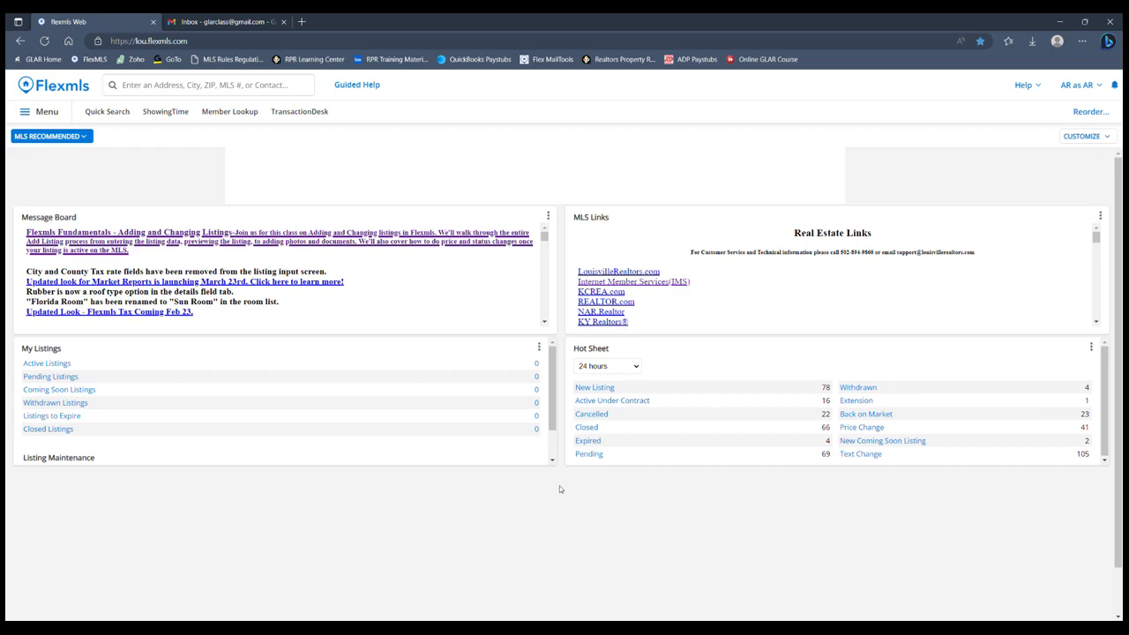
pyautogui.moveTo(579, 504)
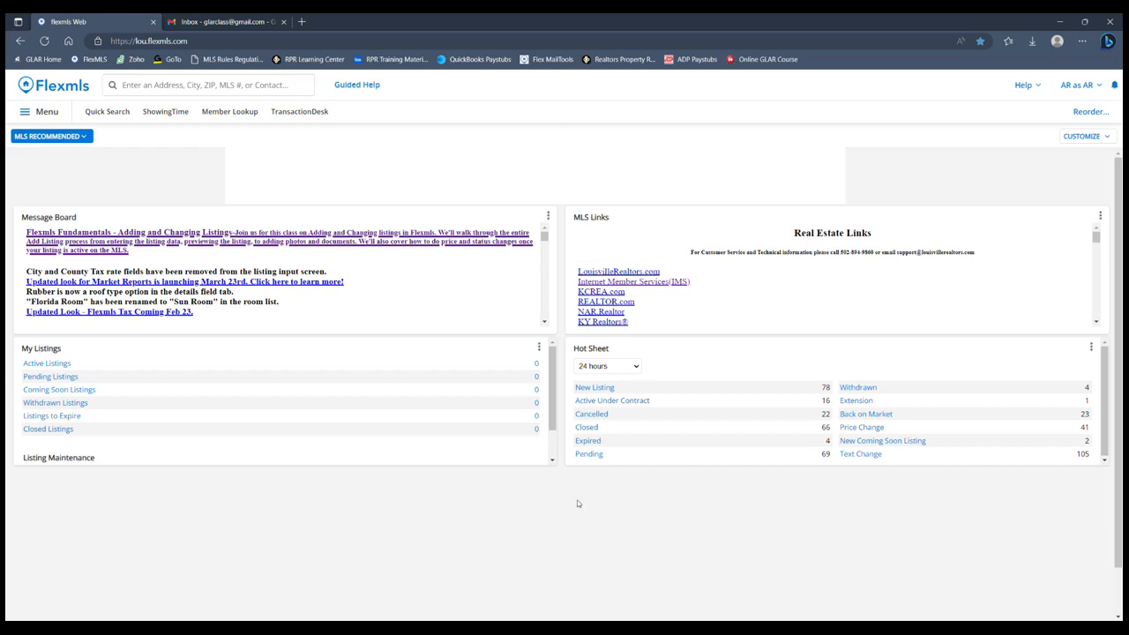
pyautogui.moveTo(564, 490)
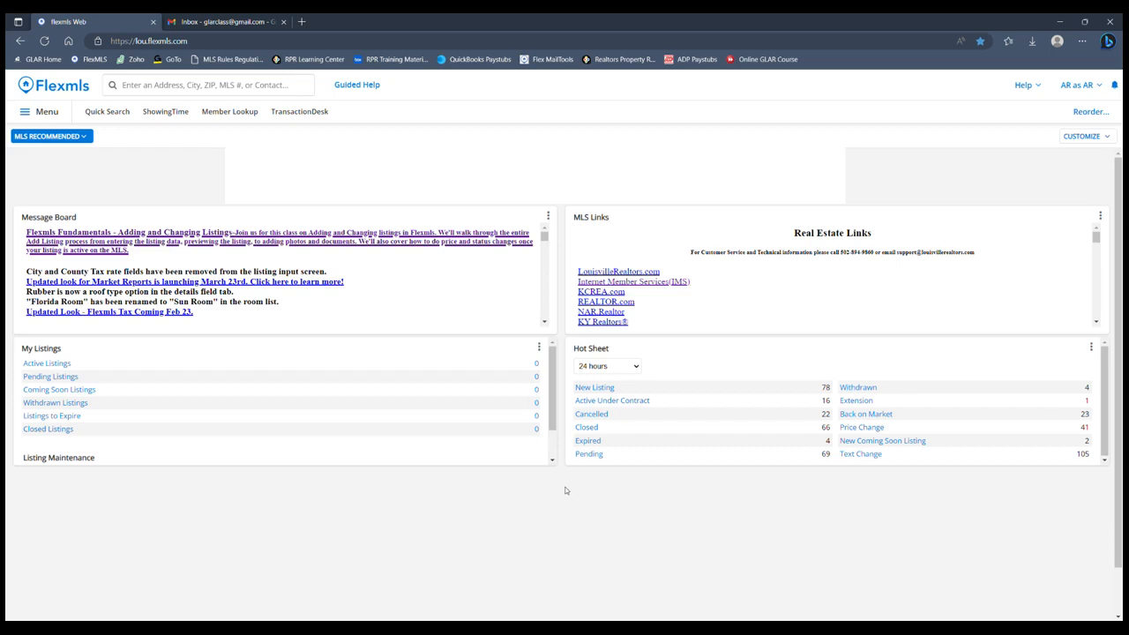
pyautogui.moveTo(847, 194)
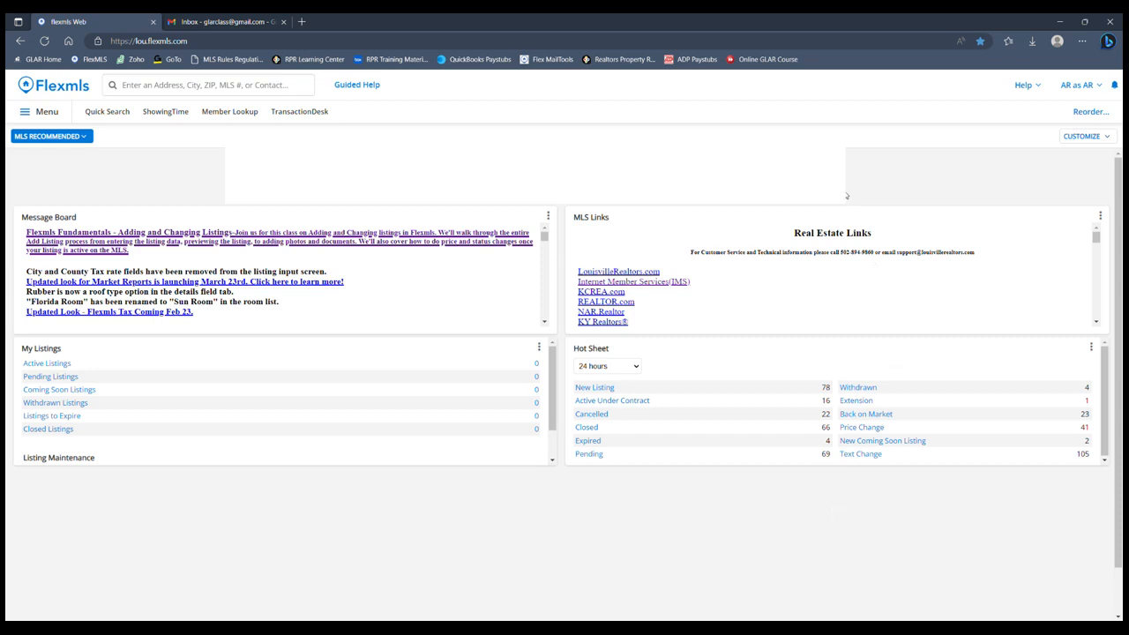
pyautogui.moveTo(557, 226)
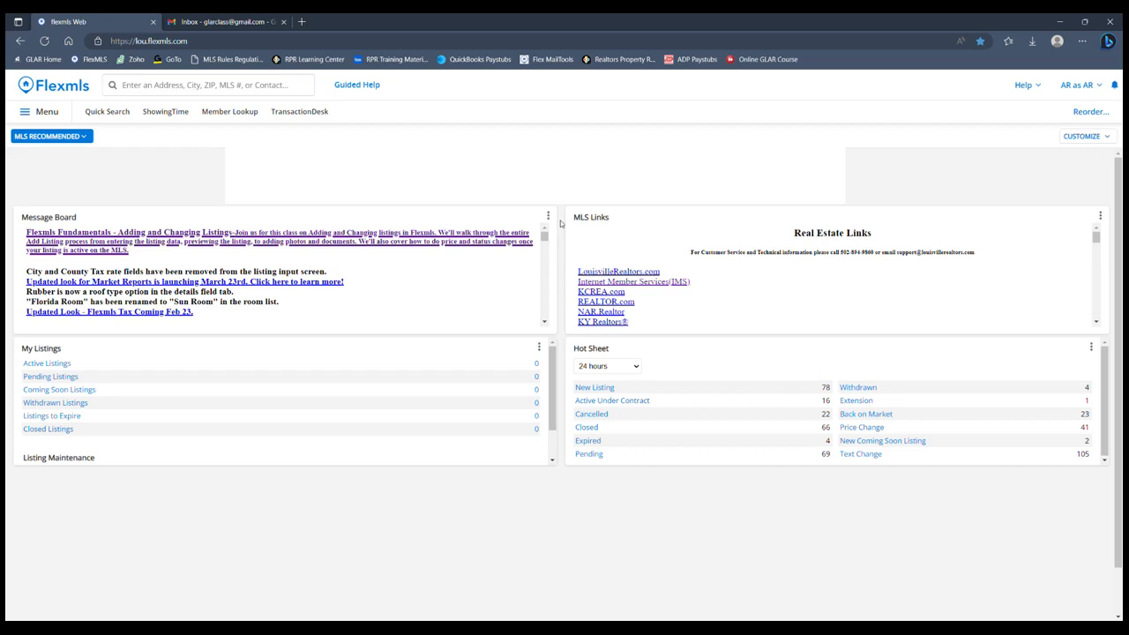
pyautogui.moveTo(1002, 219)
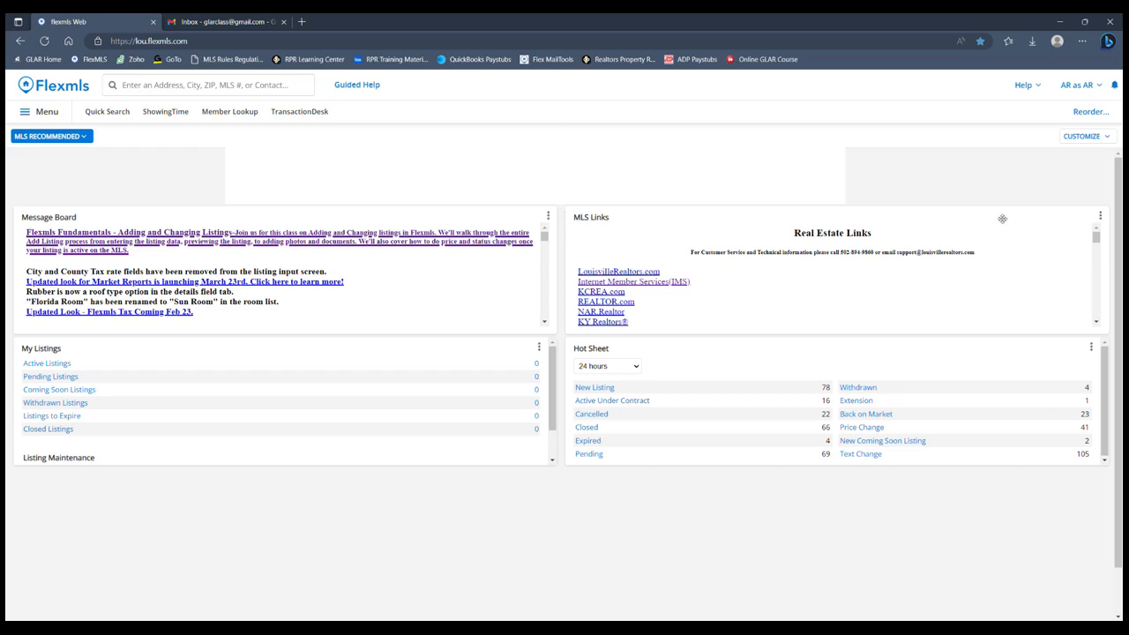
pyautogui.moveTo(223, 334)
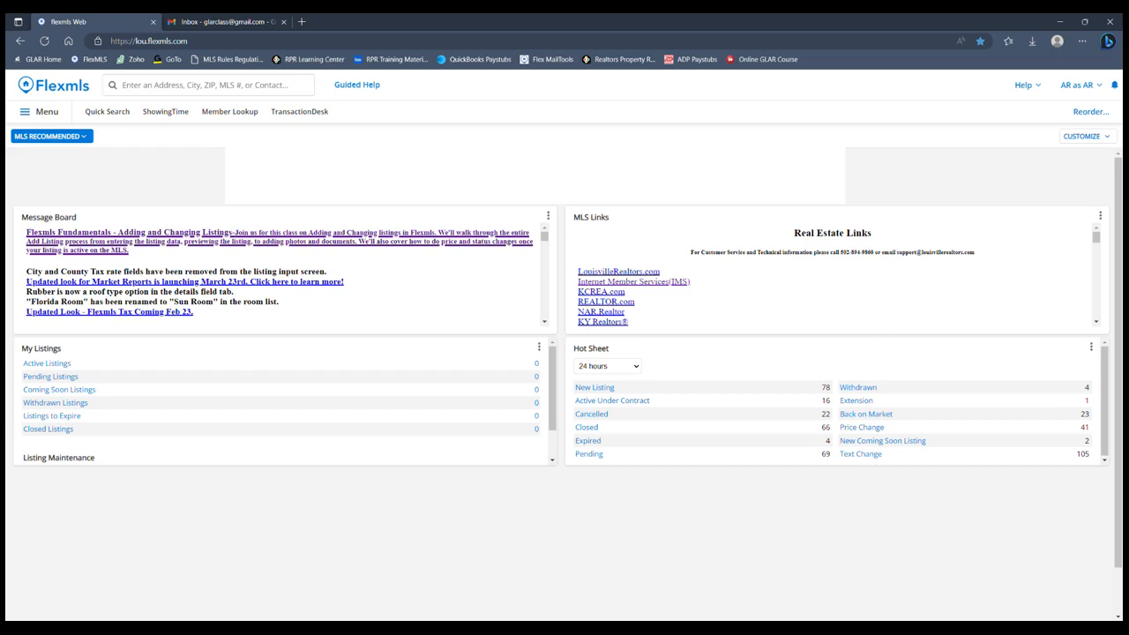
pyautogui.moveTo(341, 129)
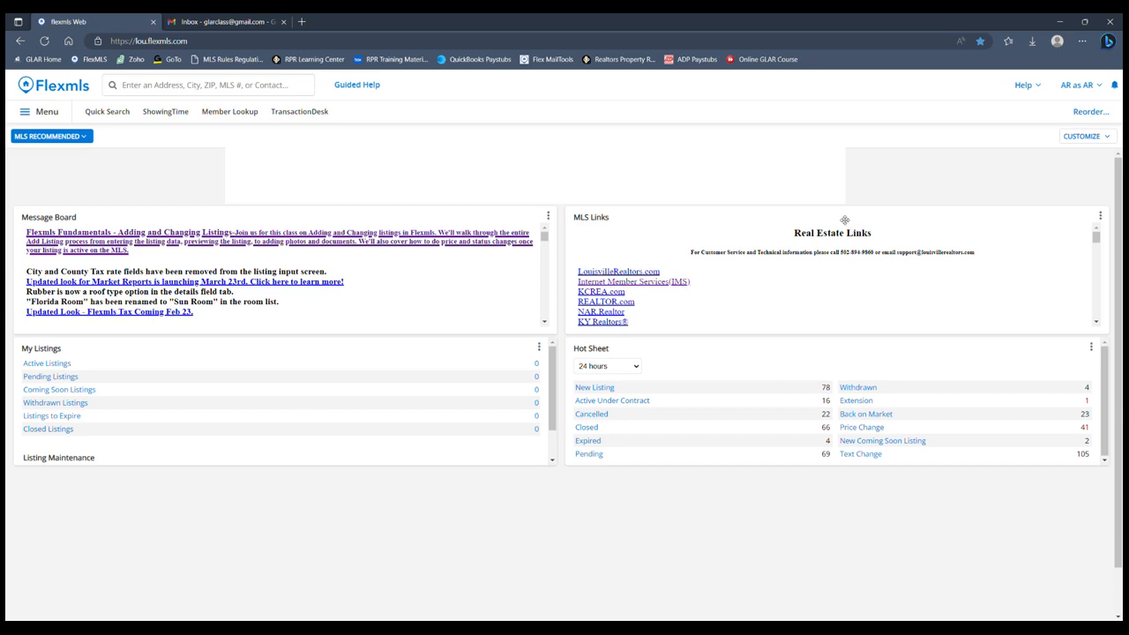
pyautogui.moveTo(124, 175)
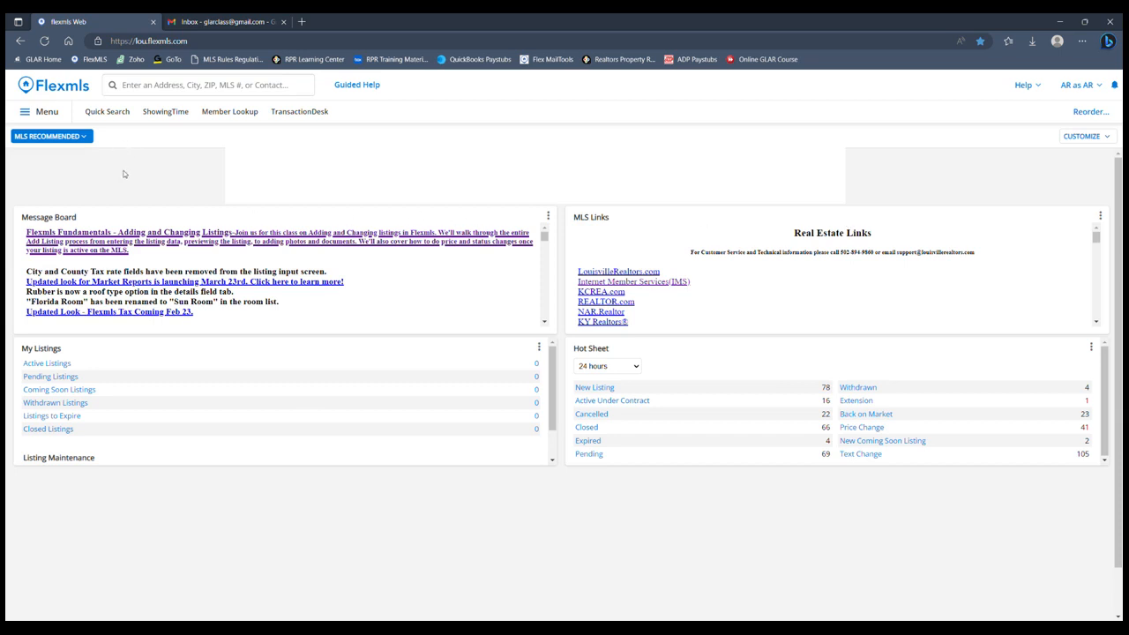
pyautogui.moveTo(102, 159)
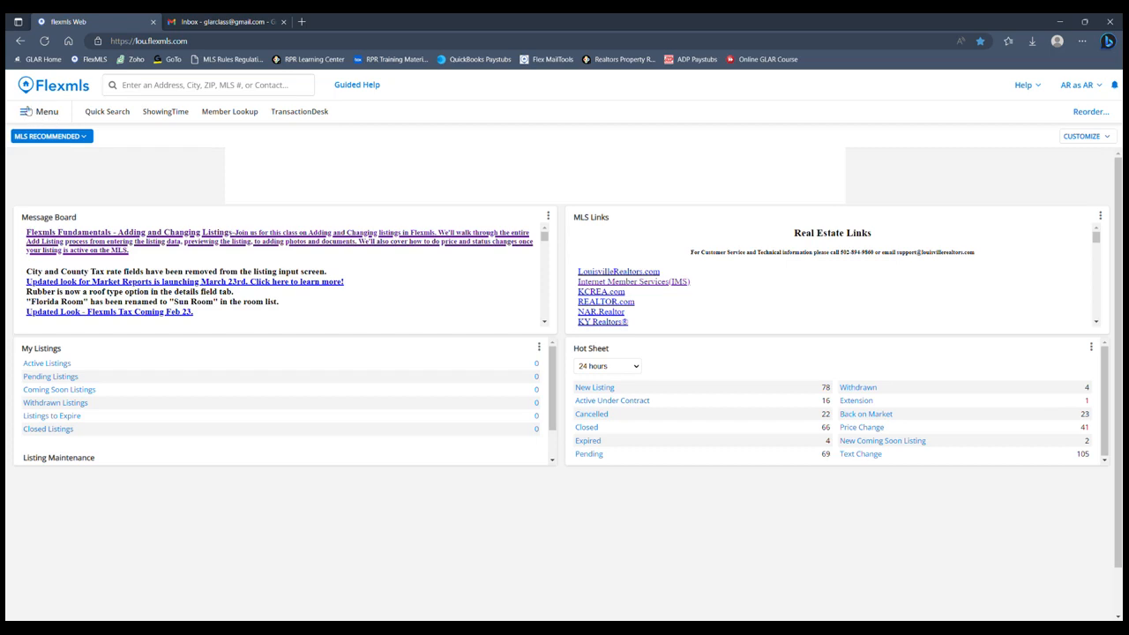
# - Launch TransactionDesk from the Flexmls menu's Daily Functions into a new tab
pyautogui.click(39, 111)
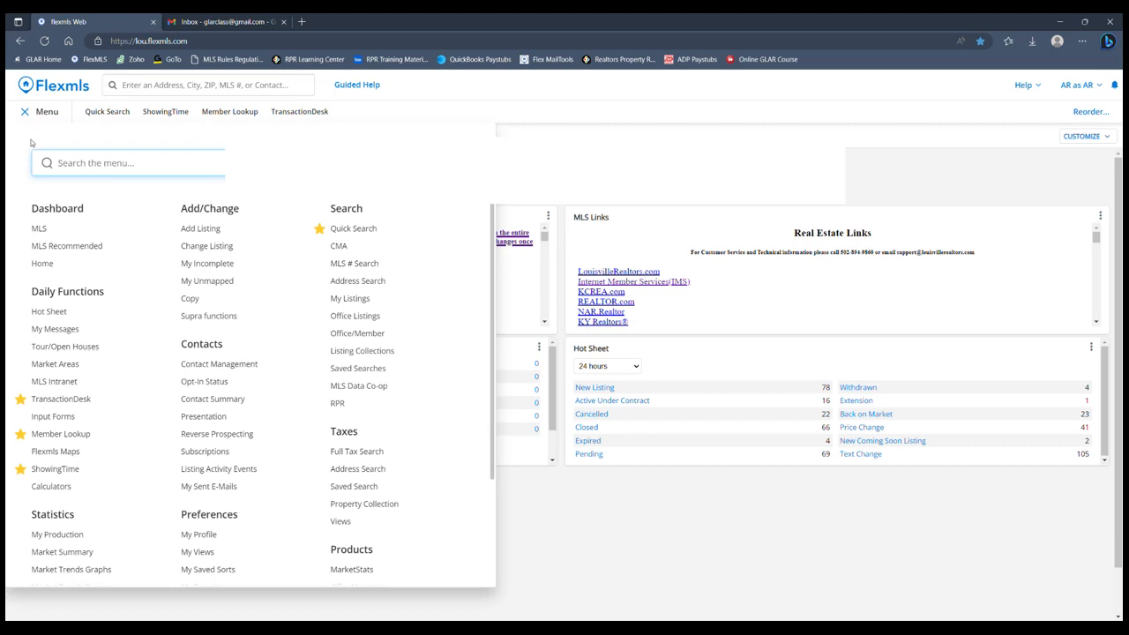
pyautogui.doubleClick(49, 291)
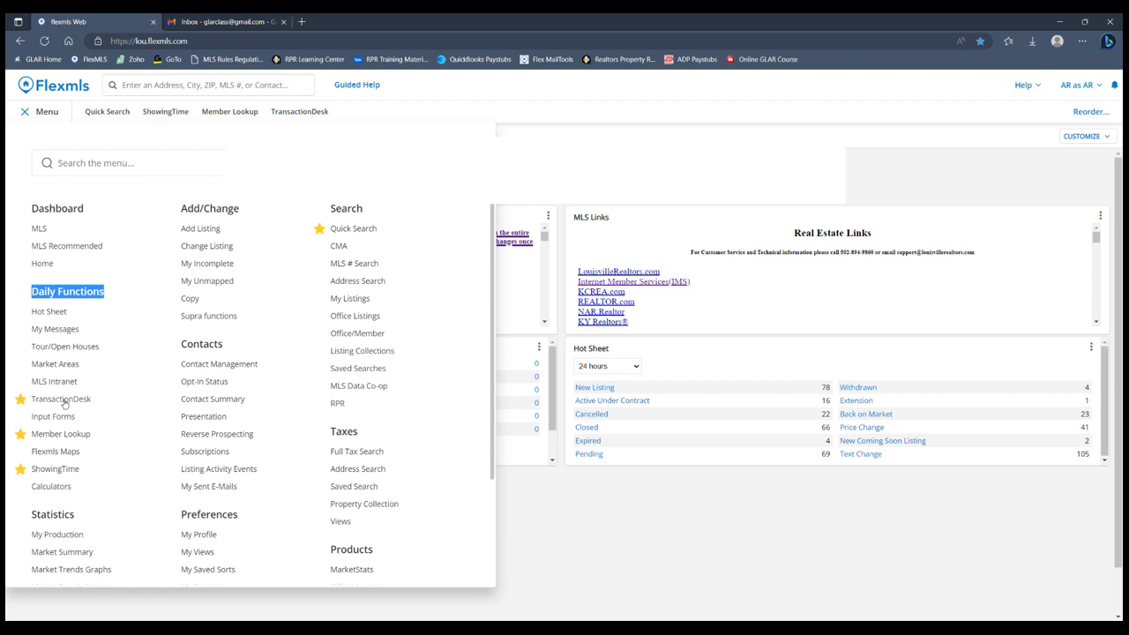
pyautogui.moveTo(44, 402)
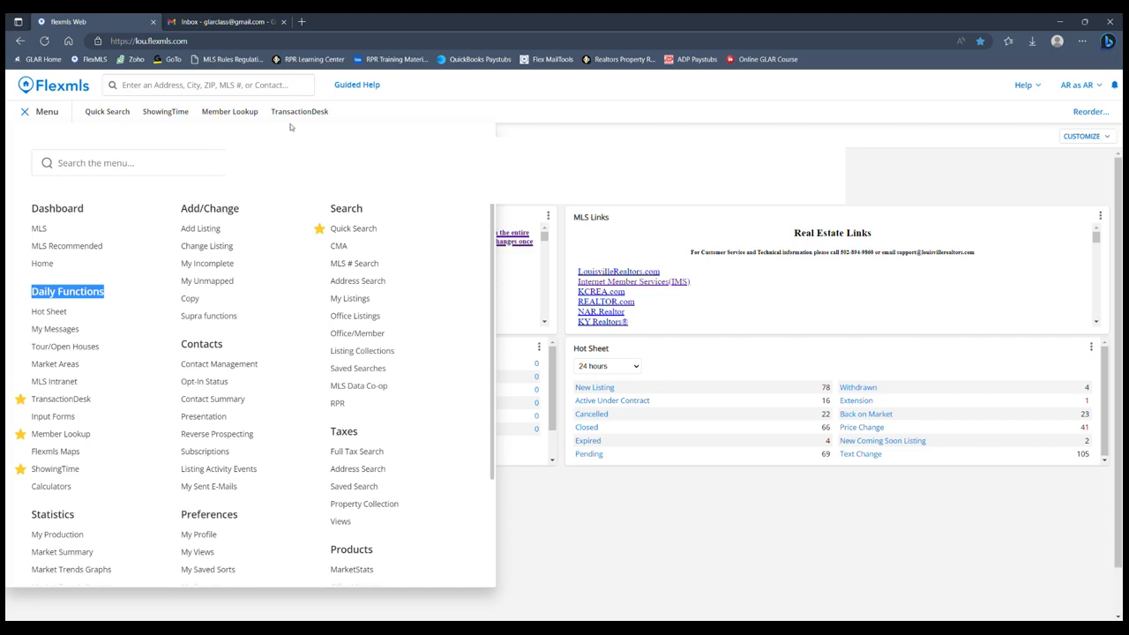
pyautogui.moveTo(300, 111)
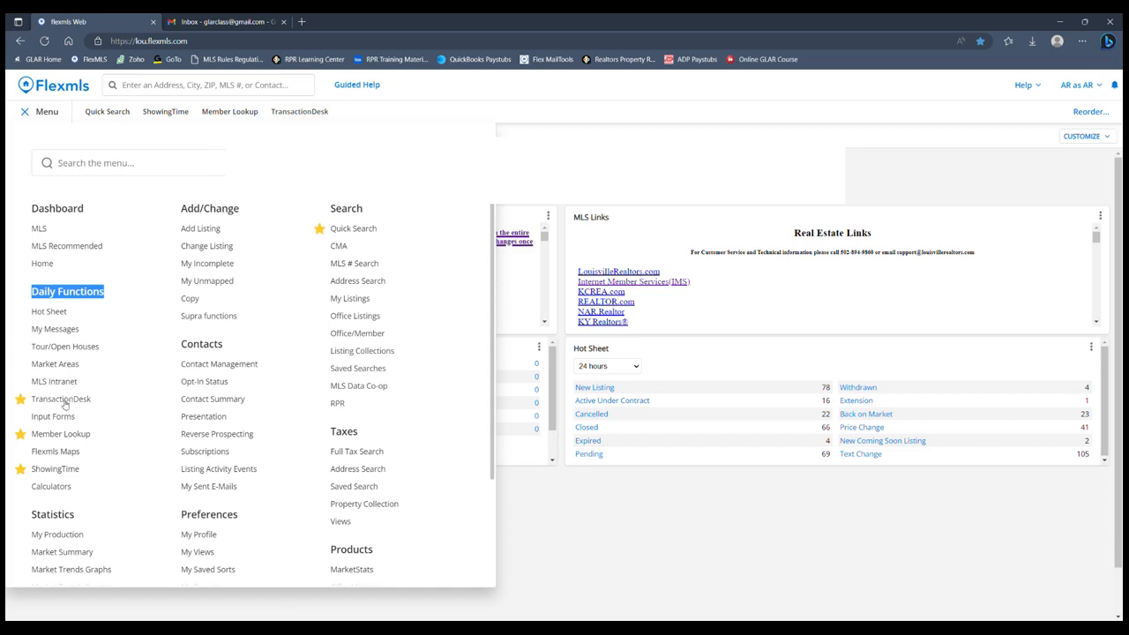
pyautogui.click(60, 399)
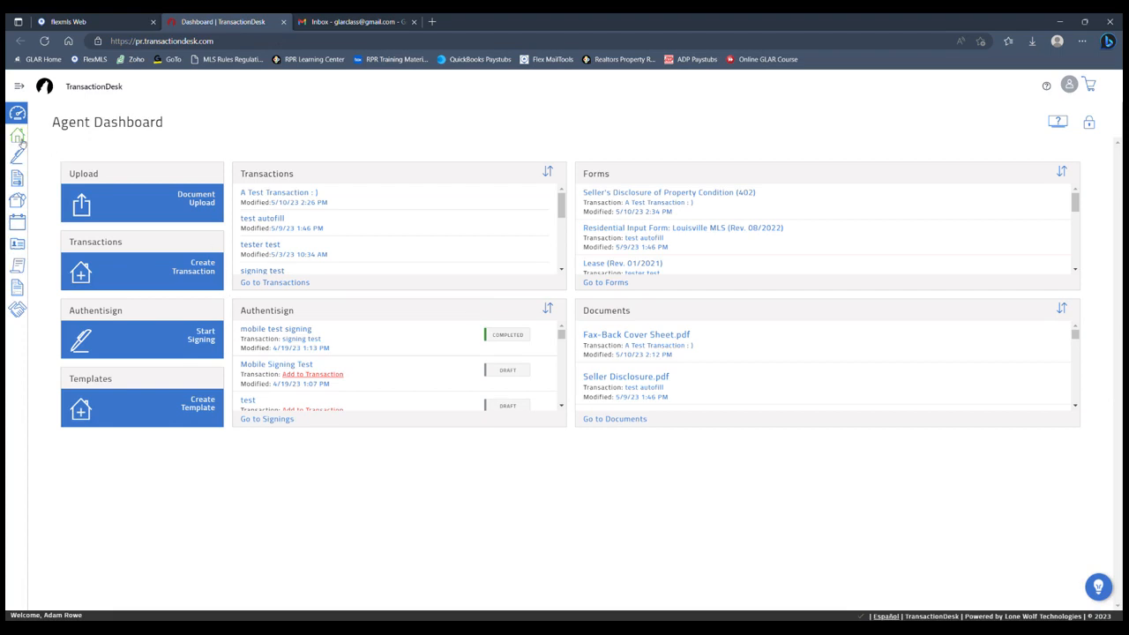
# - Show the full Transactions list from the left sidebar
pyautogui.click(275, 283)
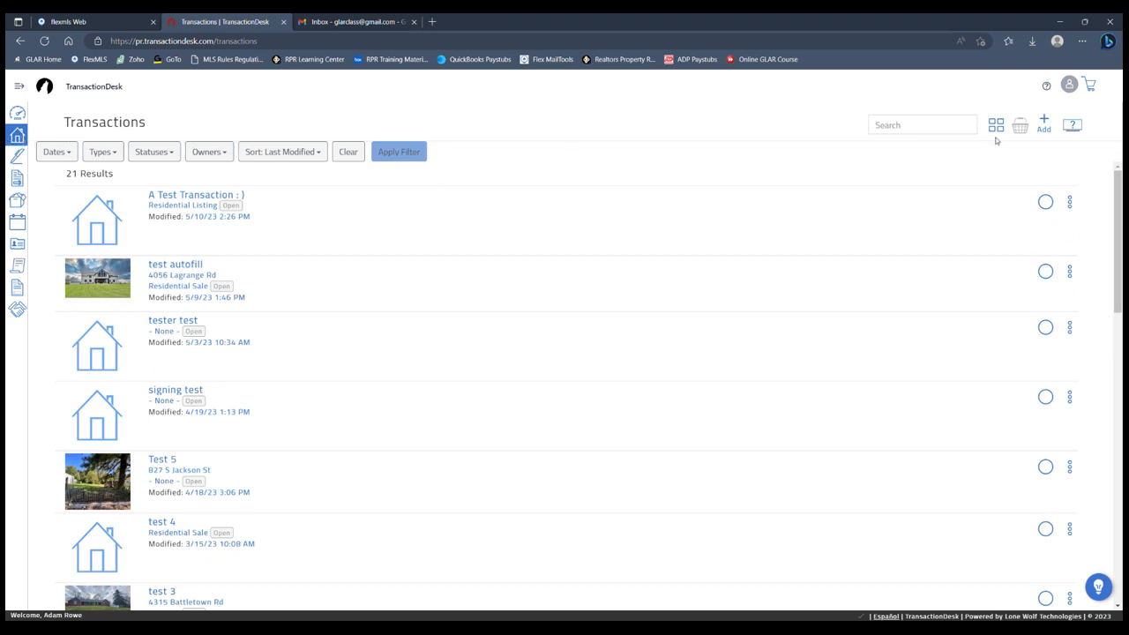
# - Start a new transaction named 'test 5' of type Residential Listing
pyautogui.click(1044, 122)
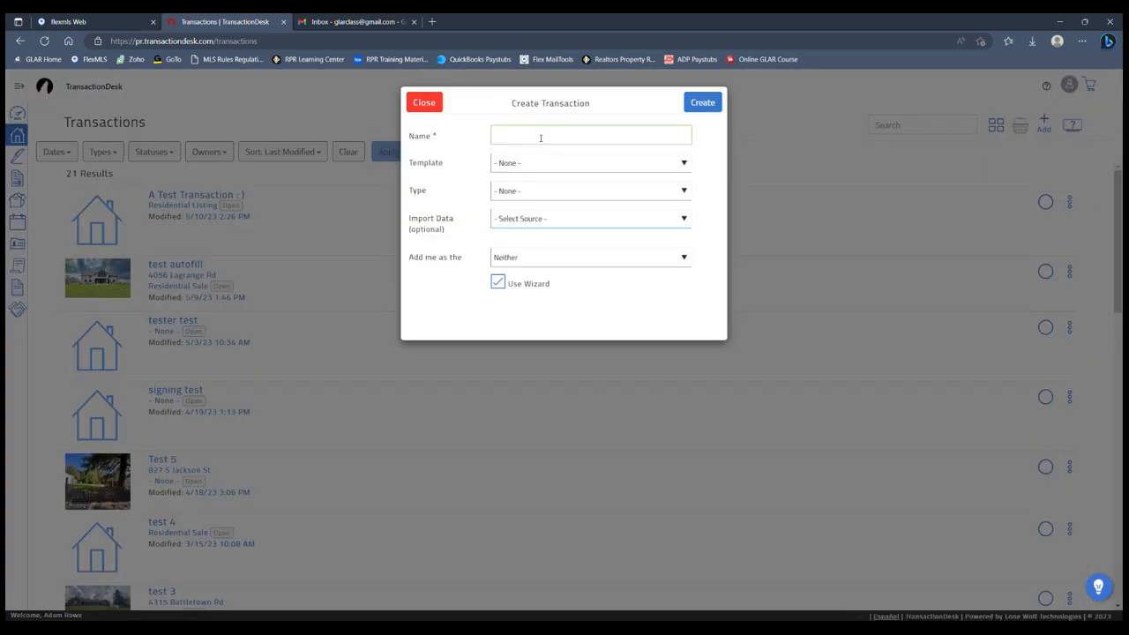
pyautogui.write('test 5')
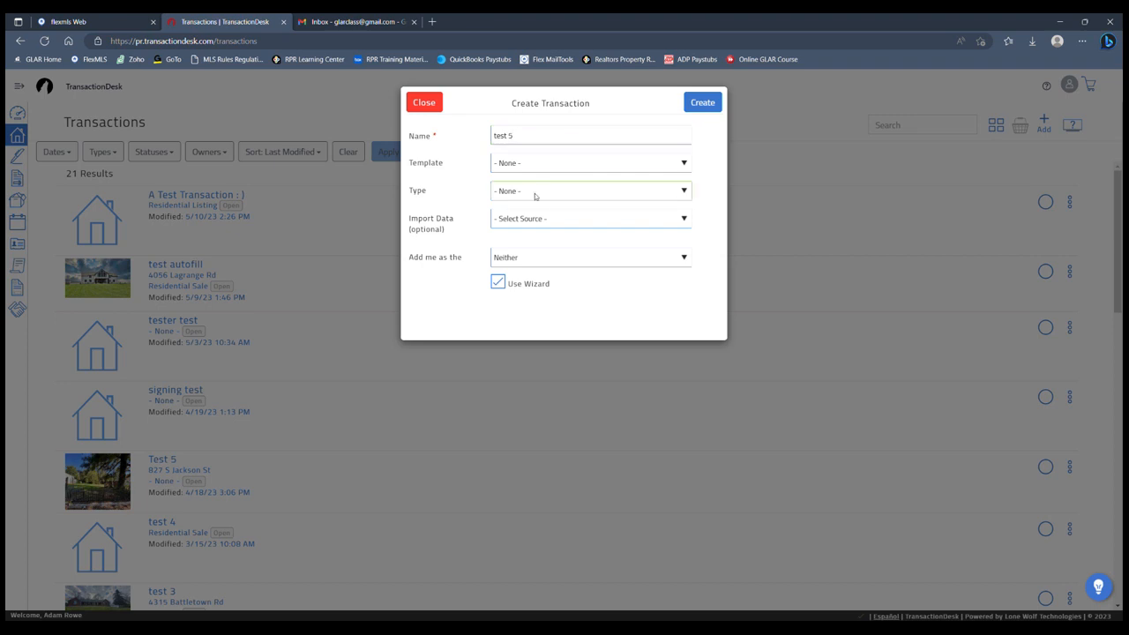
pyautogui.moveTo(550, 299)
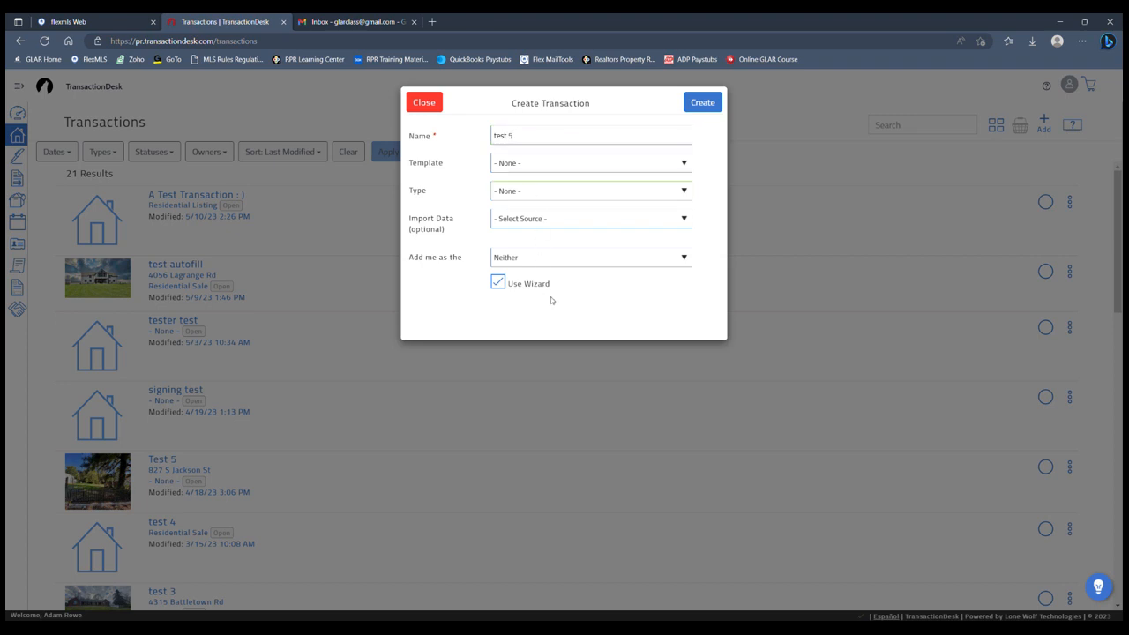
pyautogui.click(590, 191)
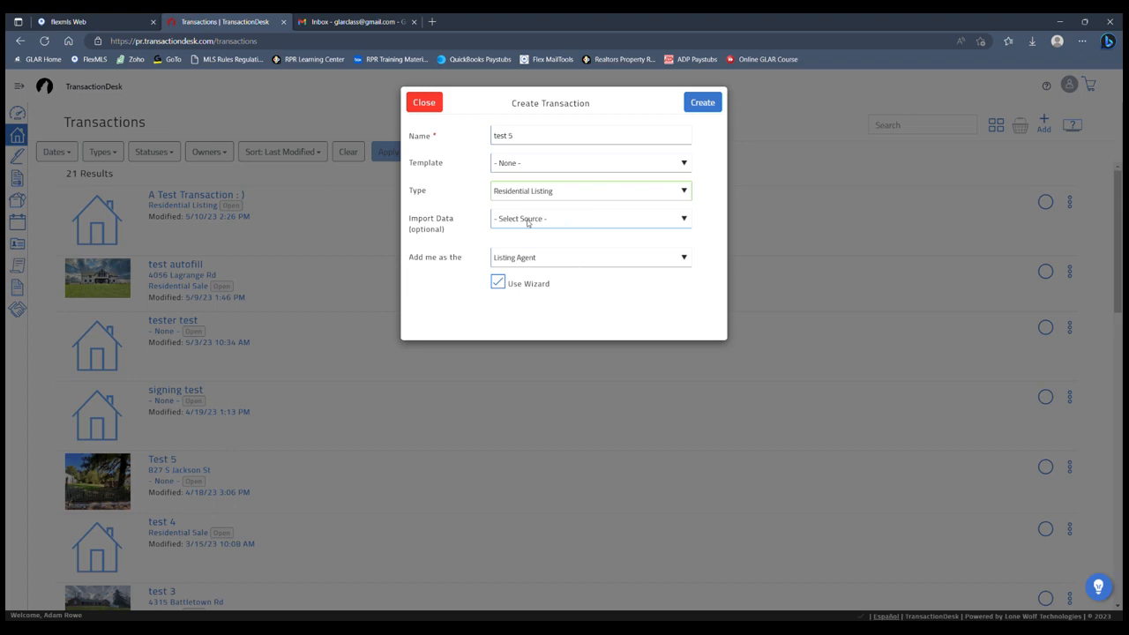
pyautogui.moveTo(539, 231)
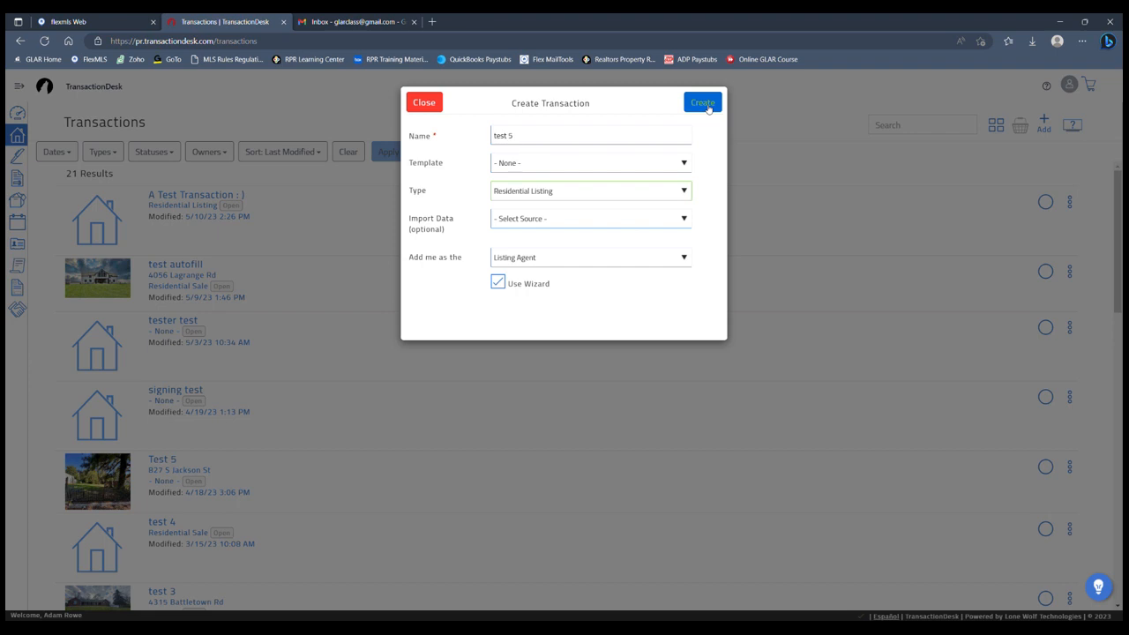
# - Create the transaction and enter its address as 123 test ave
pyautogui.click(702, 102)
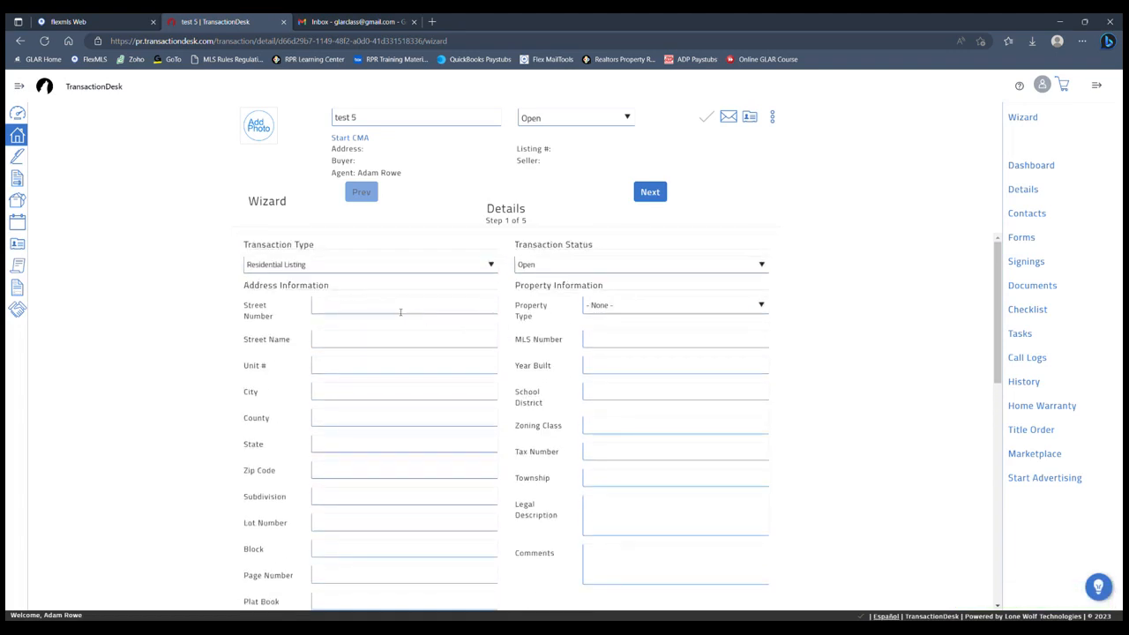
pyautogui.write('123')
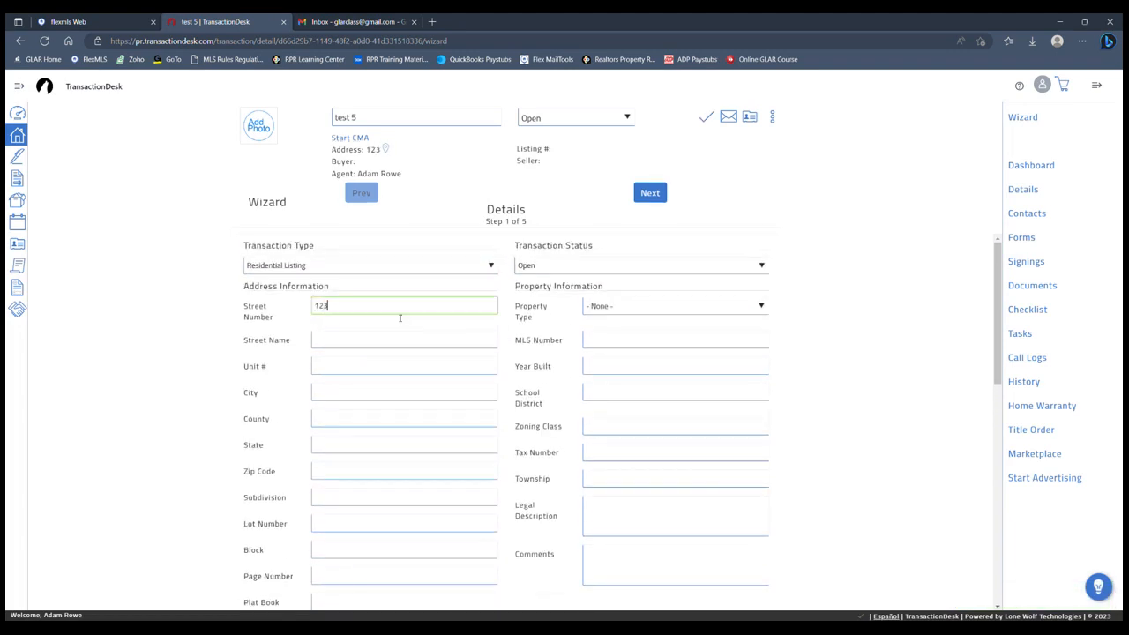
pyautogui.write('test ave')
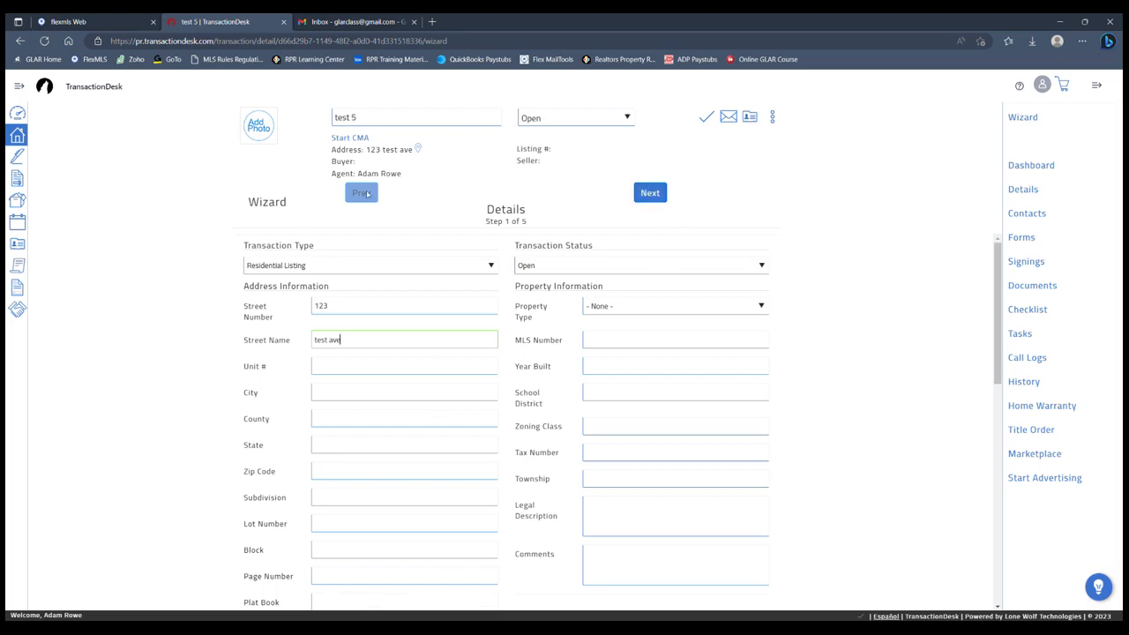
# - Advance the setup wizard through Dates and Contacts to the Forms step
pyautogui.click(649, 192)
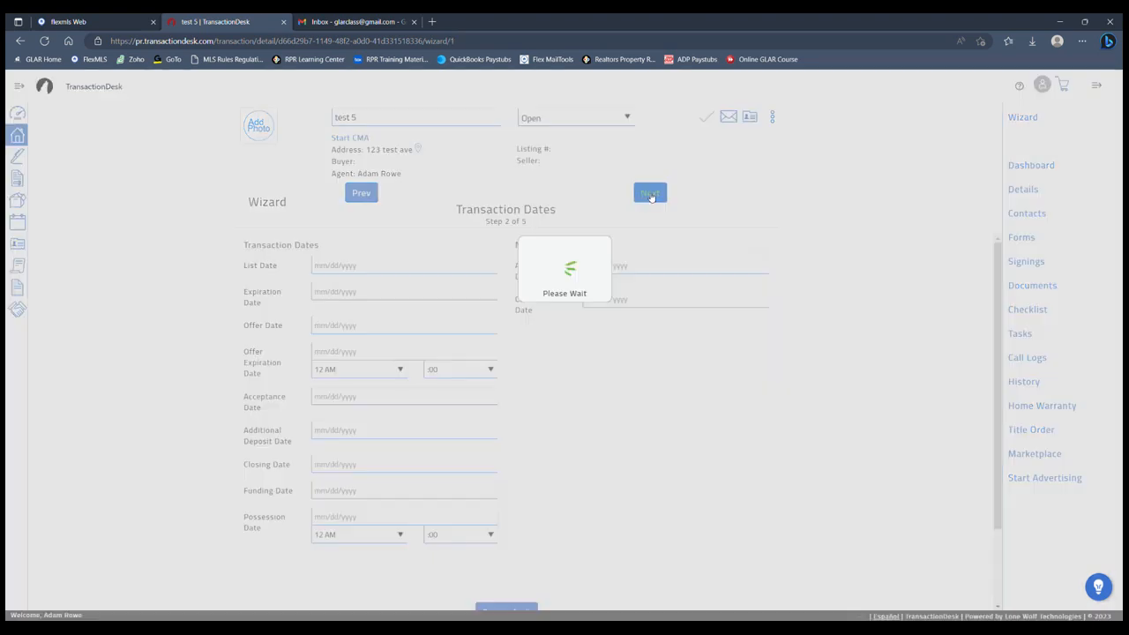
pyautogui.click(649, 193)
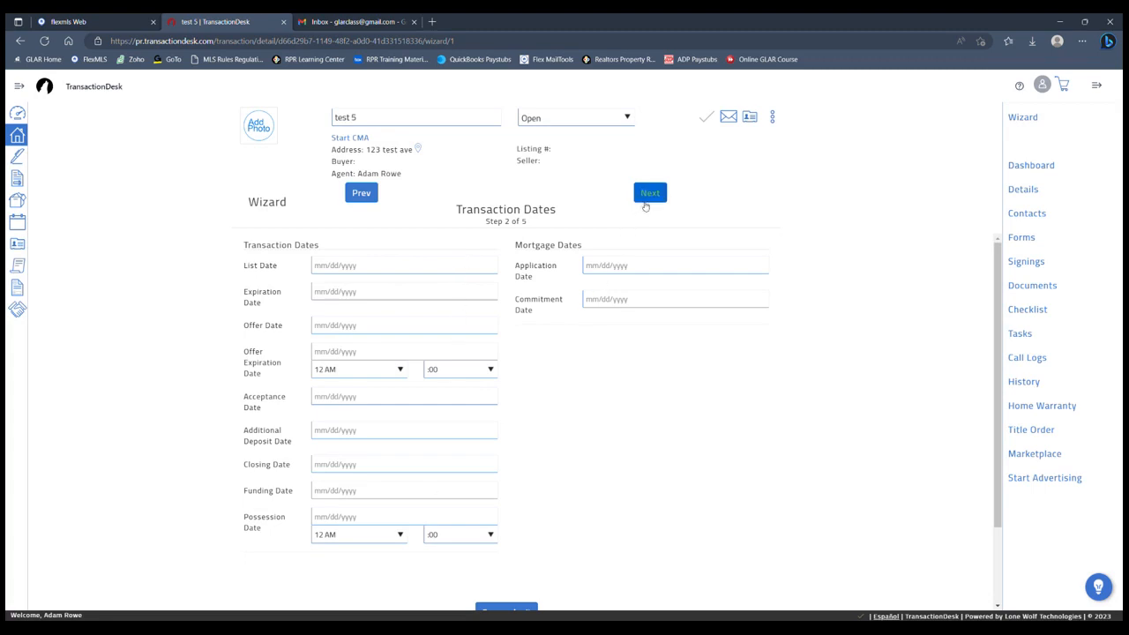
pyautogui.click(649, 192)
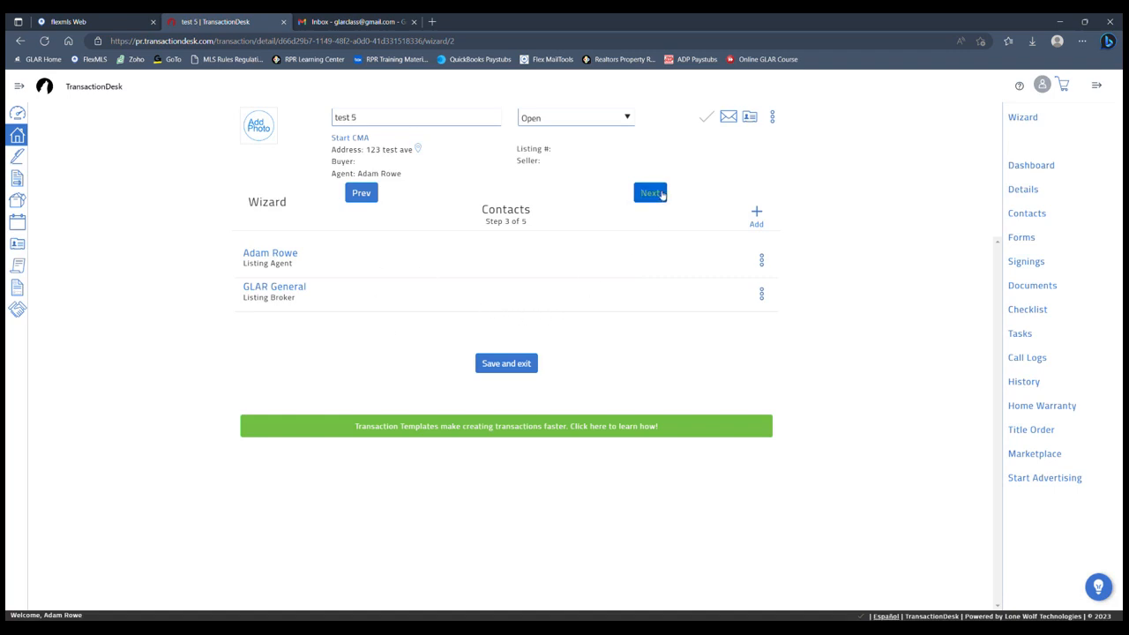
pyautogui.click(649, 192)
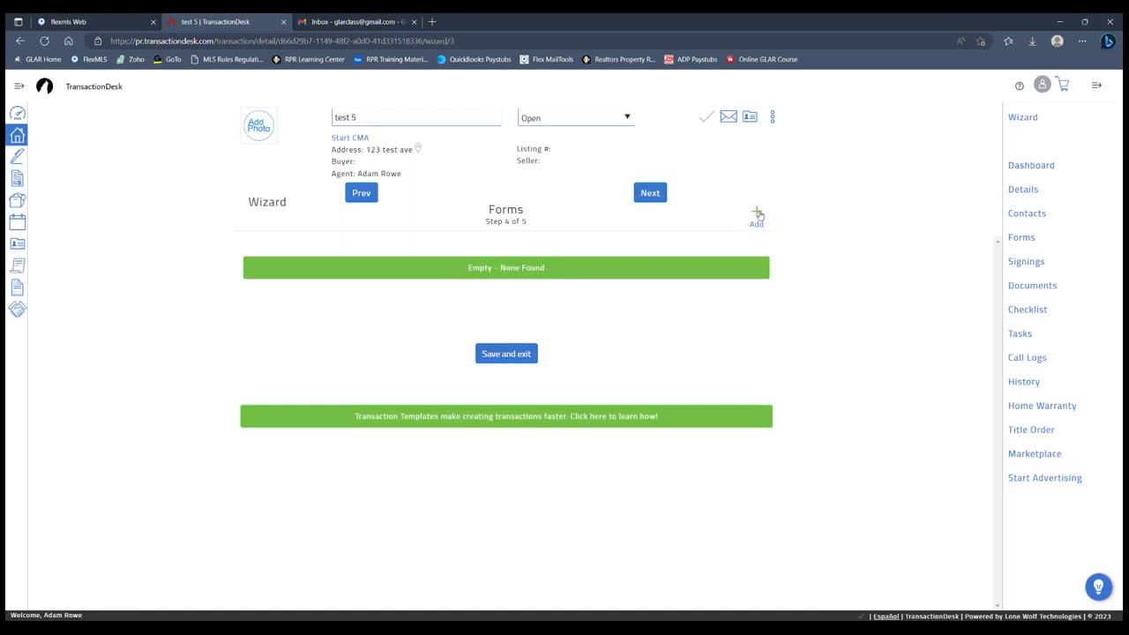
# - Select Seller's Disclosure of Property Condition (402) in the Greater Louisville Association of Realtors folder
pyautogui.click(755, 215)
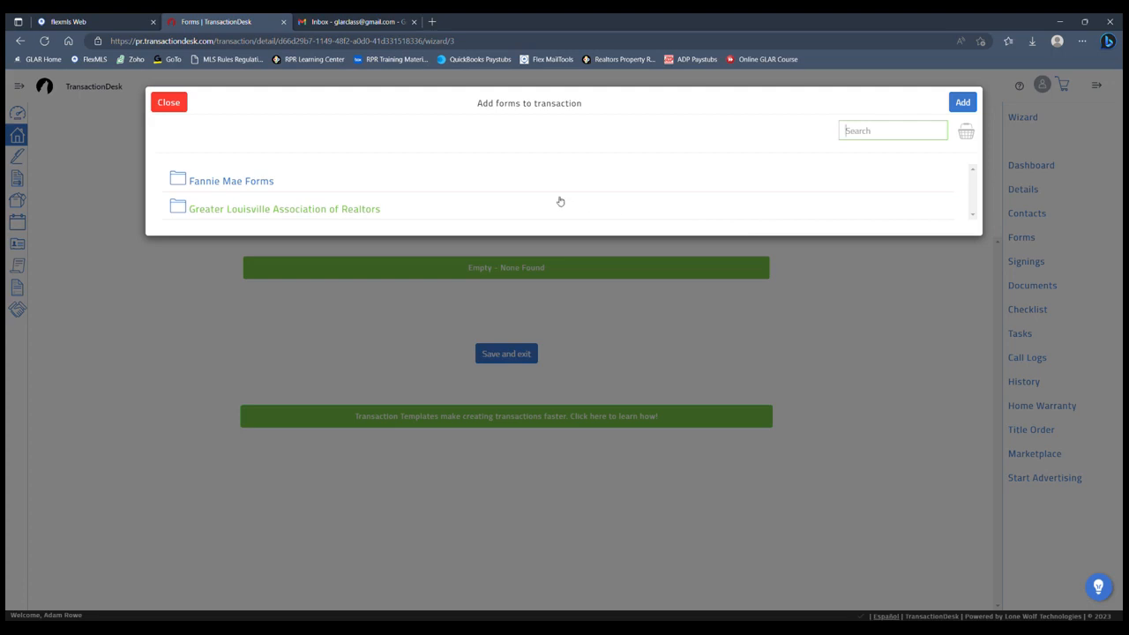
pyautogui.moveTo(275, 215)
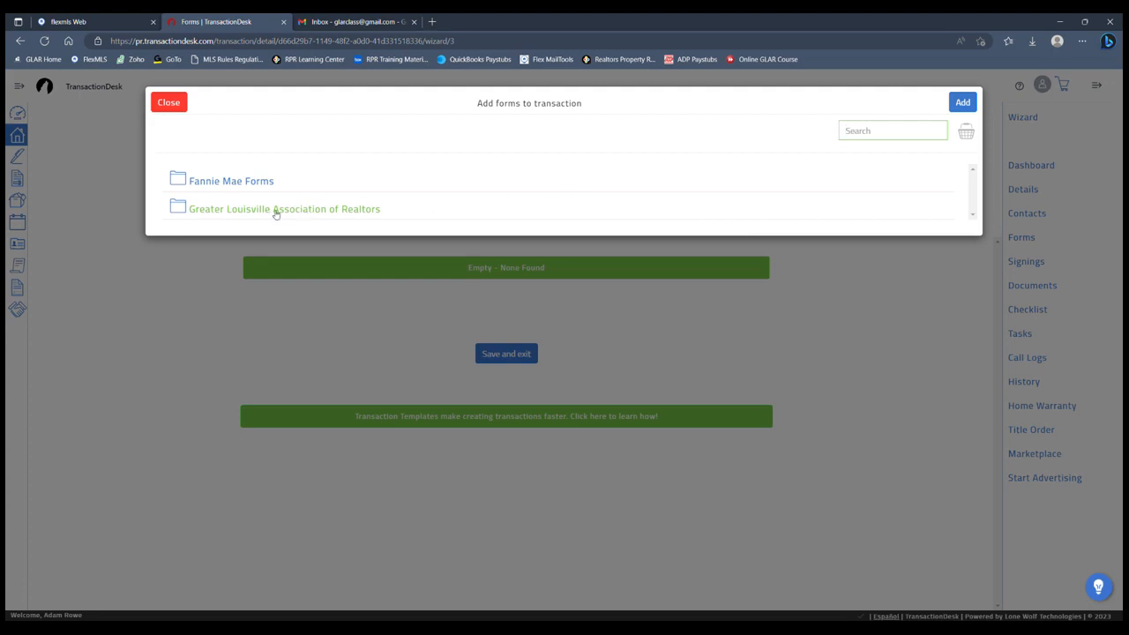
pyautogui.click(284, 209)
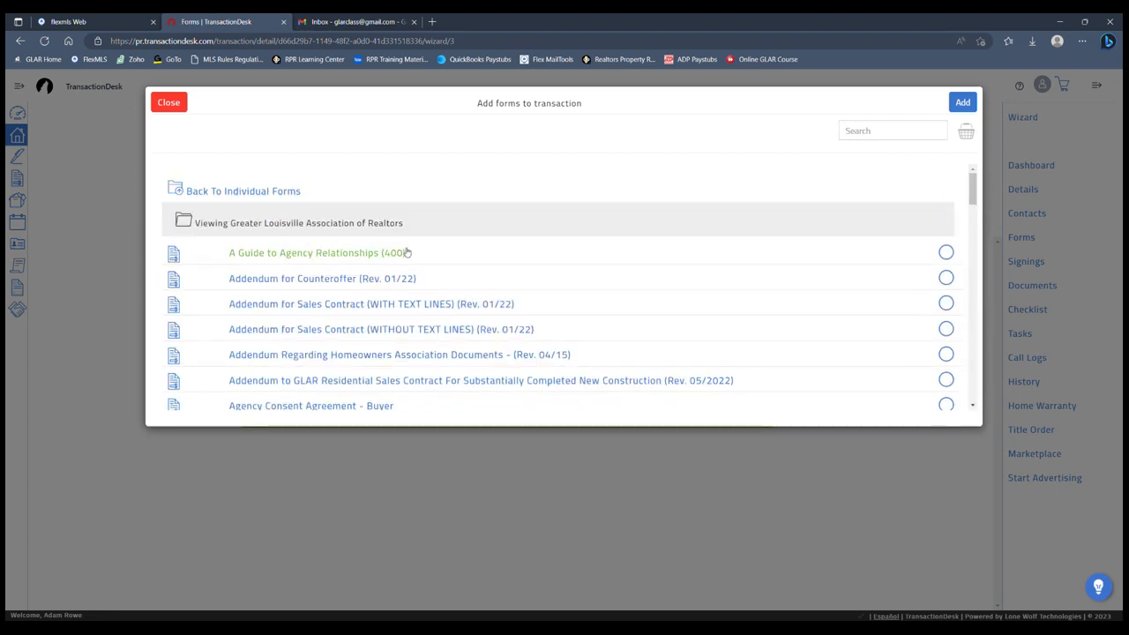
pyautogui.scroll(-3)
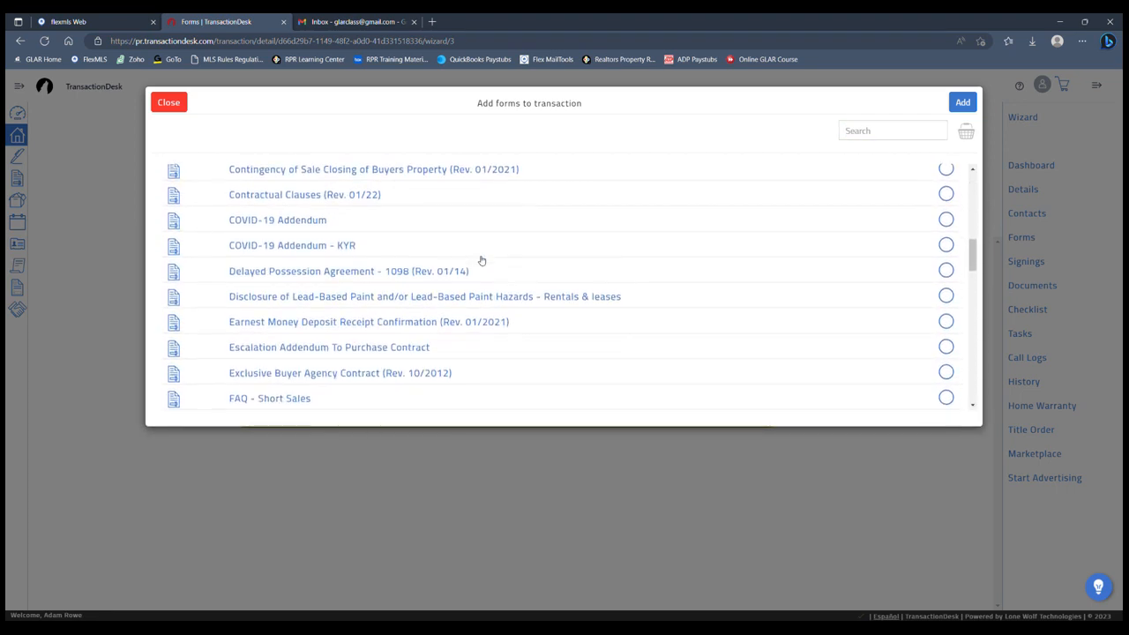
pyautogui.scroll(-3)
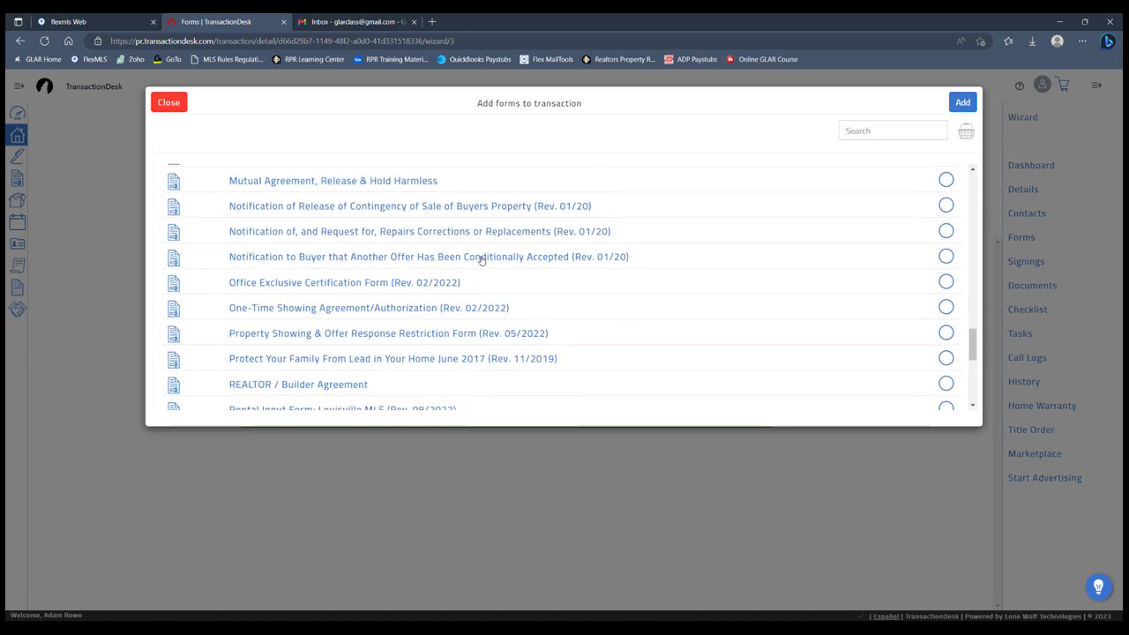
pyautogui.scroll(-3)
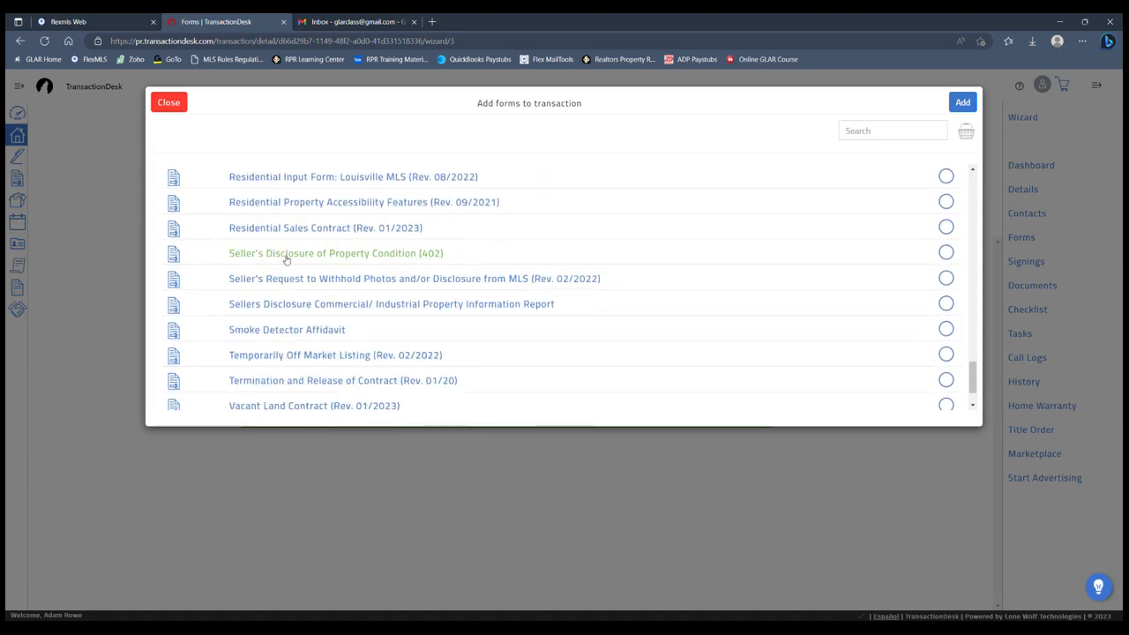
pyautogui.moveTo(756, 261)
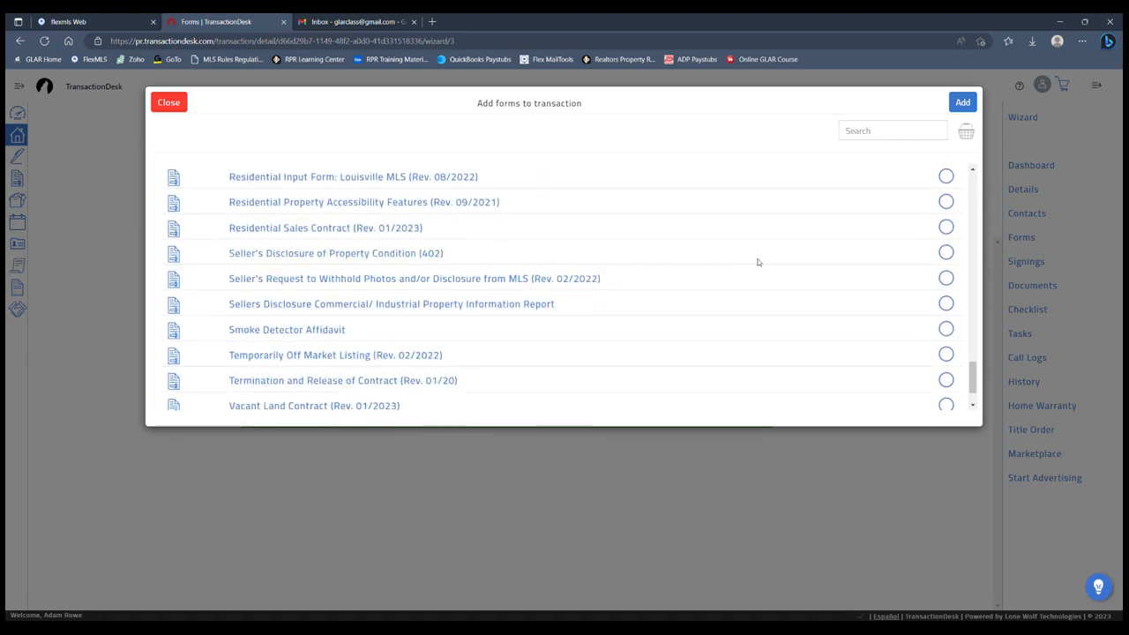
pyautogui.click(946, 254)
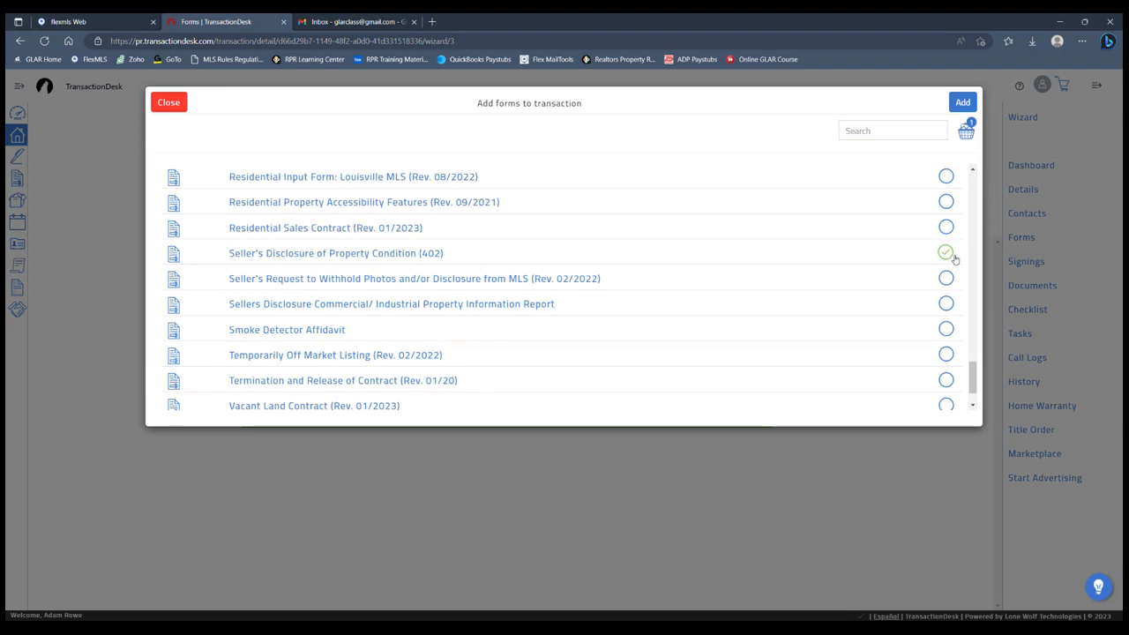
# - Add the chosen form to the transaction and continue to the Documents step
pyautogui.click(963, 101)
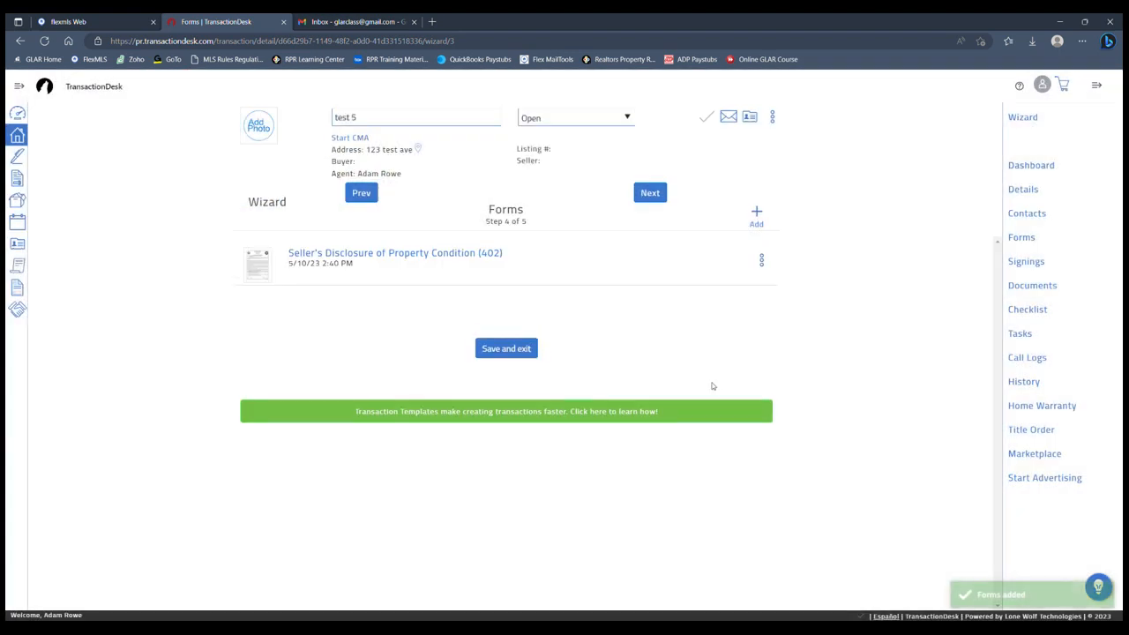
pyautogui.click(649, 192)
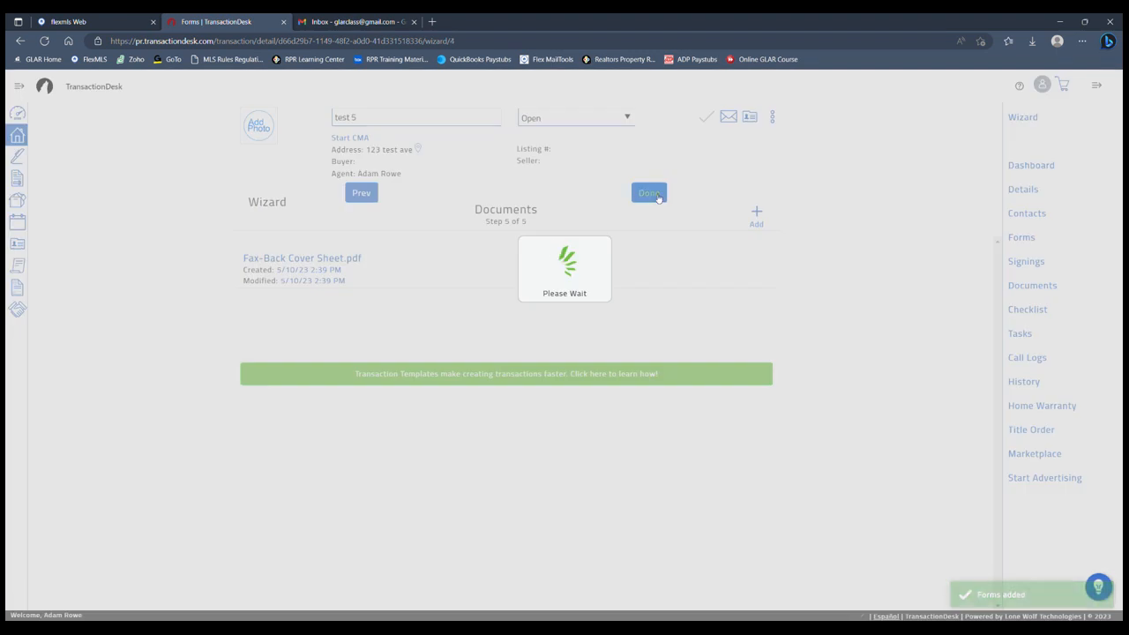
# - Finish the setup wizard and view the Forms page of transaction test 5
pyautogui.click(649, 192)
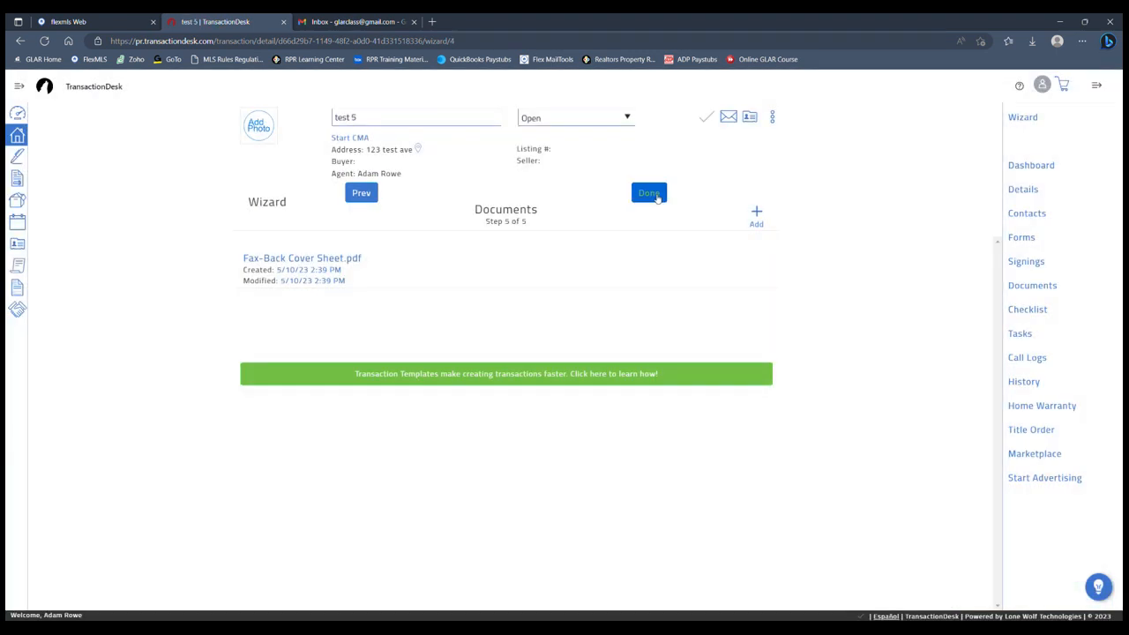
pyautogui.click(649, 192)
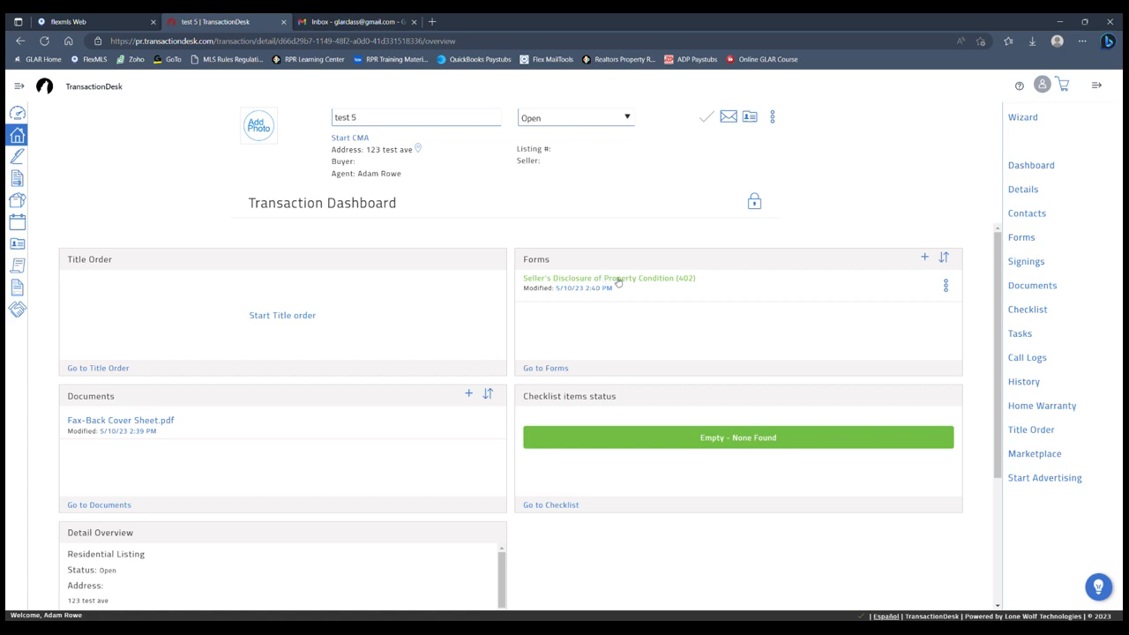
pyautogui.moveTo(626, 283)
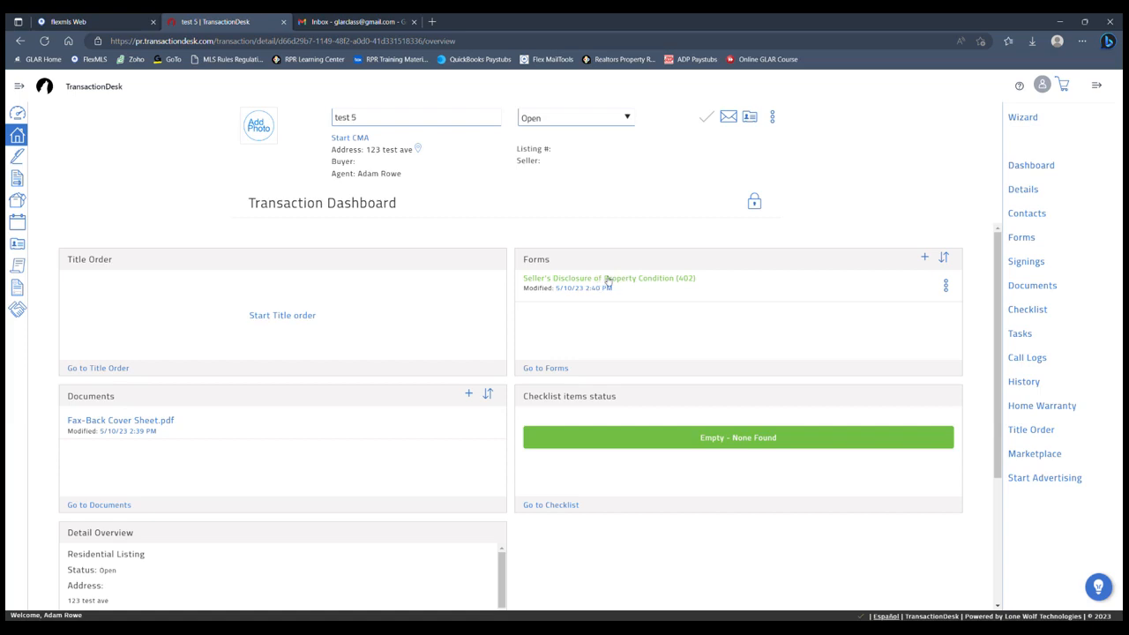
pyautogui.moveTo(1030, 218)
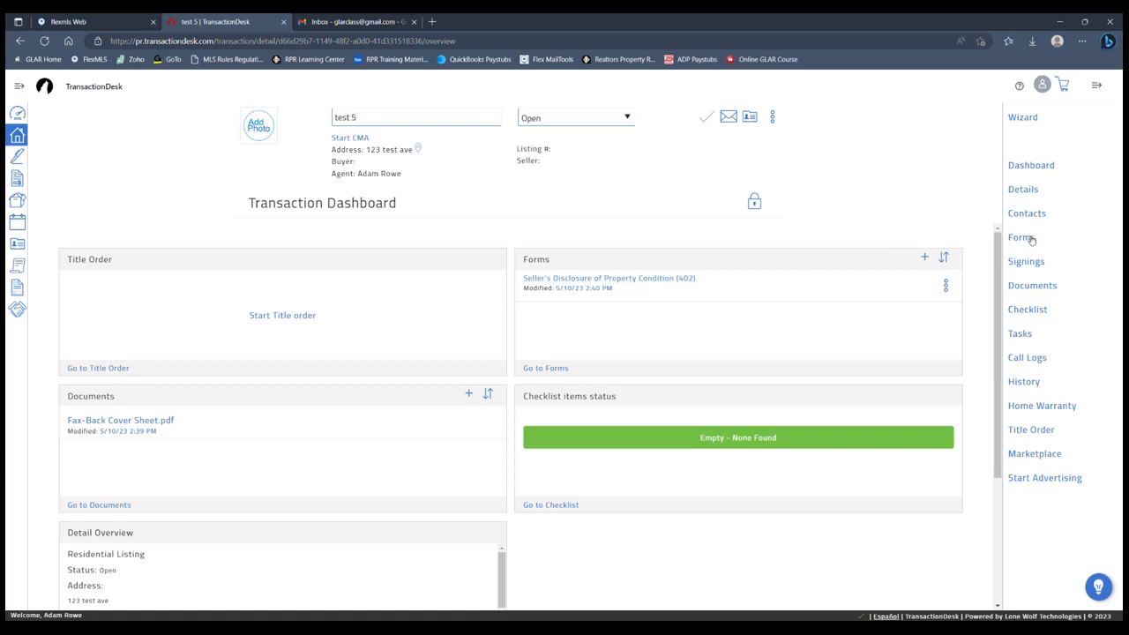
pyautogui.click(1021, 237)
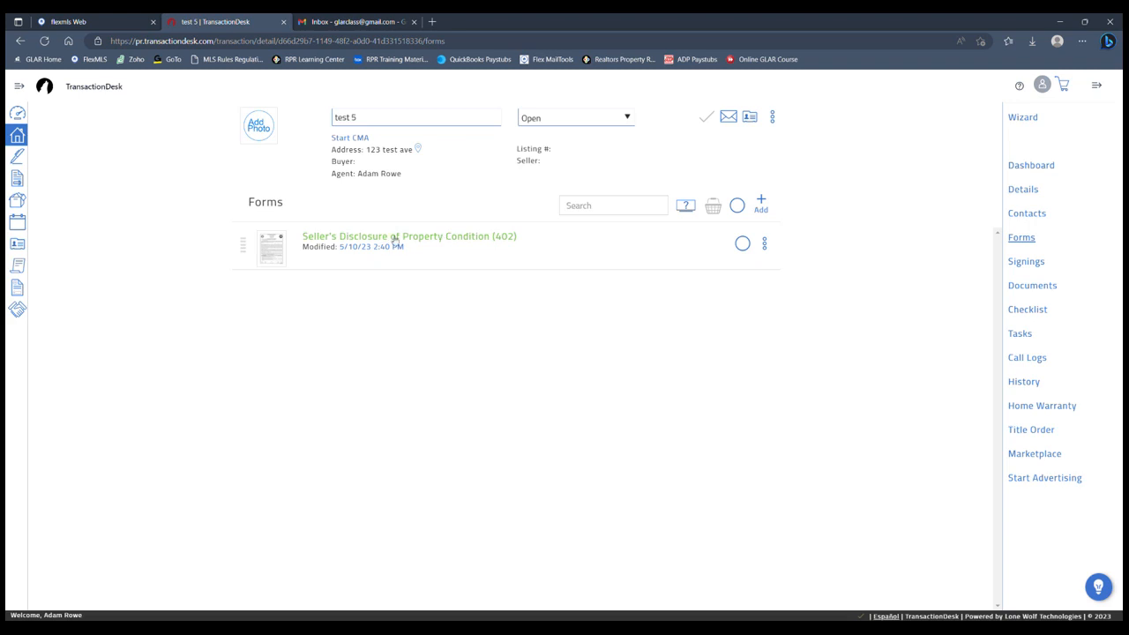
pyautogui.moveTo(409, 237)
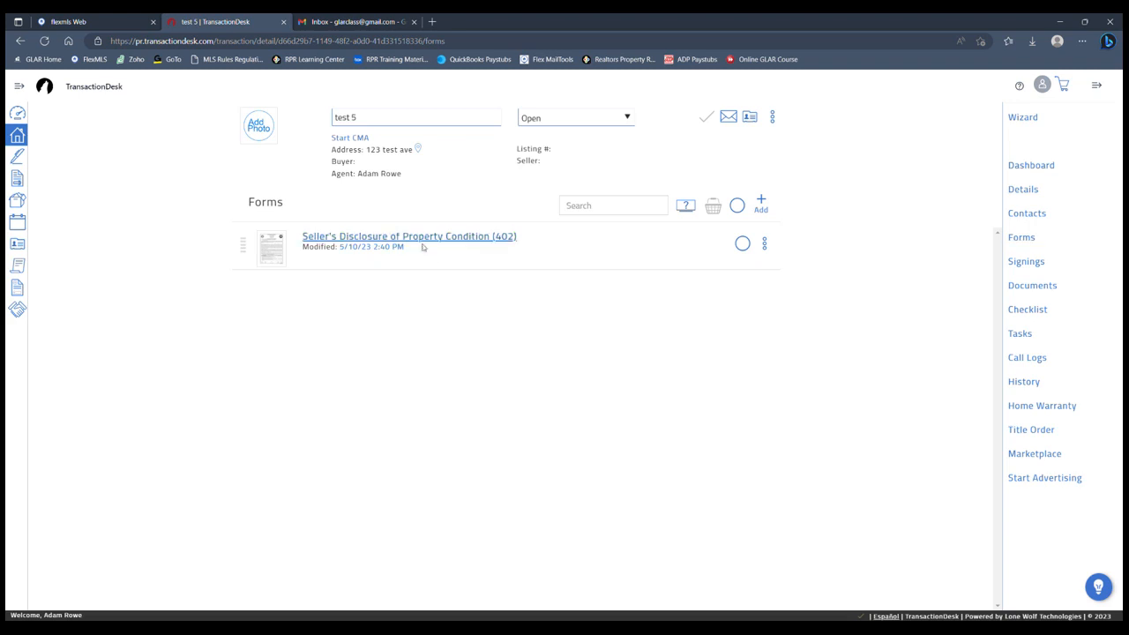
# - Open the Seller's Disclosure of Property Condition form in the editor and scroll its pages
pyautogui.click(409, 236)
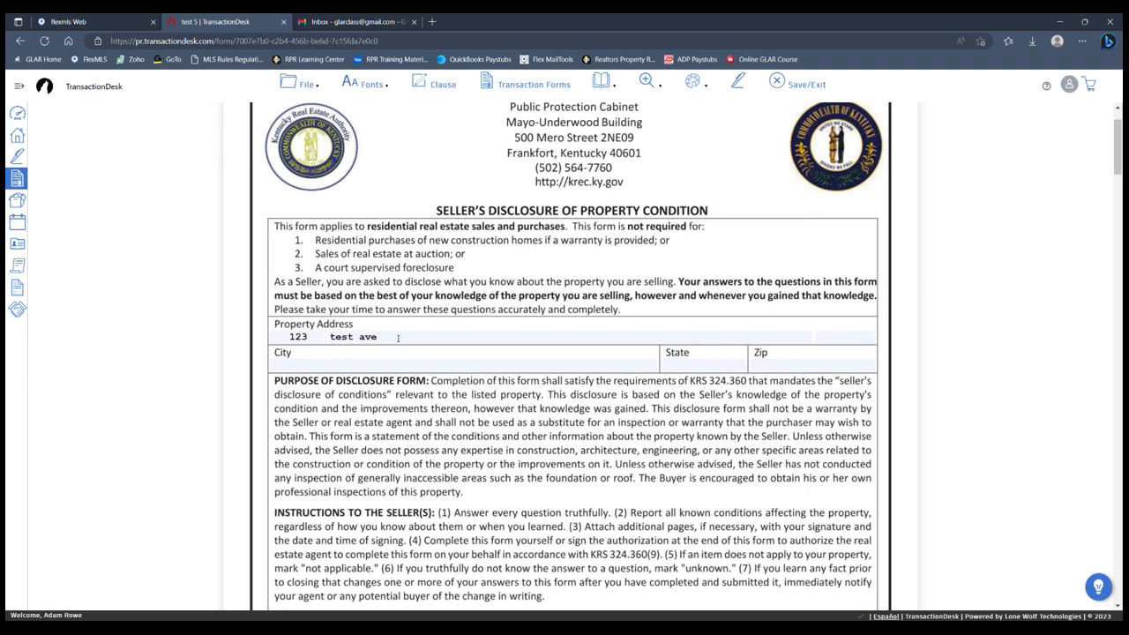
pyautogui.scroll(-3)
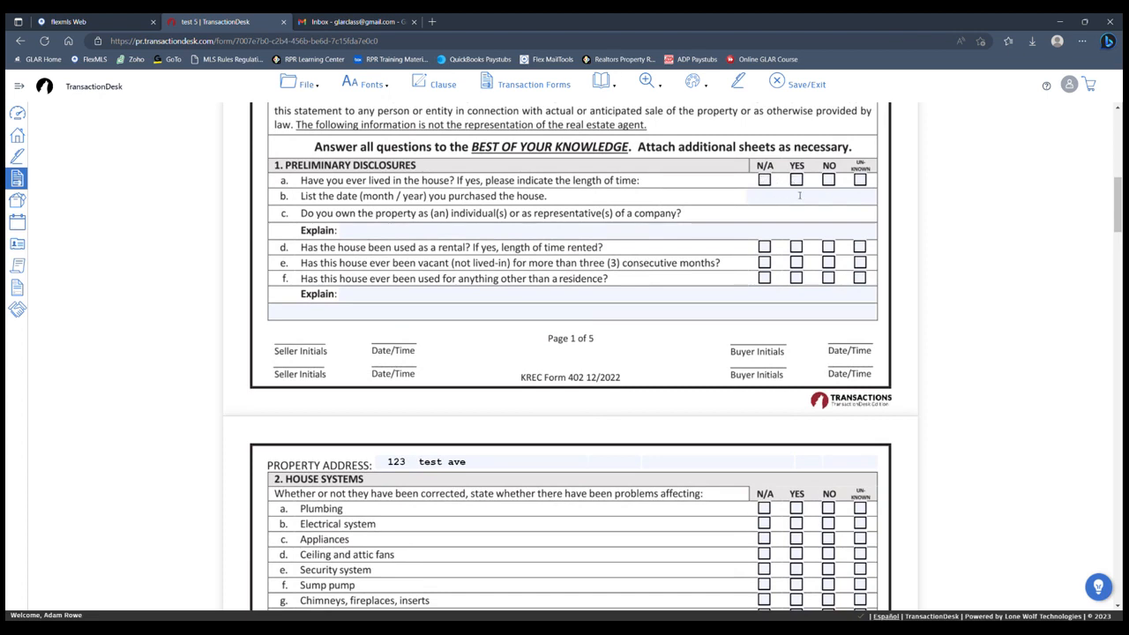
pyautogui.scroll(-3)
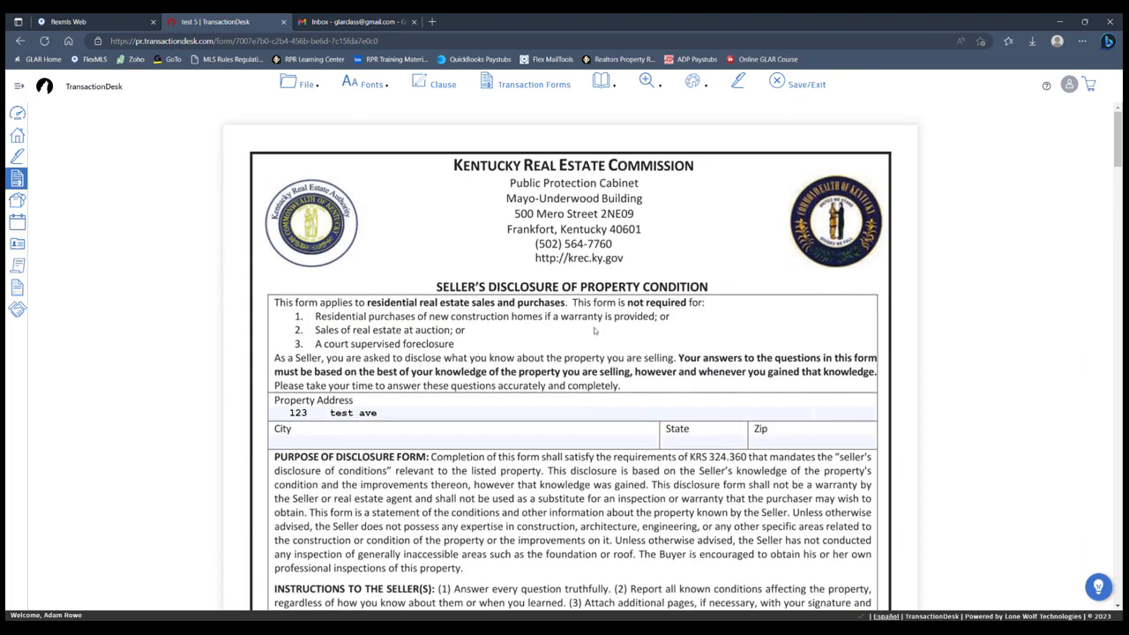
pyautogui.moveTo(532, 85)
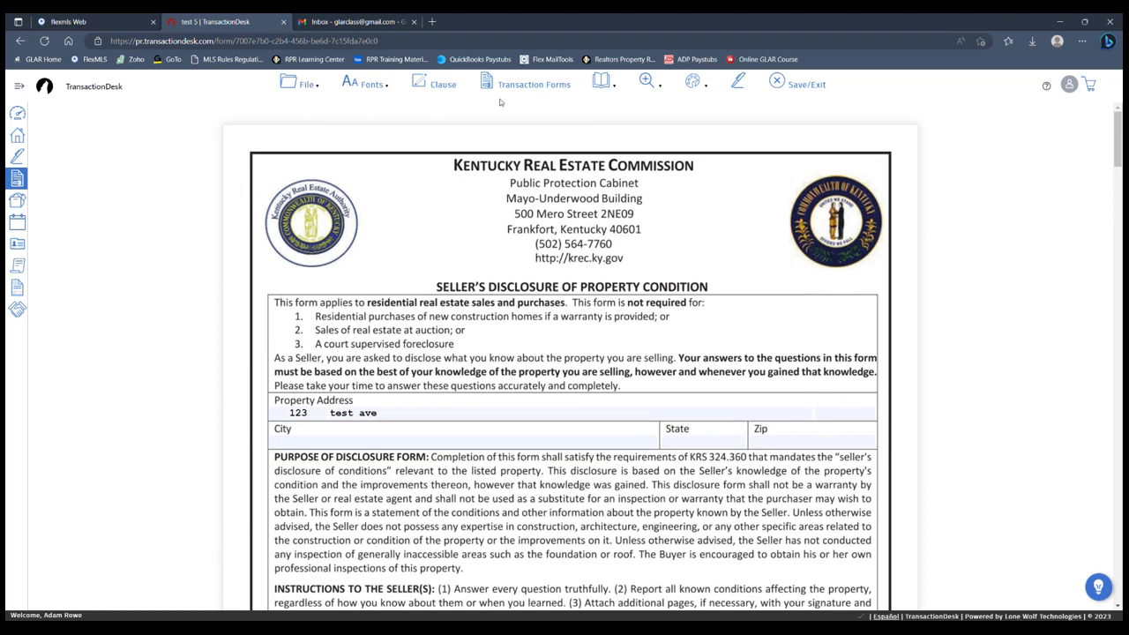
pyautogui.moveTo(409, 104)
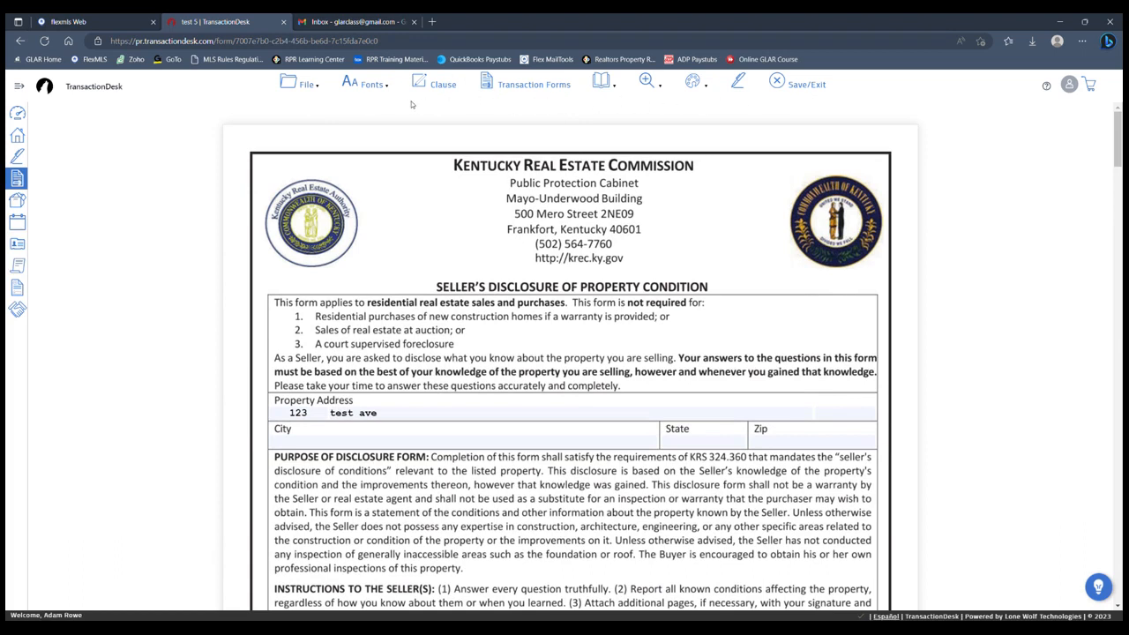
pyautogui.moveTo(321, 104)
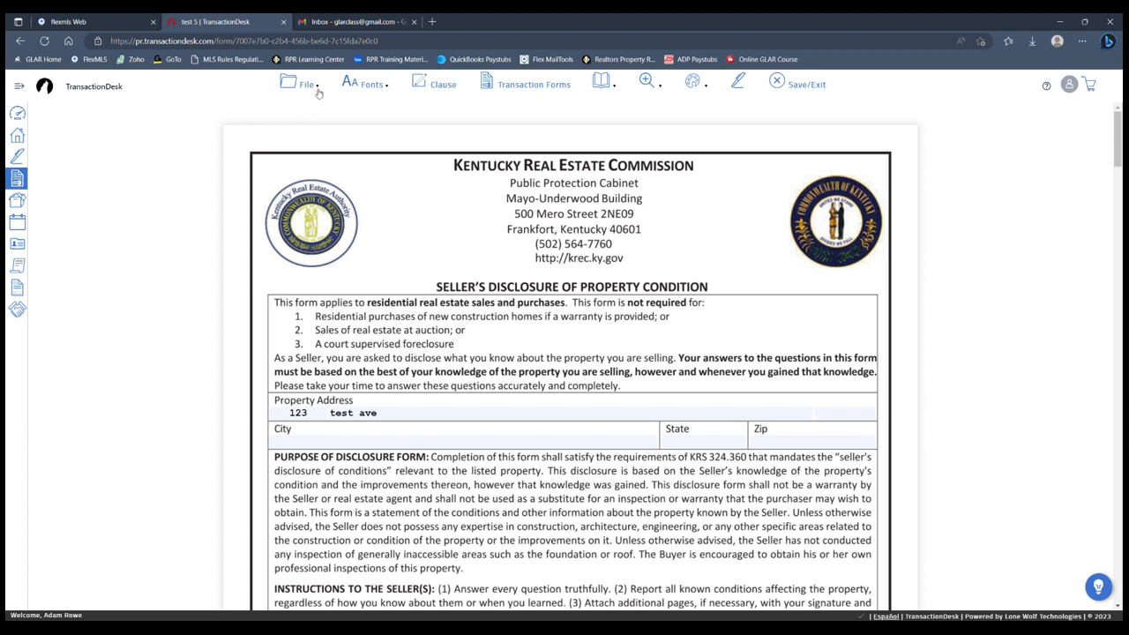
# - Choose to email the Seller's Disclosure form from the File options, opening the email compose window
pyautogui.click(304, 85)
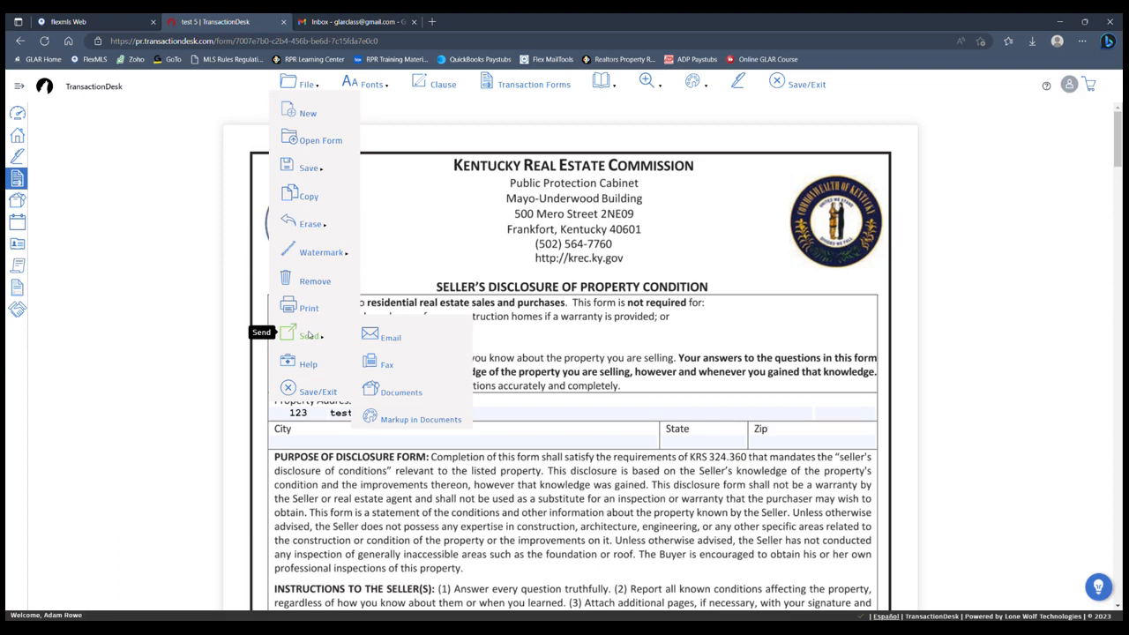
pyautogui.moveTo(389, 339)
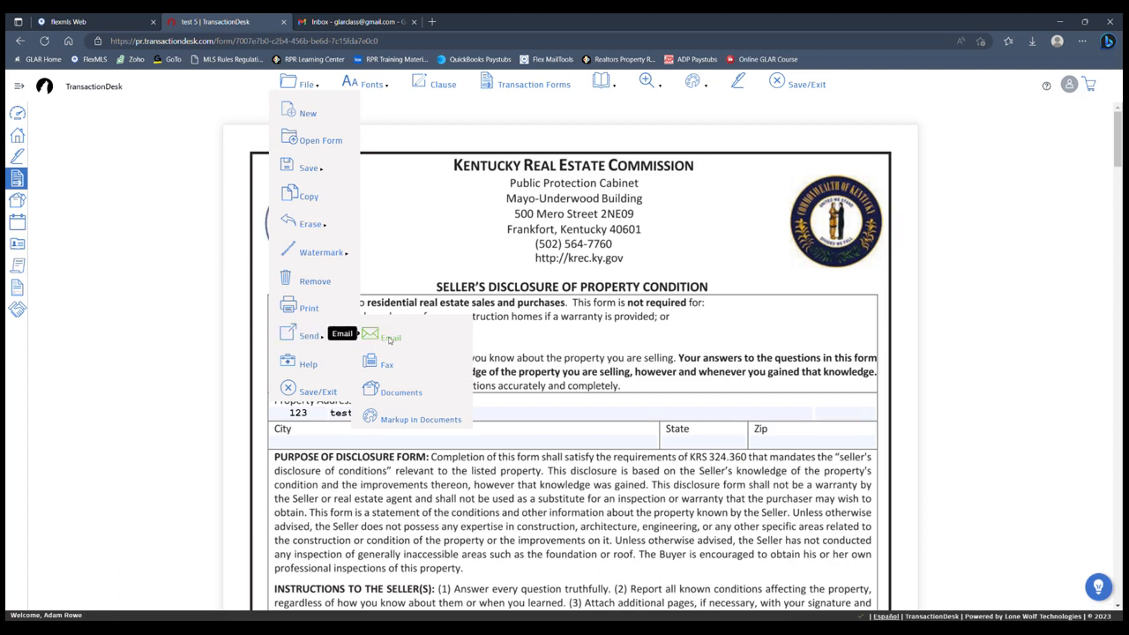
pyautogui.click(388, 339)
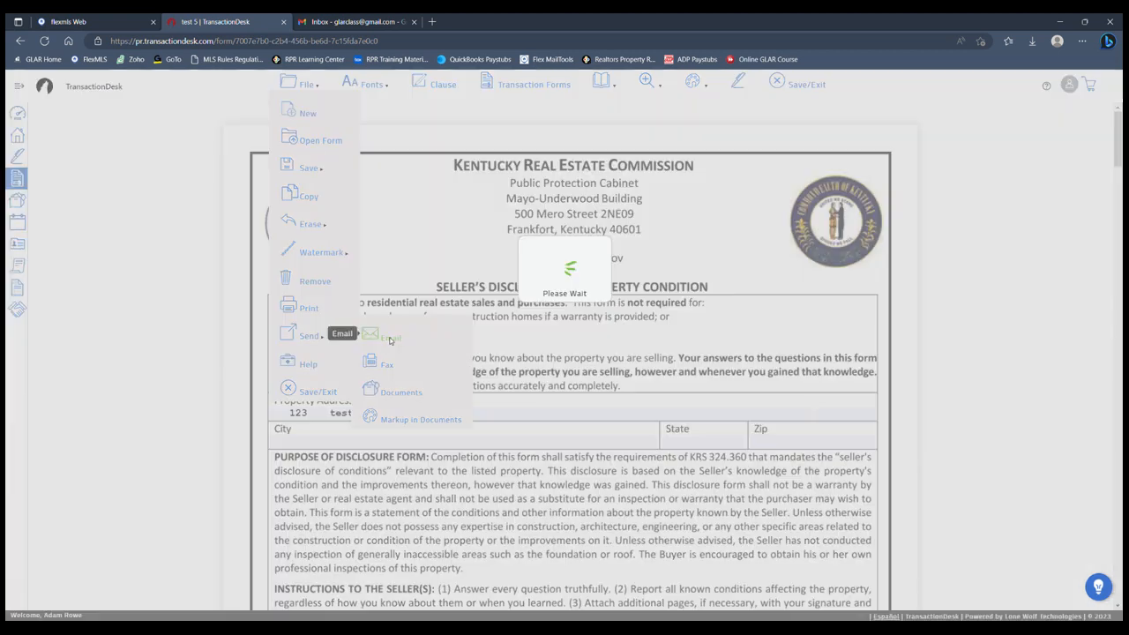
pyautogui.click(386, 338)
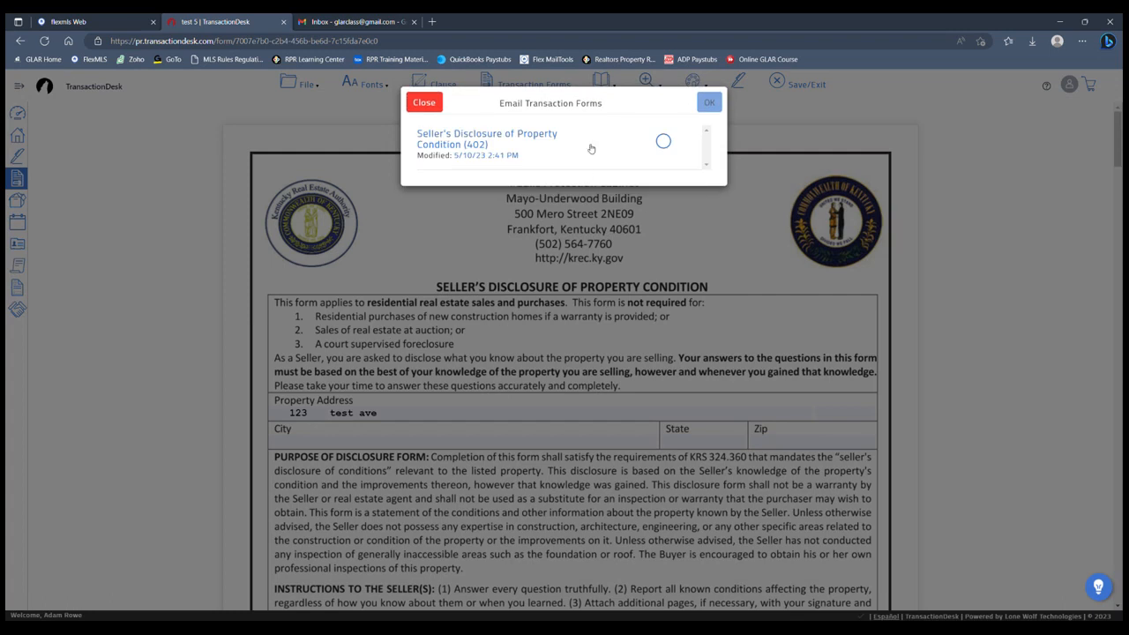
pyautogui.moveTo(660, 185)
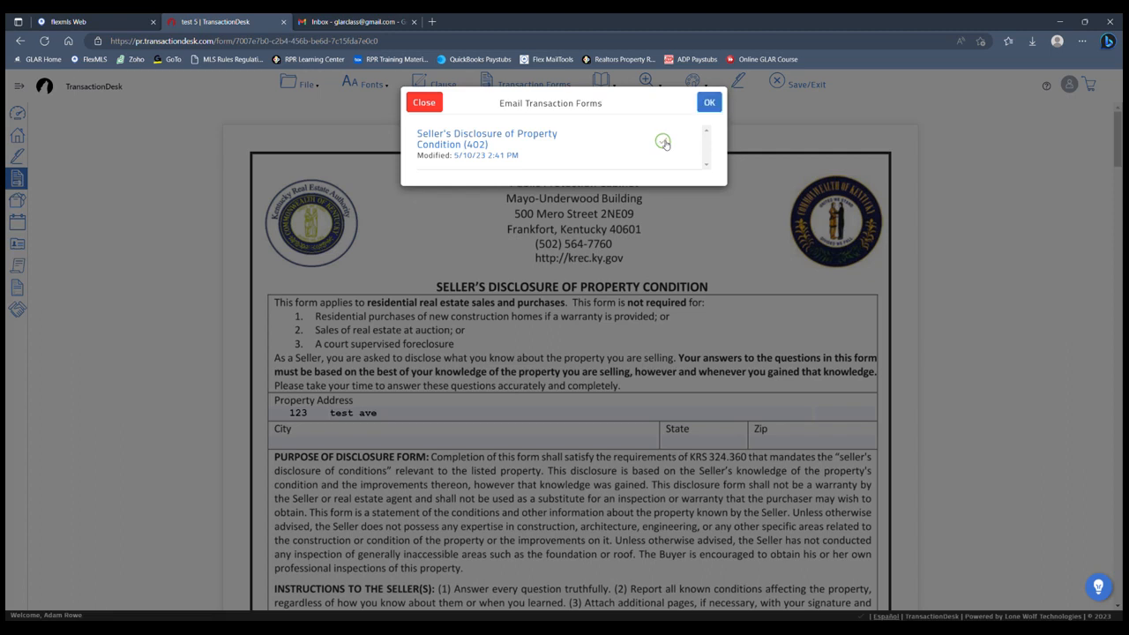
pyautogui.click(663, 141)
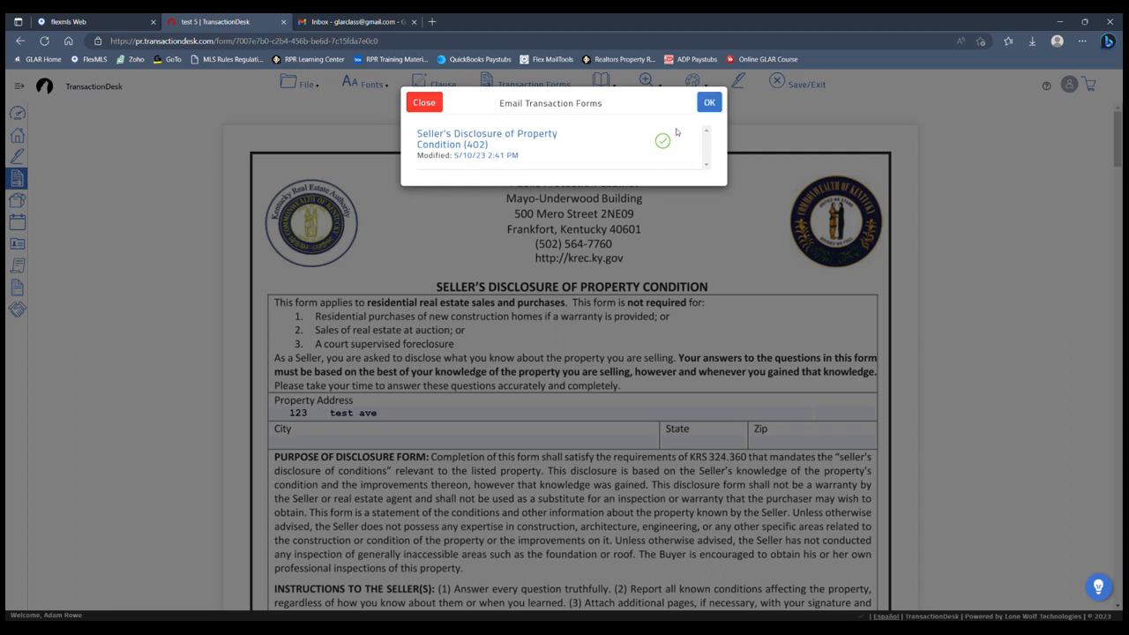
pyautogui.moveTo(652, 180)
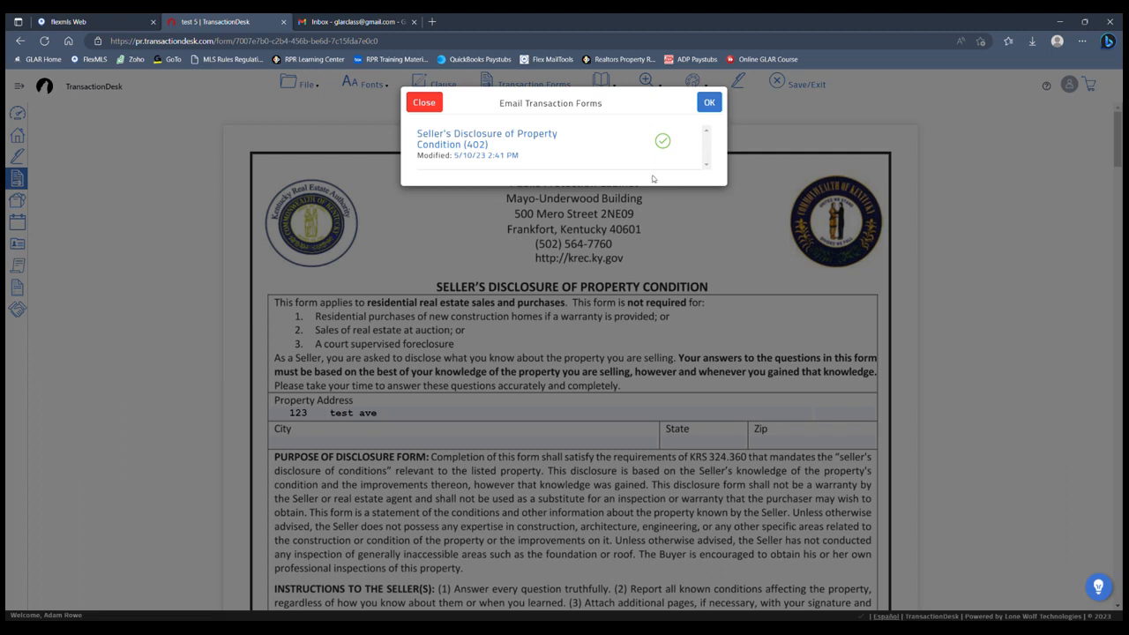
pyautogui.moveTo(667, 194)
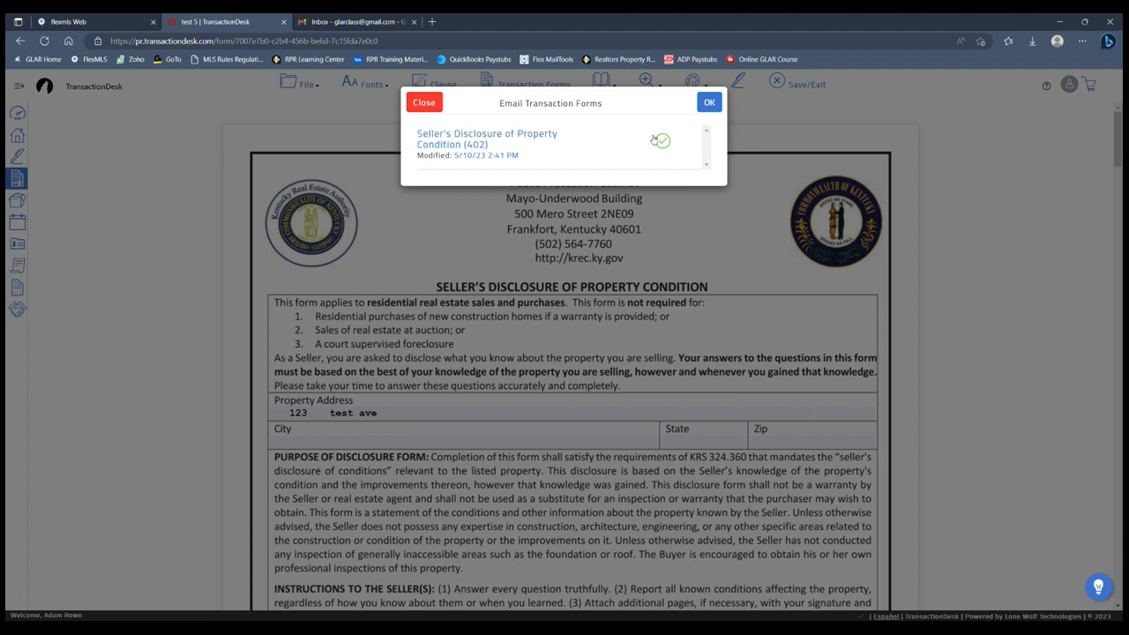
pyautogui.click(709, 103)
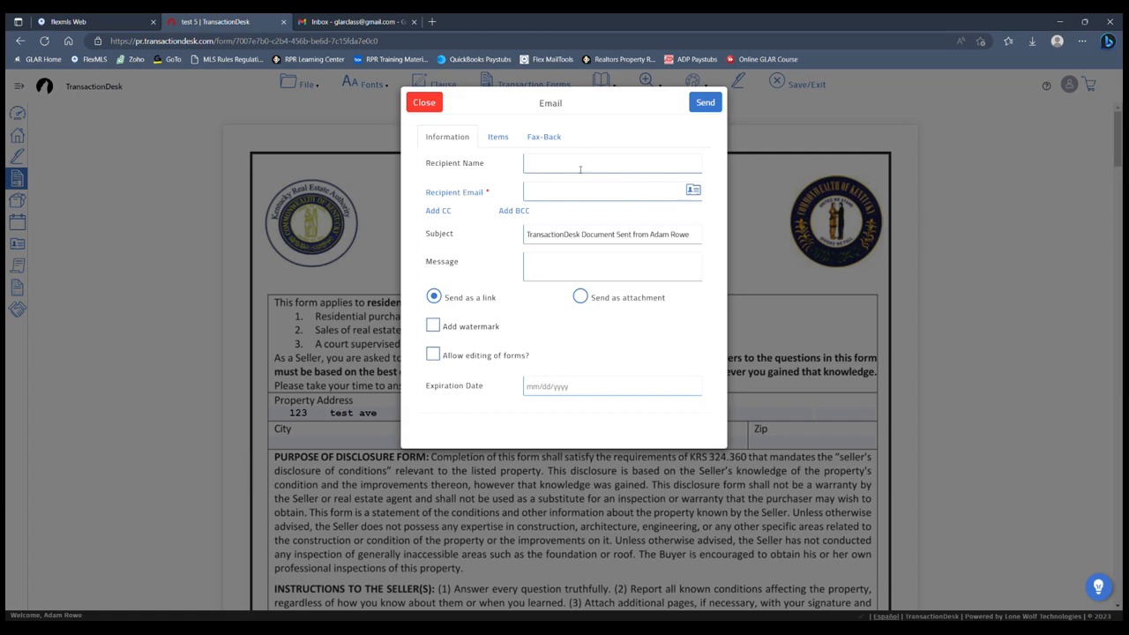
# - Fill in recipient name 'test guy' and the recipient's email address
pyautogui.click(612, 162)
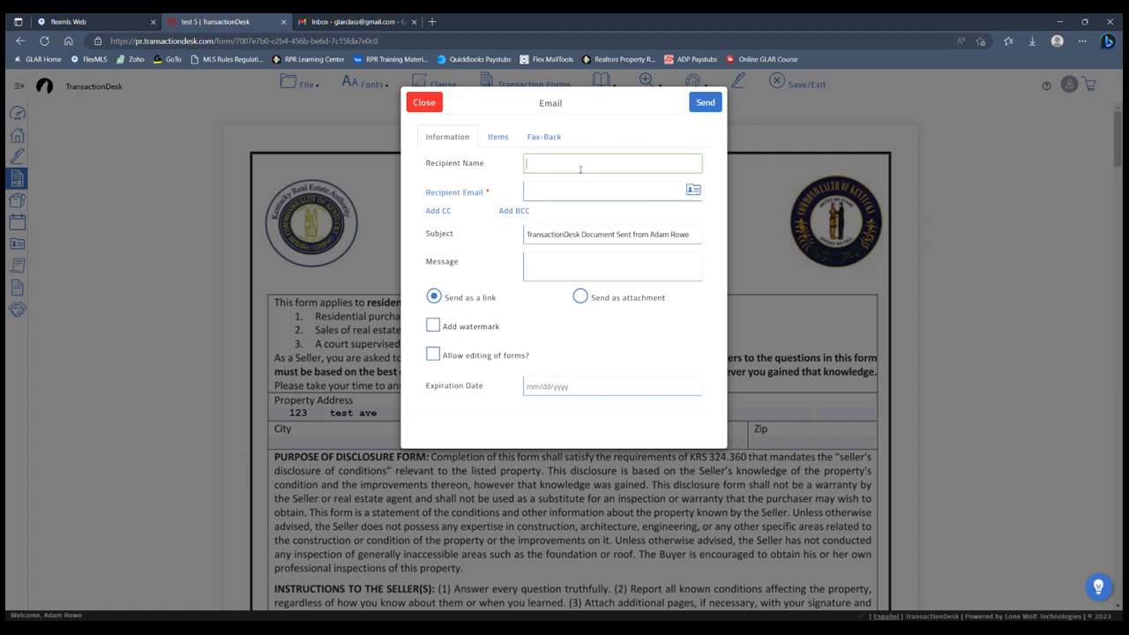
pyautogui.write('test gu')
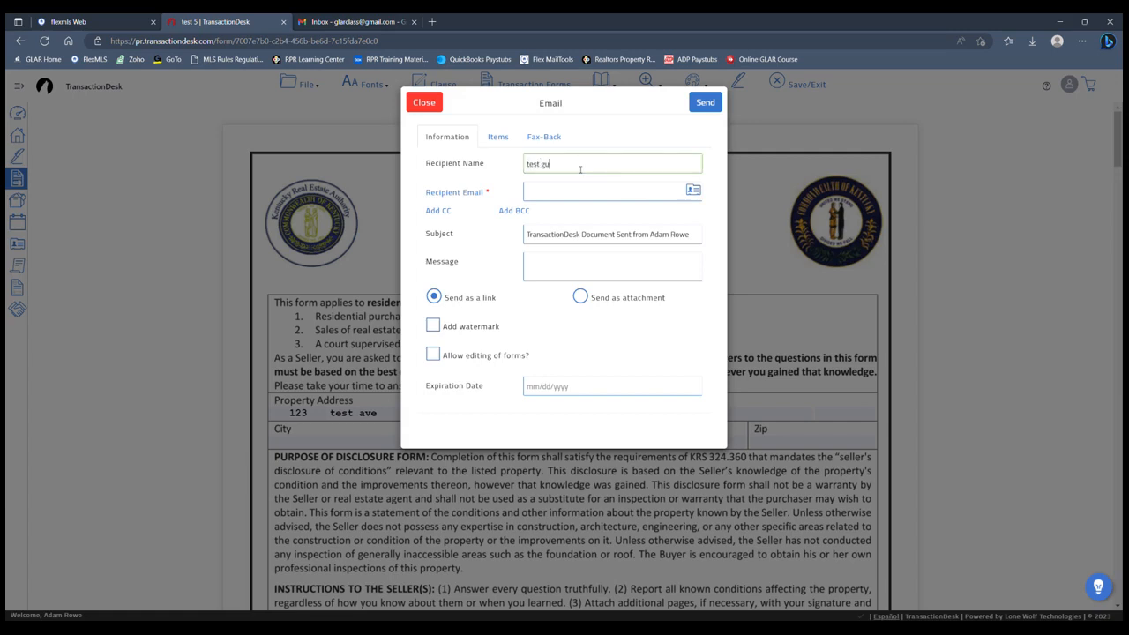
pyautogui.click(609, 190)
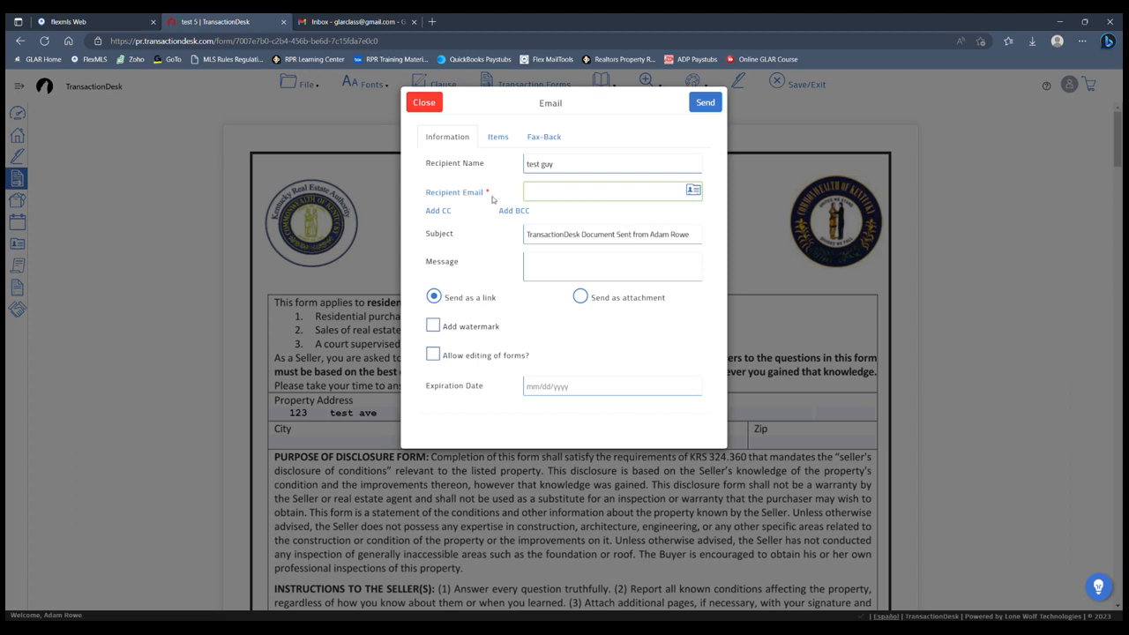
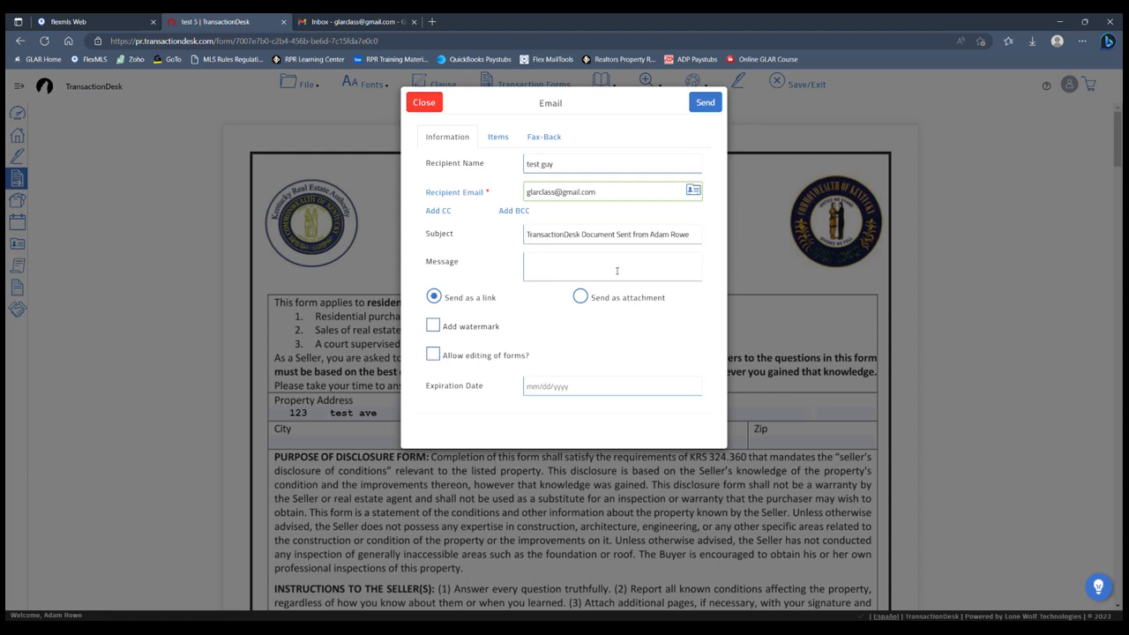
pyautogui.moveTo(473, 284)
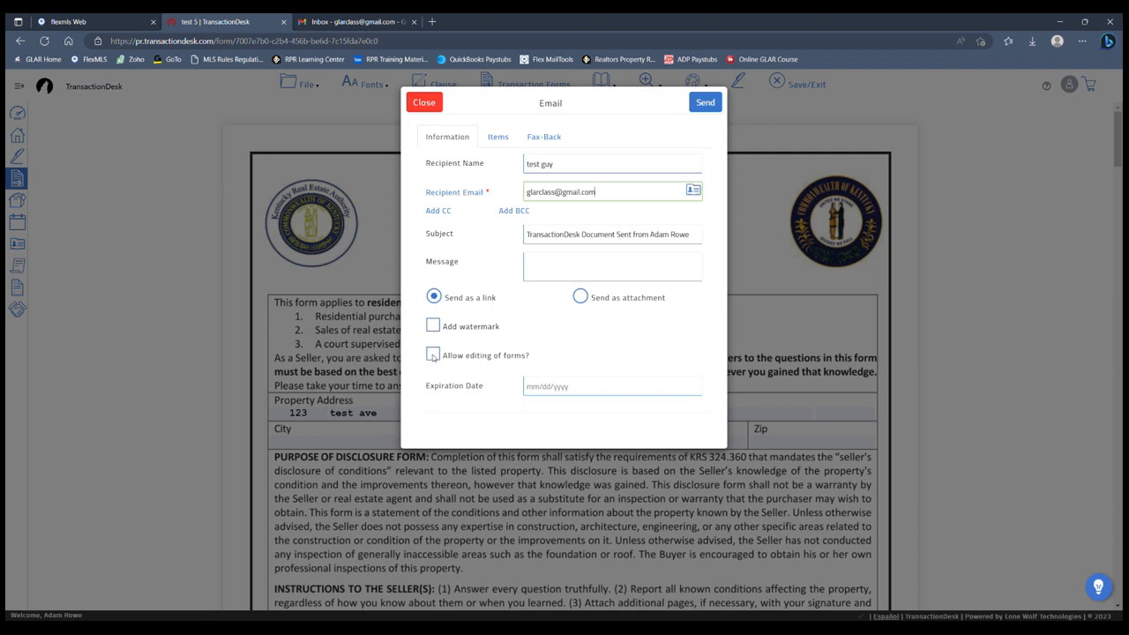
# - Allow form editing, set expiration date 05/17/2023, and send the form link
pyautogui.click(434, 355)
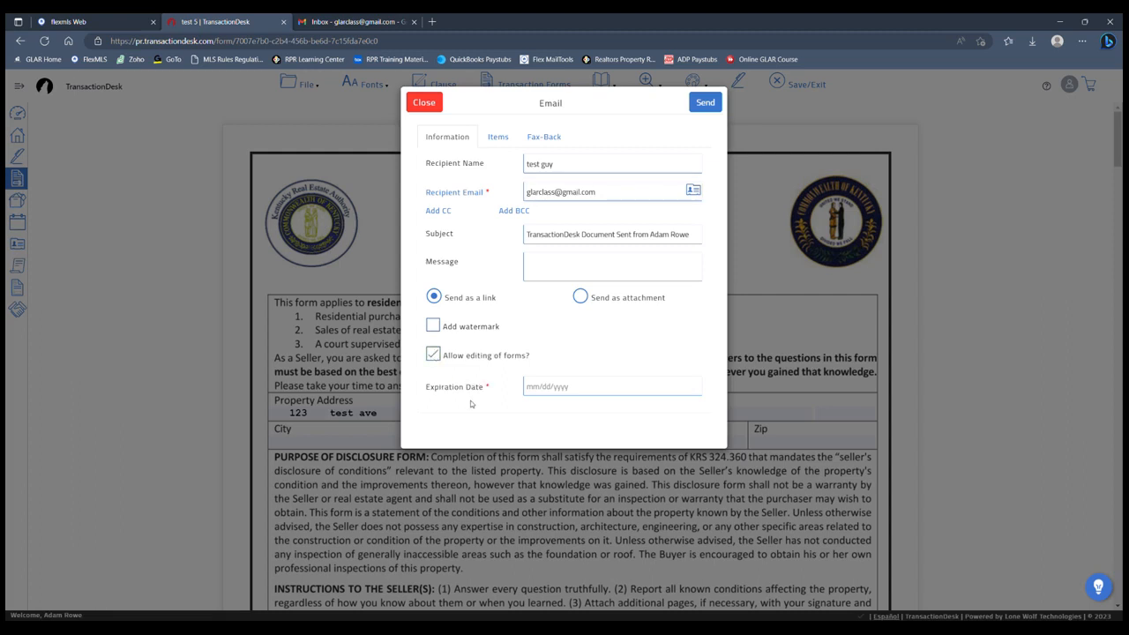
pyautogui.moveTo(494, 397)
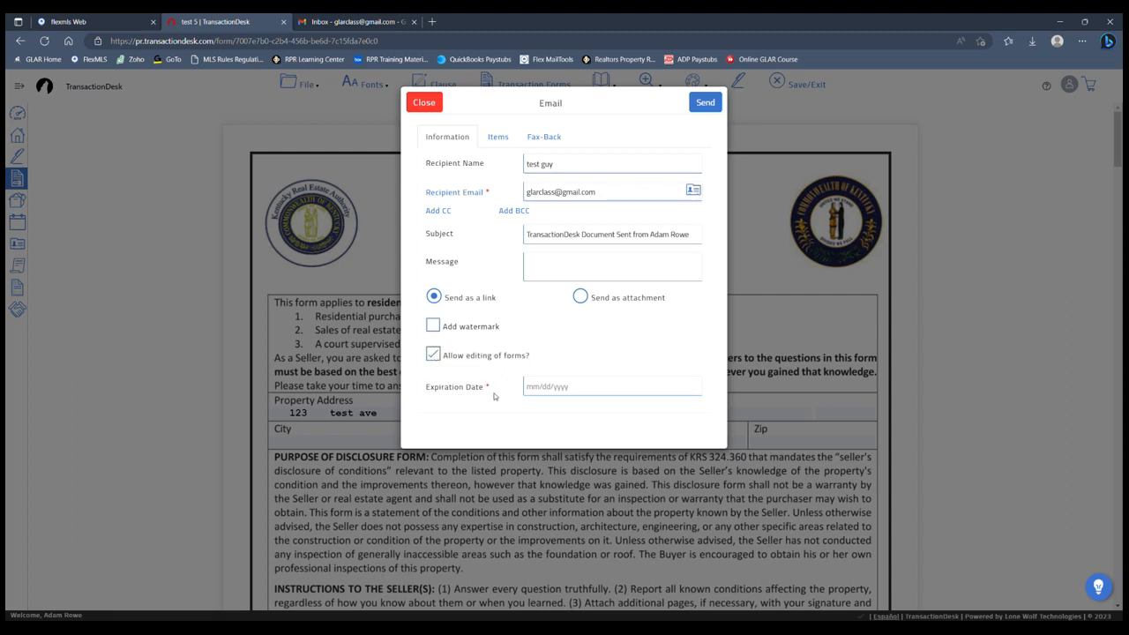
pyautogui.click(612, 387)
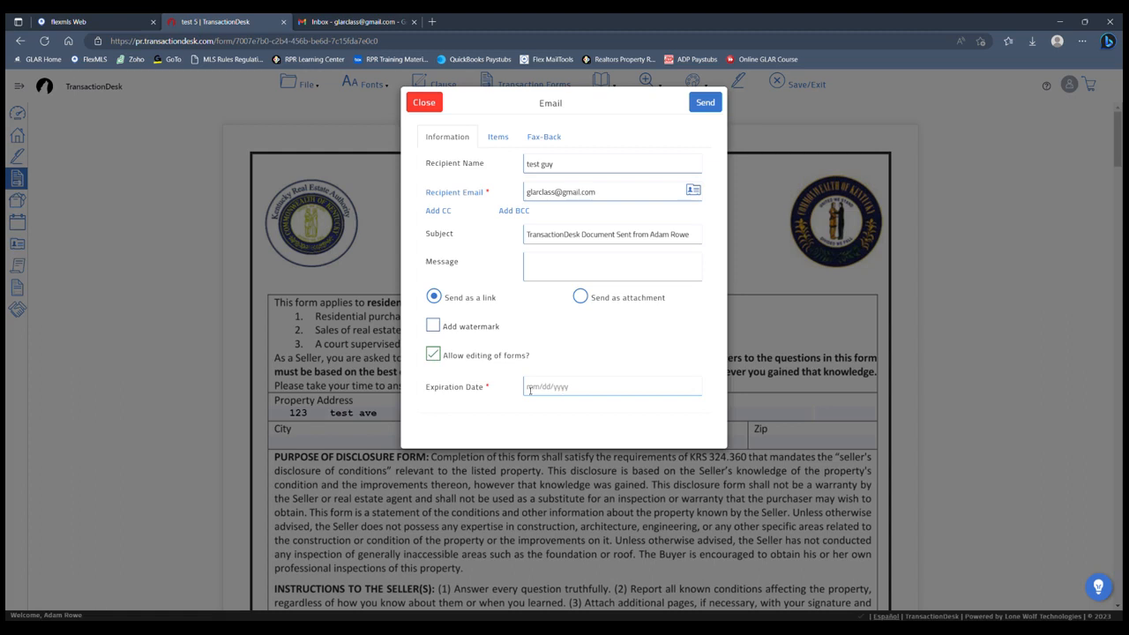
pyautogui.click(612, 386)
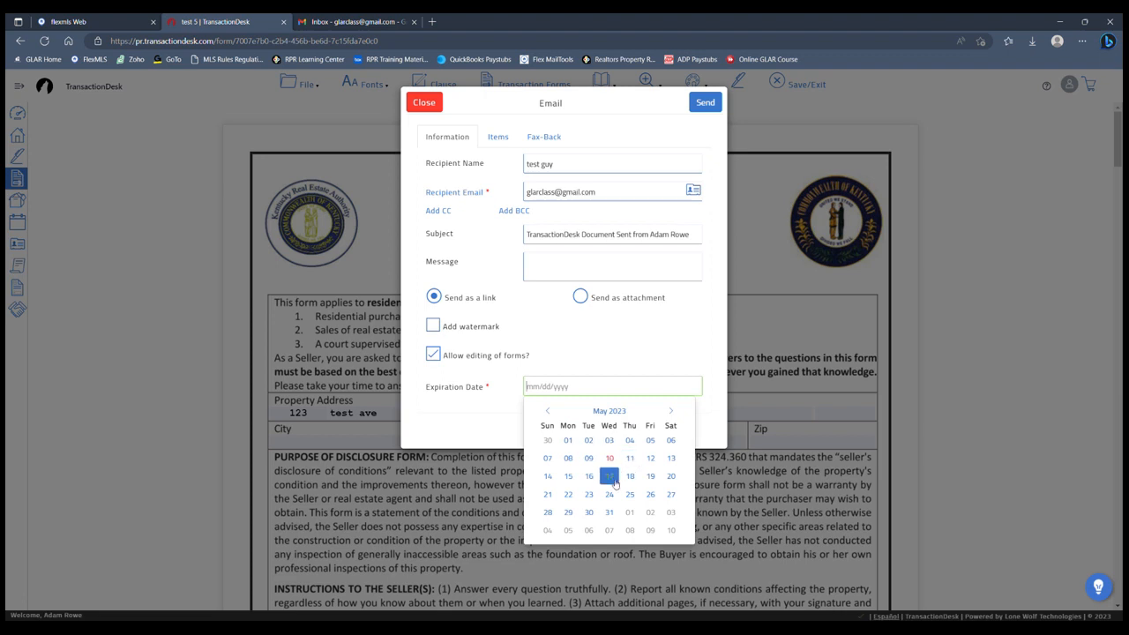
pyautogui.click(609, 476)
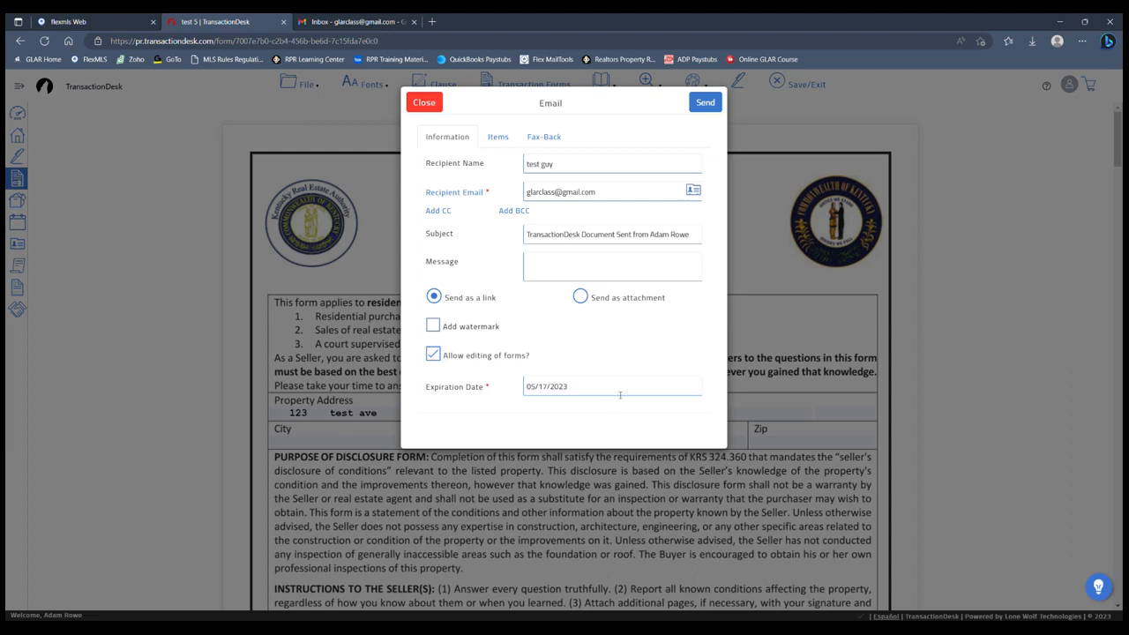
pyautogui.moveTo(508, 183)
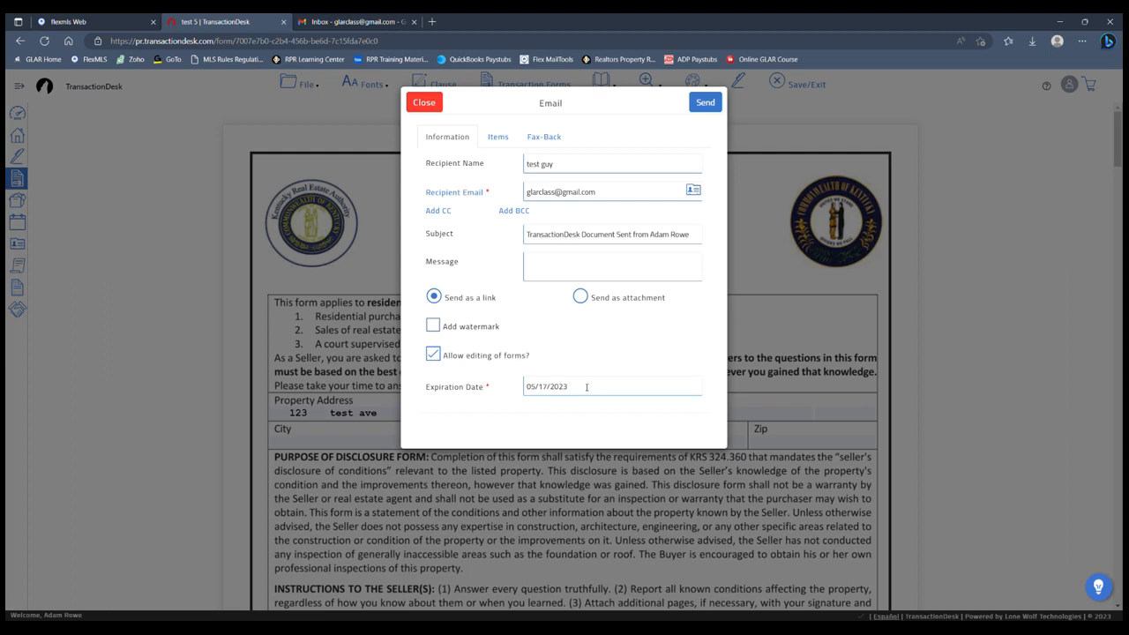
pyautogui.moveTo(706, 102)
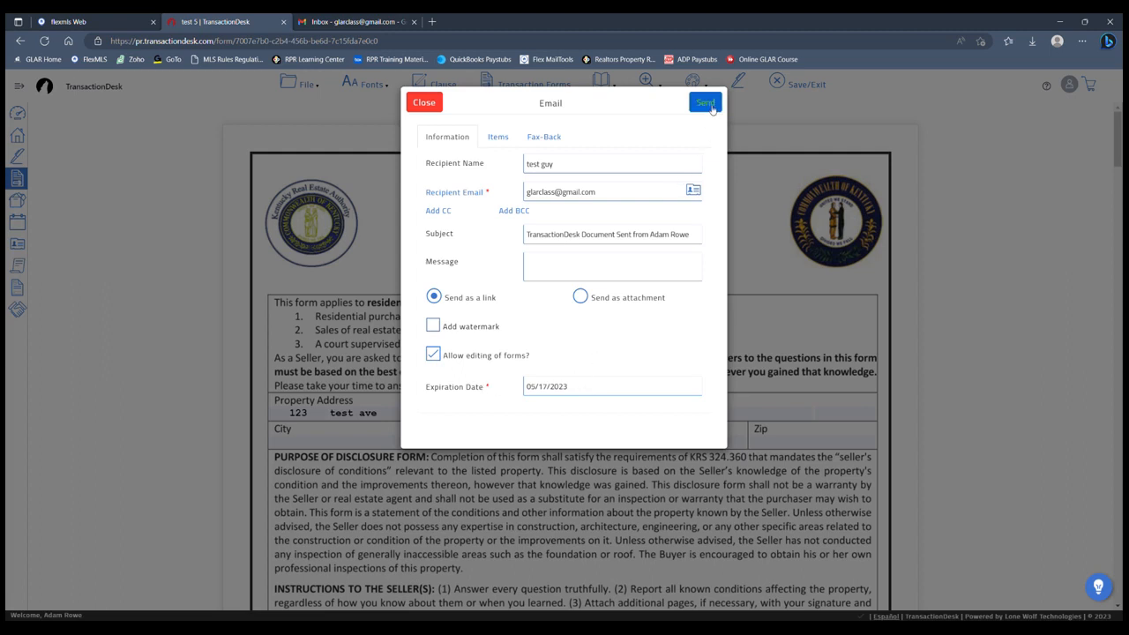
pyautogui.click(706, 102)
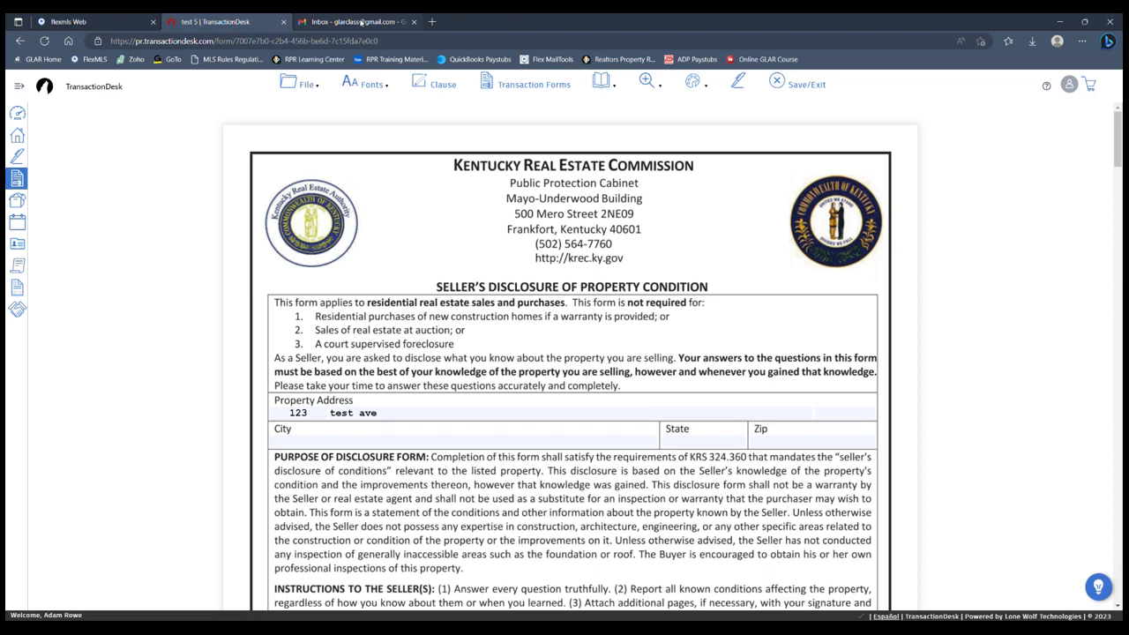
# - From the client's Gmail inbox, open the TransactionDesk email and follow its Seller's Disclosure link
pyautogui.click(353, 22)
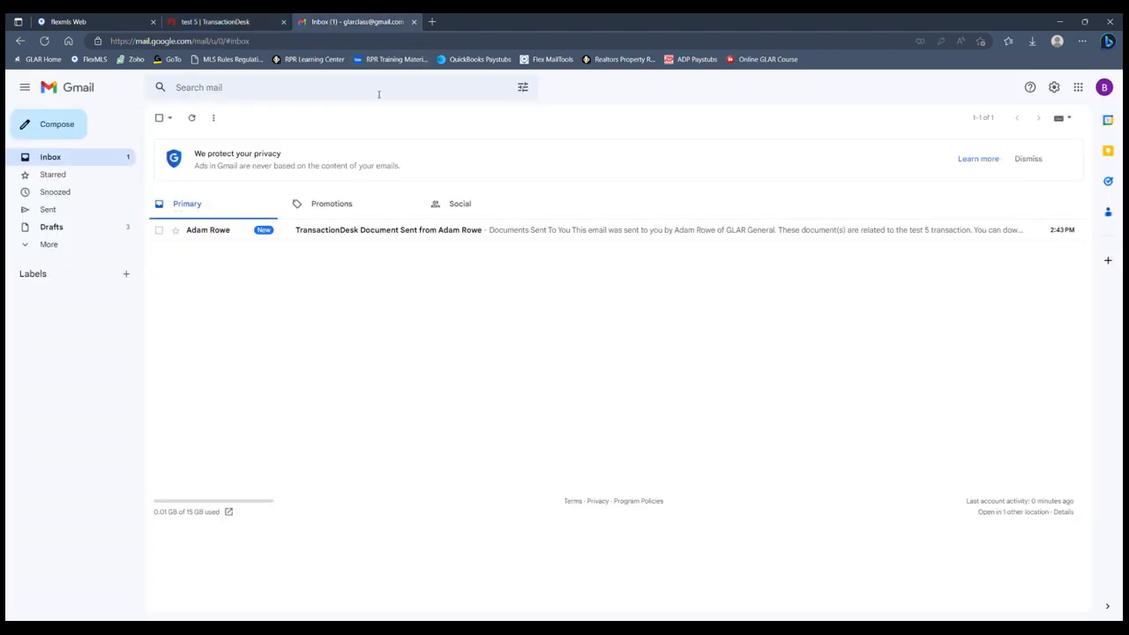
pyautogui.moveTo(479, 237)
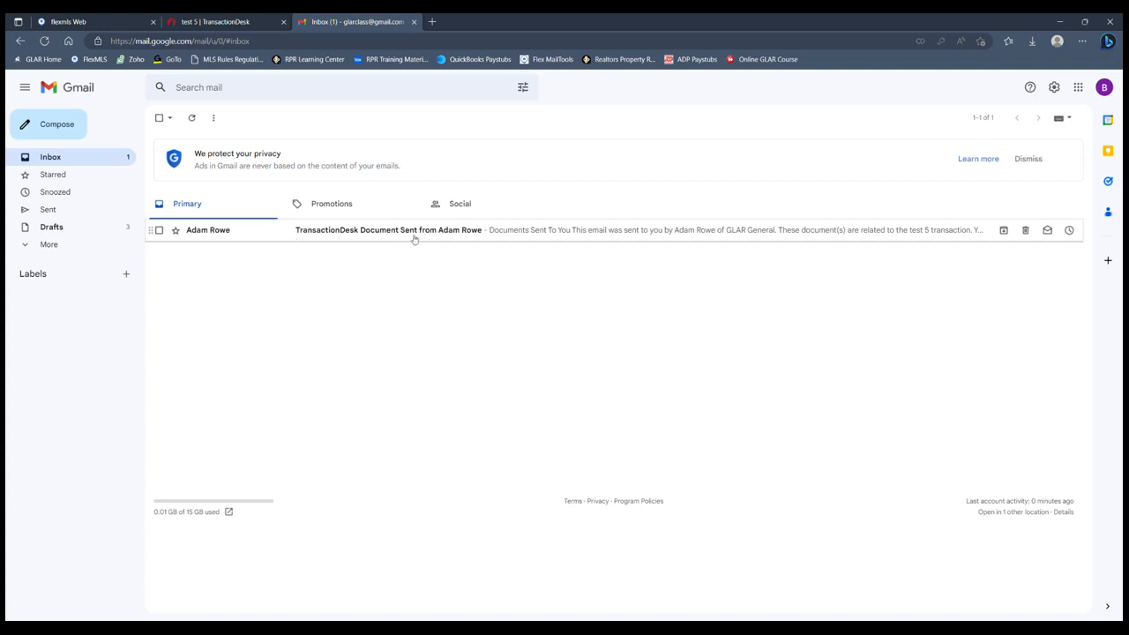
pyautogui.moveTo(369, 238)
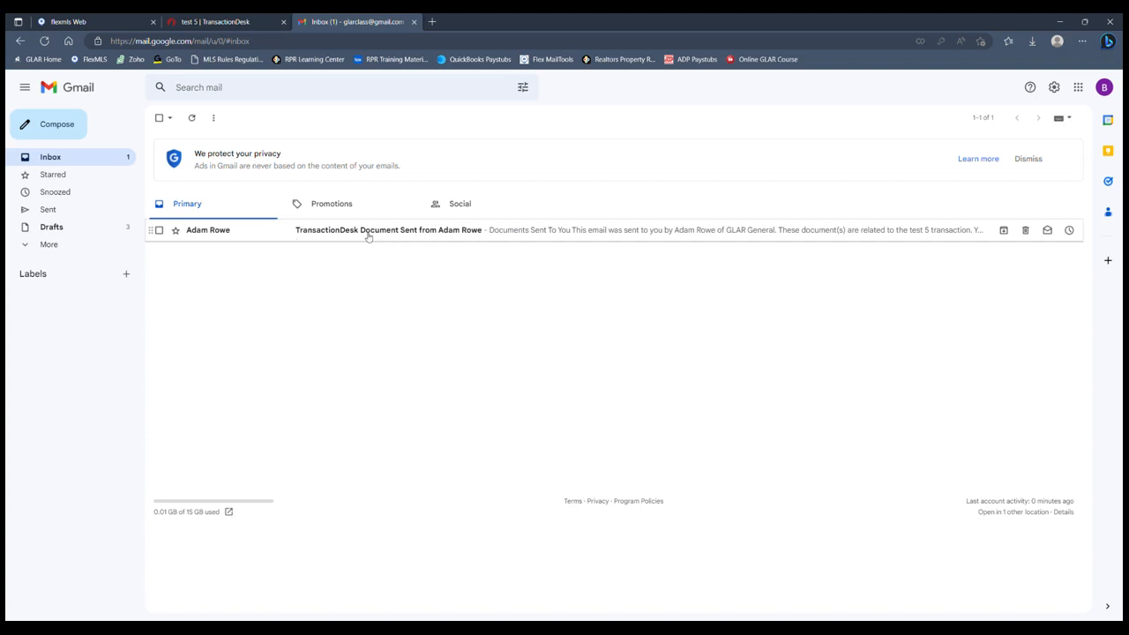
pyautogui.click(388, 229)
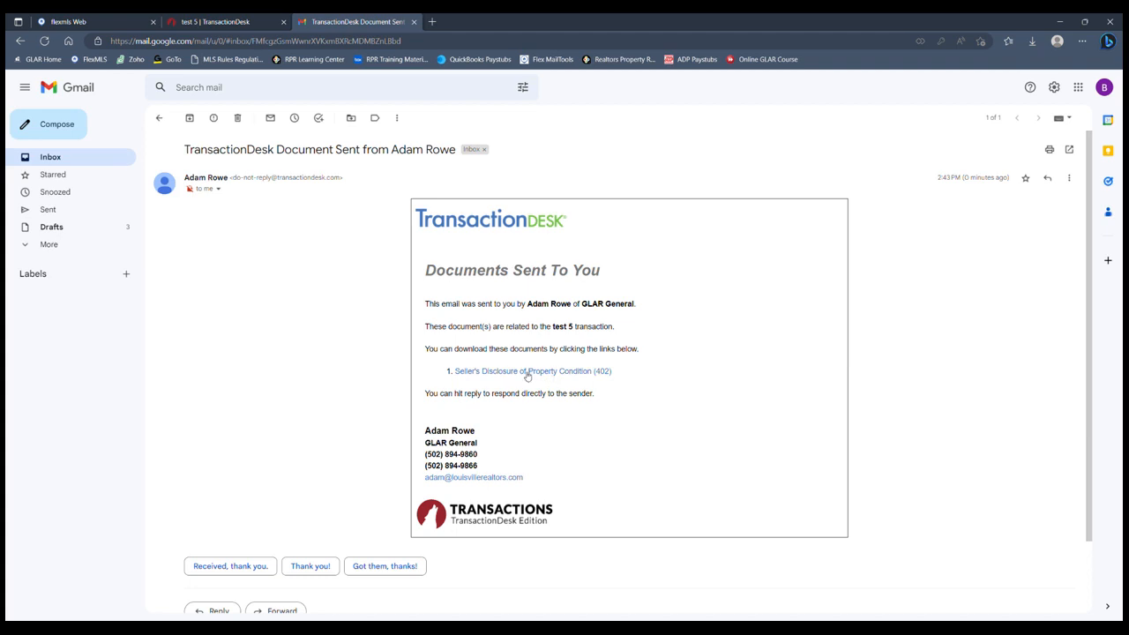
pyautogui.moveTo(473, 378)
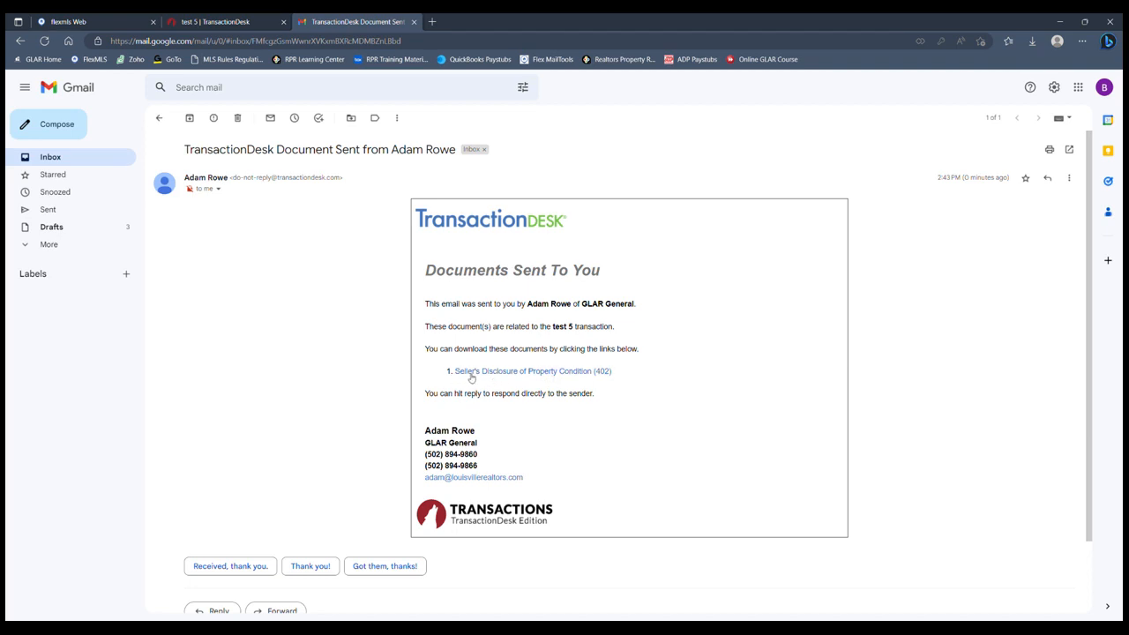
pyautogui.moveTo(539, 377)
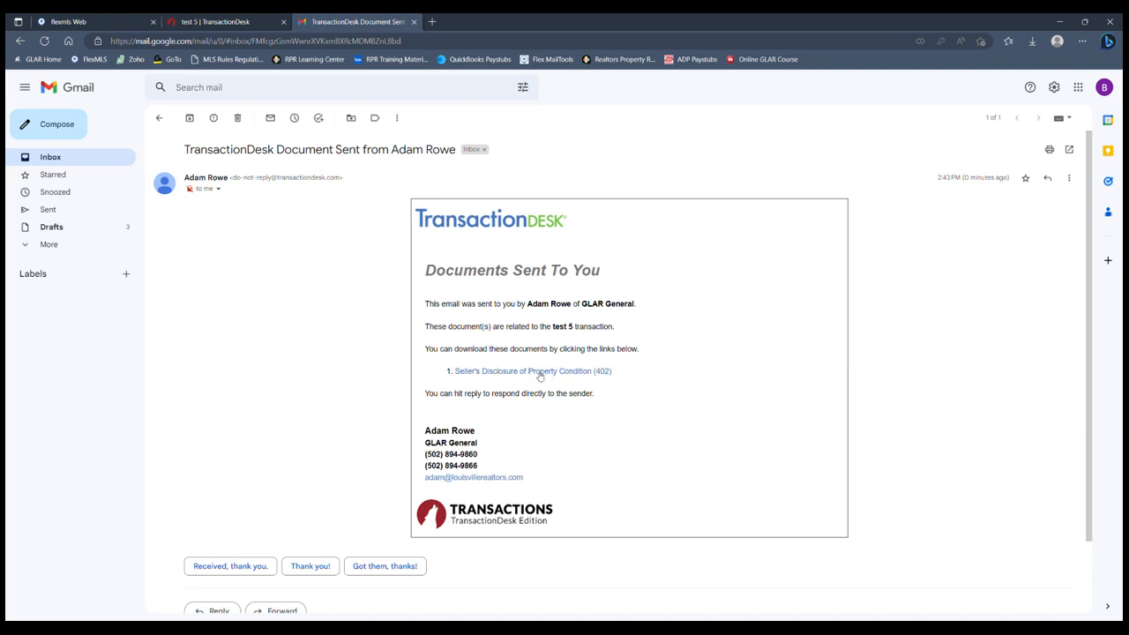
pyautogui.click(533, 370)
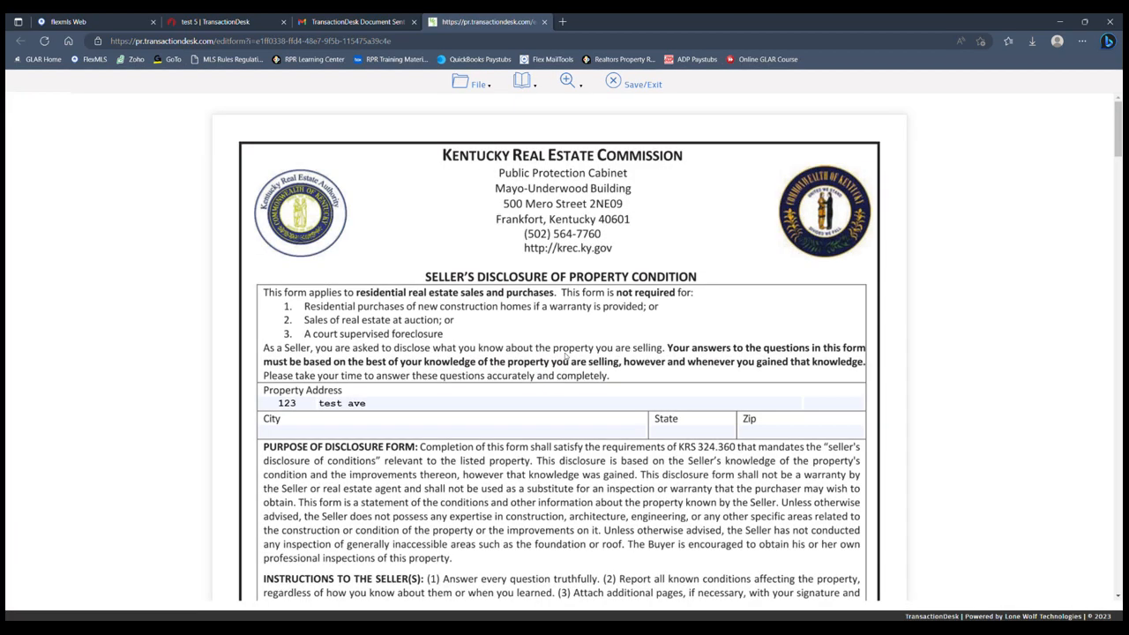
# - Enter system ages 8 (heating), 7 (cooling) and 2 (water heater) in the disclosure's age-of-system fields
pyautogui.scroll(-3)
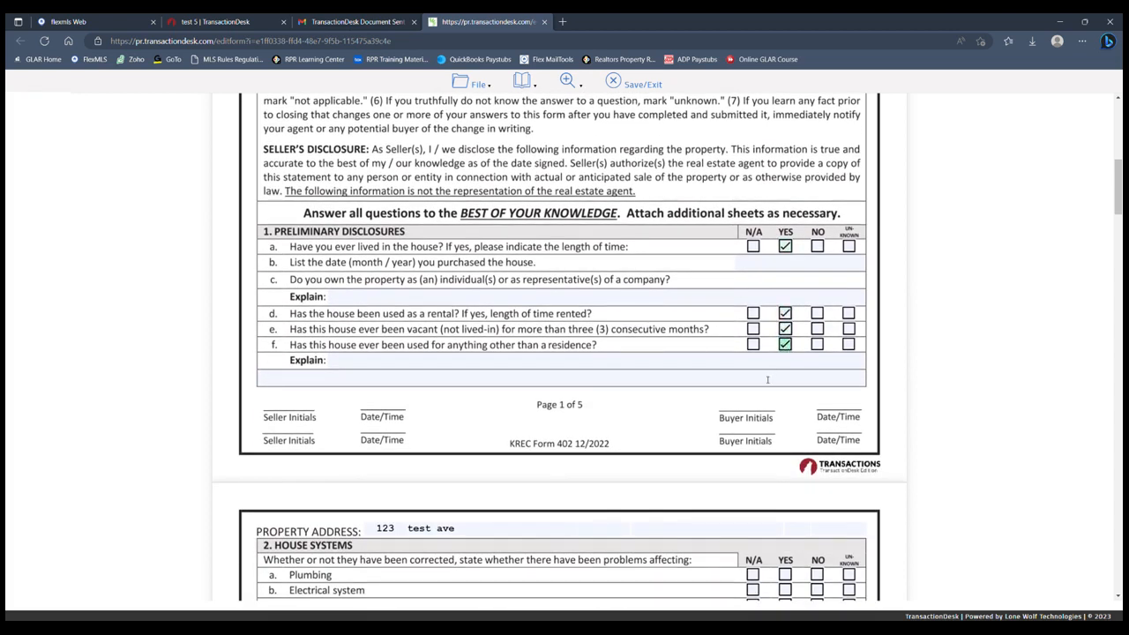
pyautogui.scroll(-3)
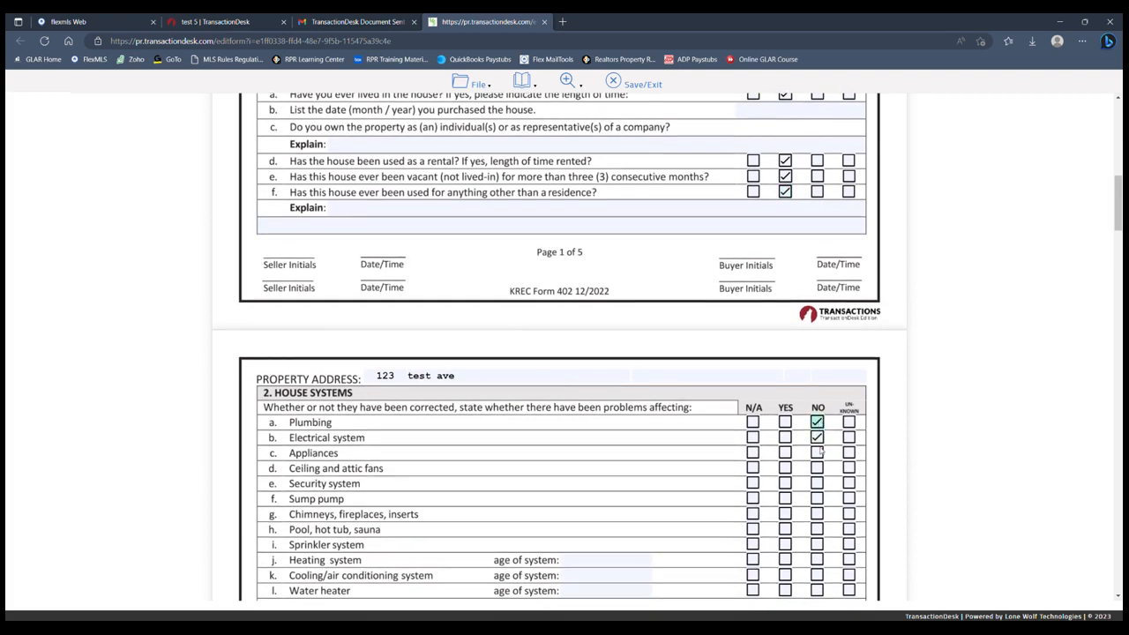
pyautogui.click(815, 468)
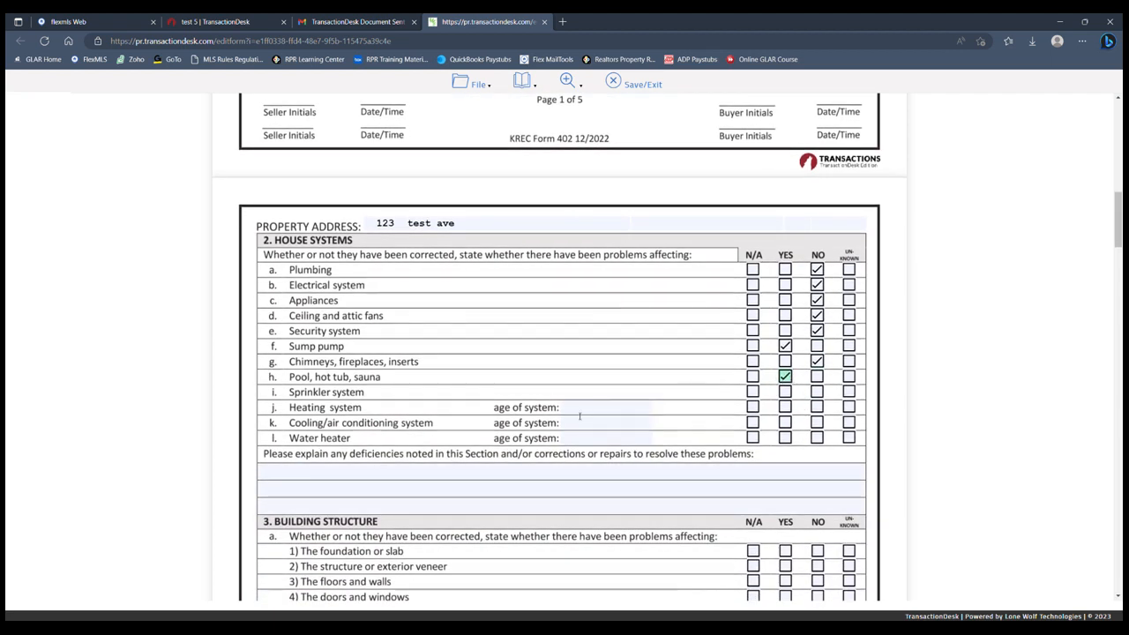
pyautogui.write('8')
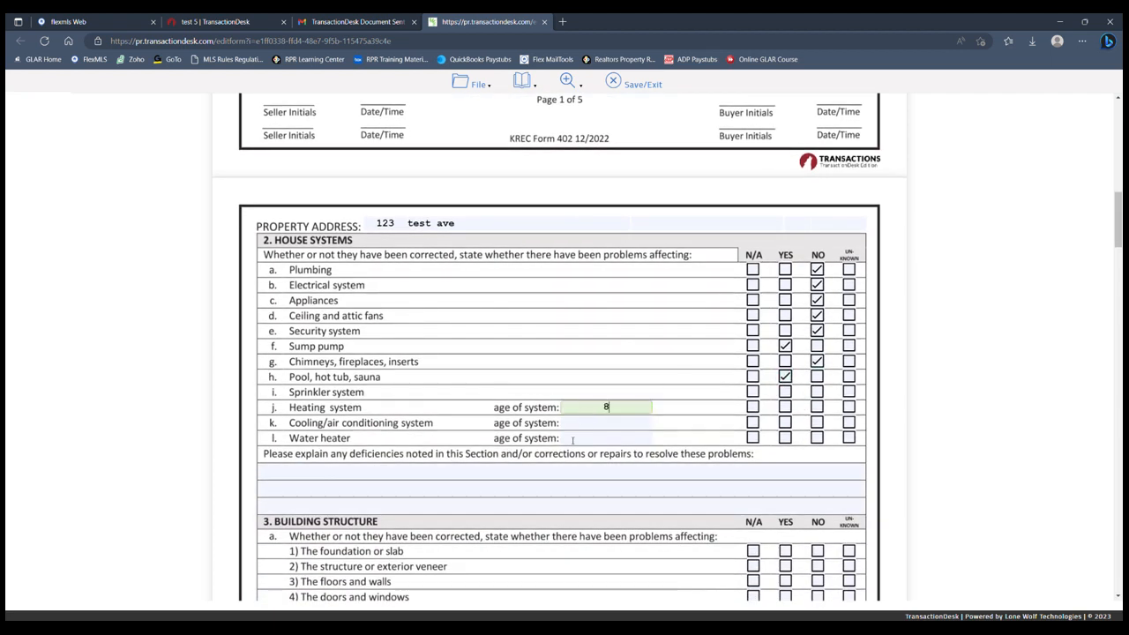
pyautogui.click(606, 424)
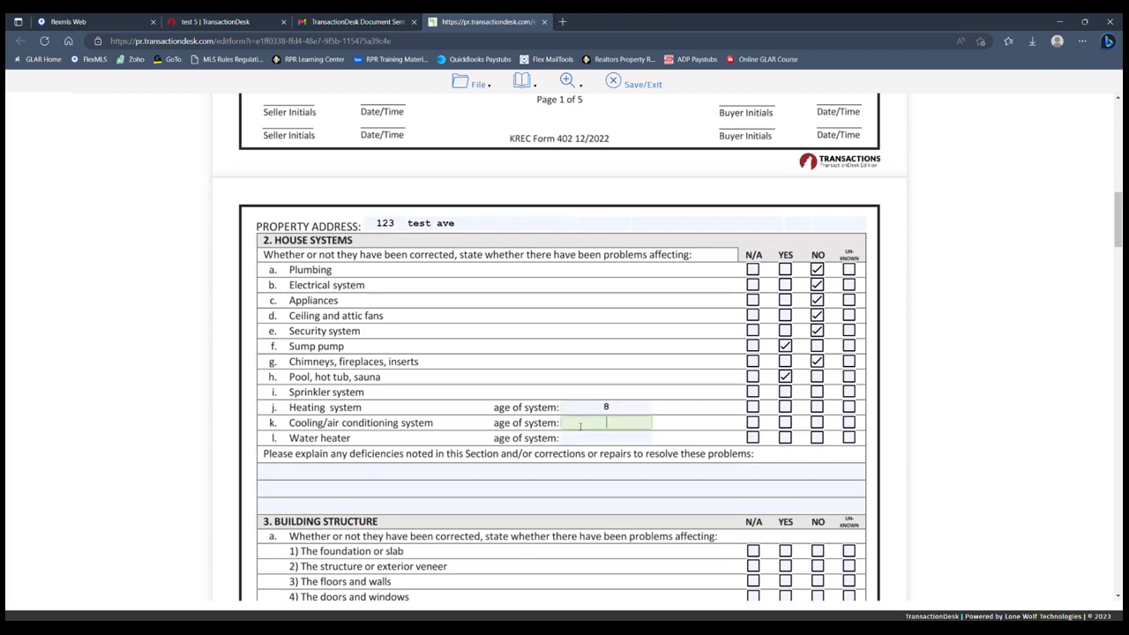
pyautogui.write('7')
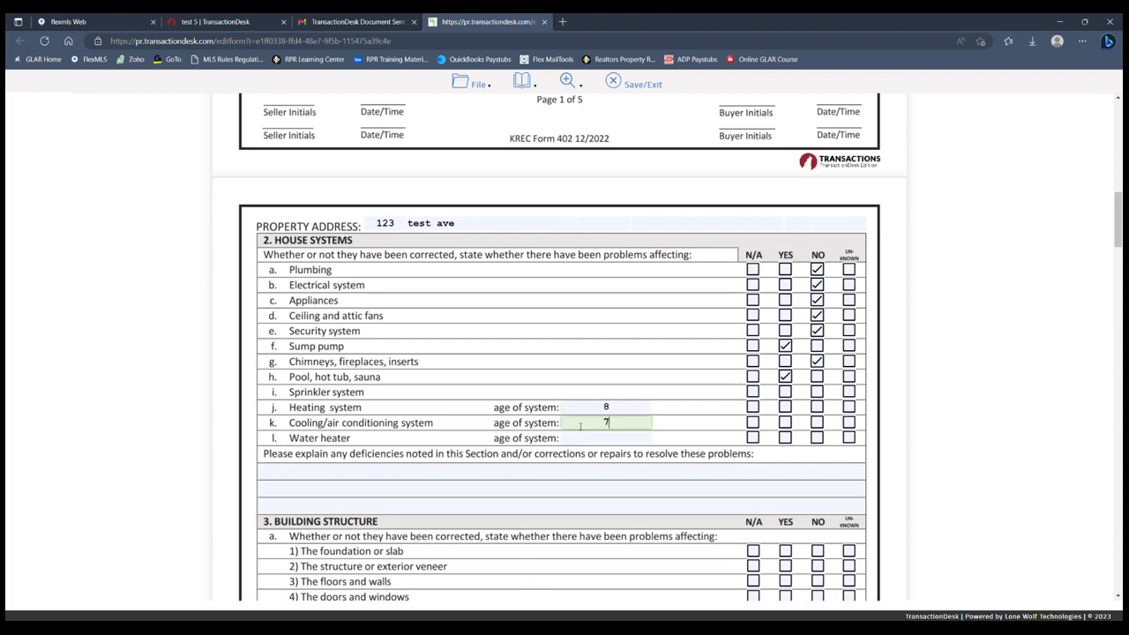
pyautogui.click(608, 437)
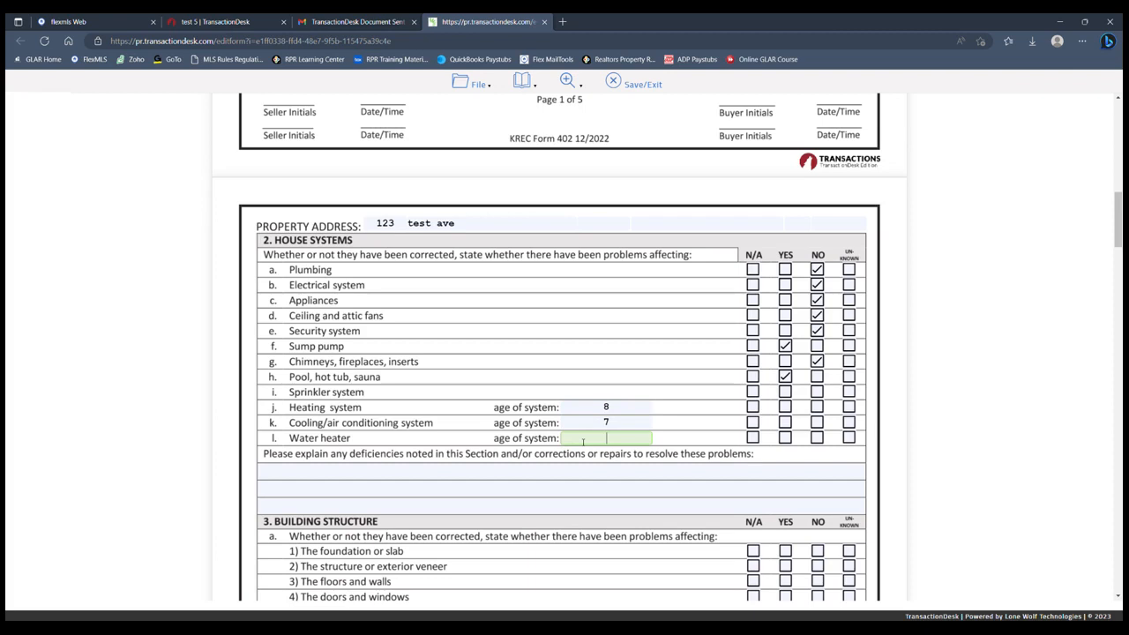
pyautogui.write('2')
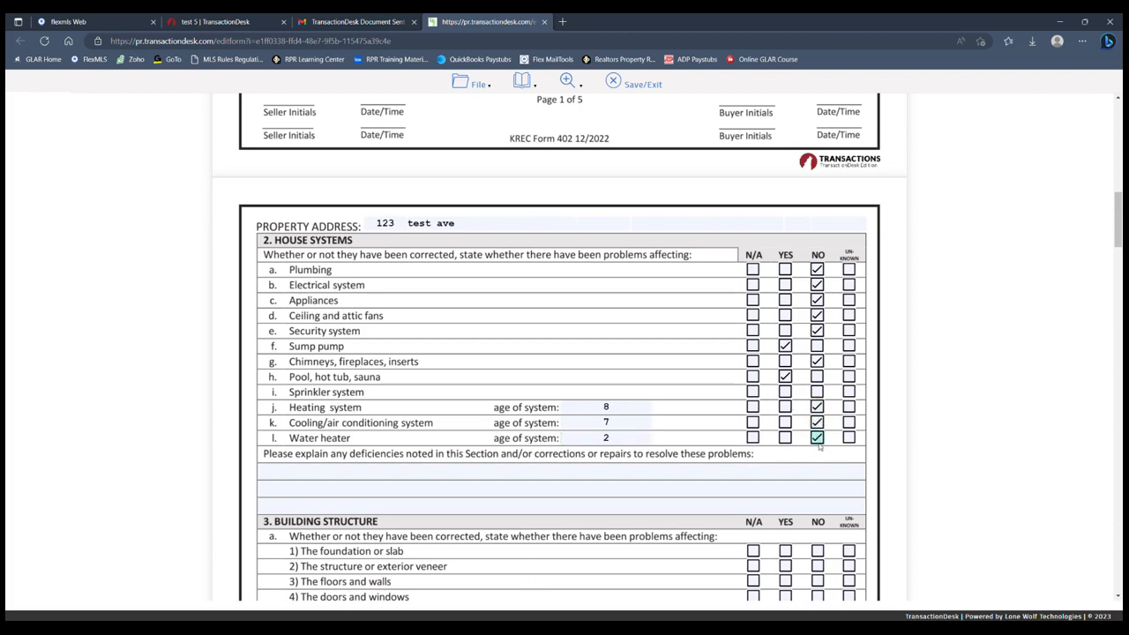
pyautogui.scroll(-3)
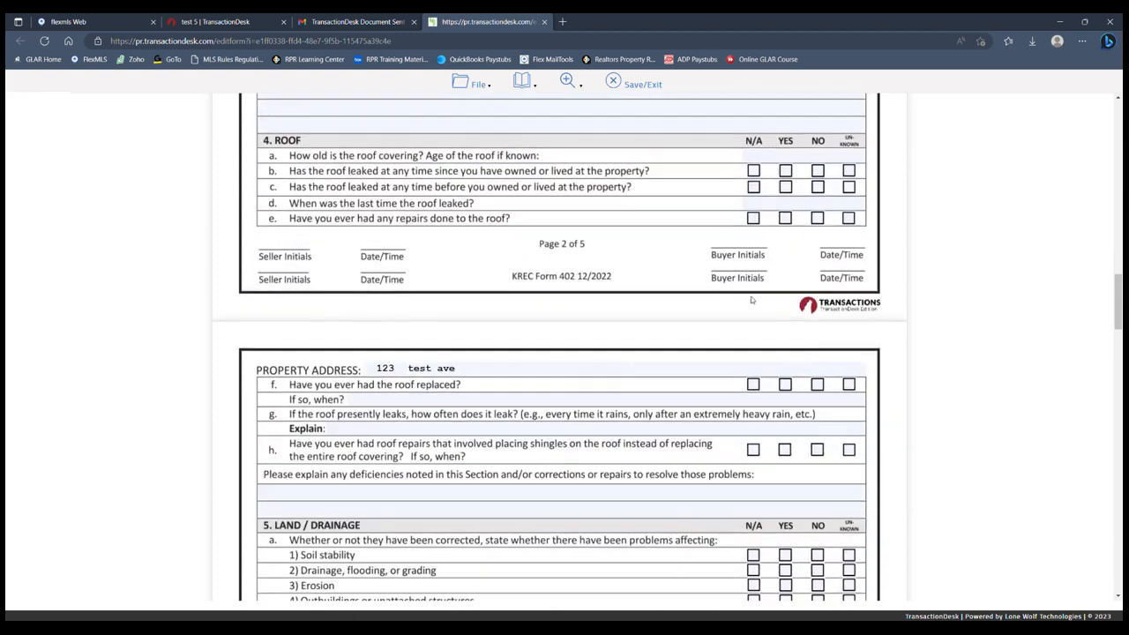
pyautogui.scroll(-3)
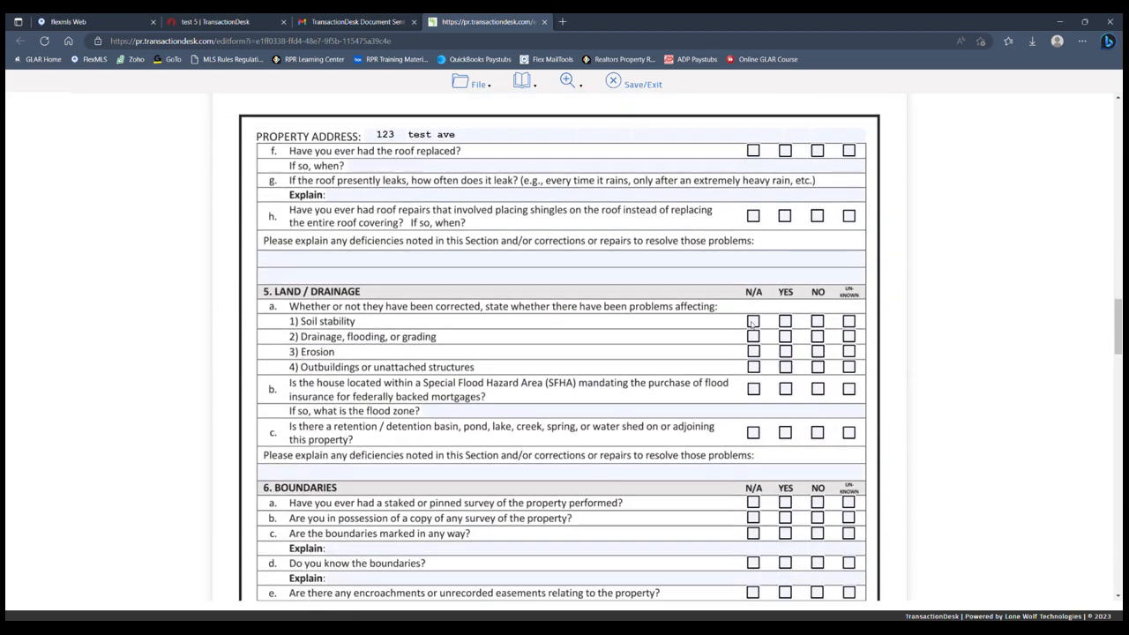
pyautogui.scroll(-3)
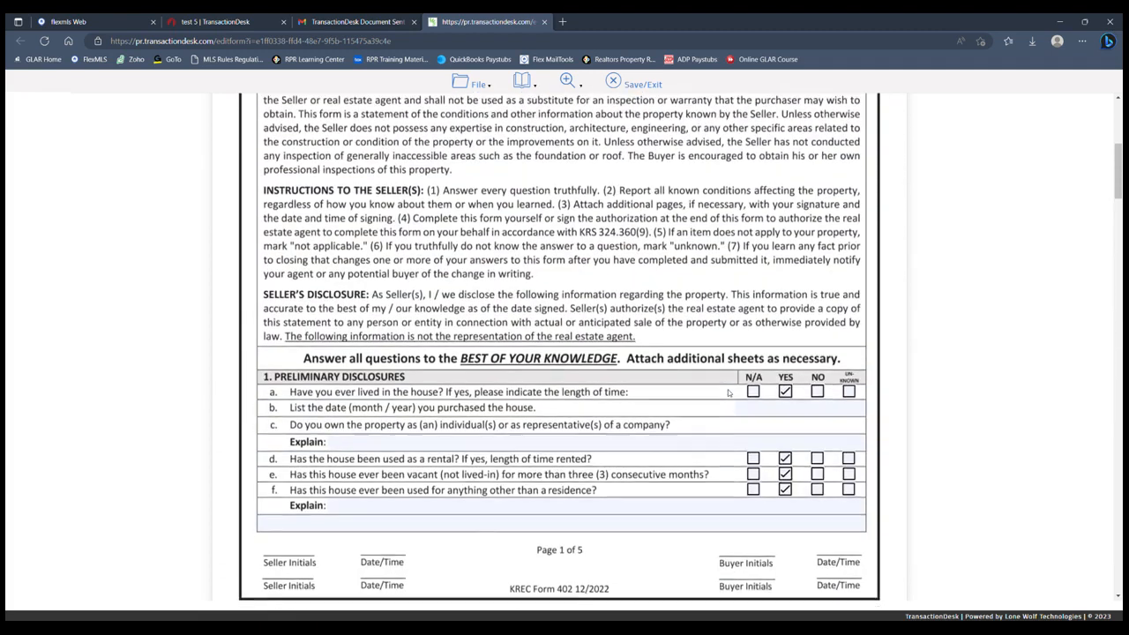
pyautogui.scroll(3)
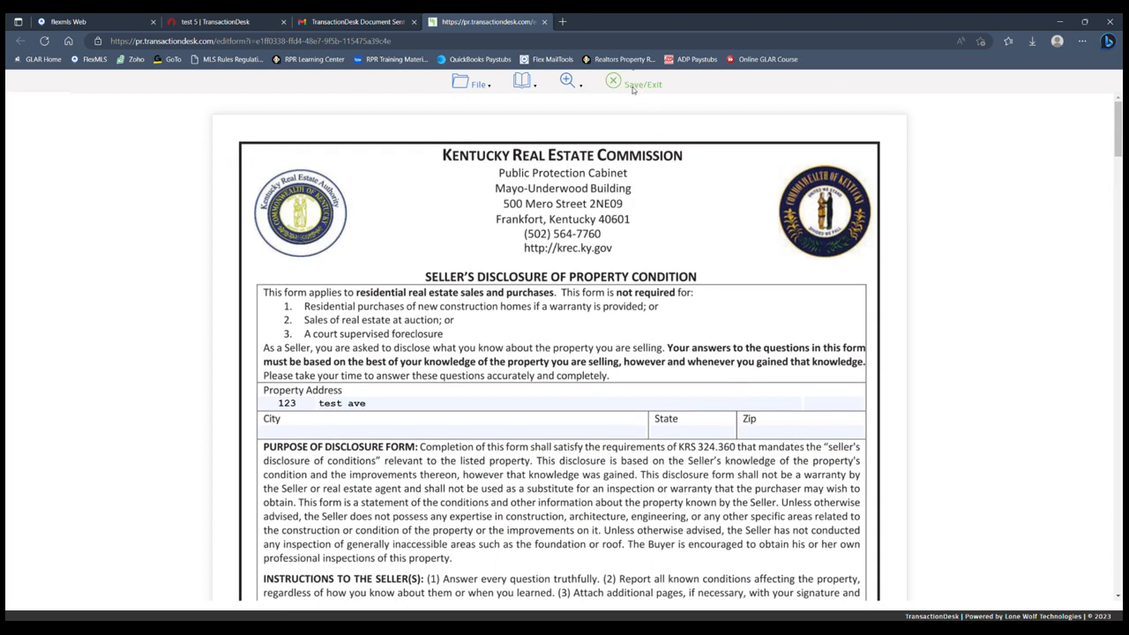
pyautogui.moveTo(637, 88)
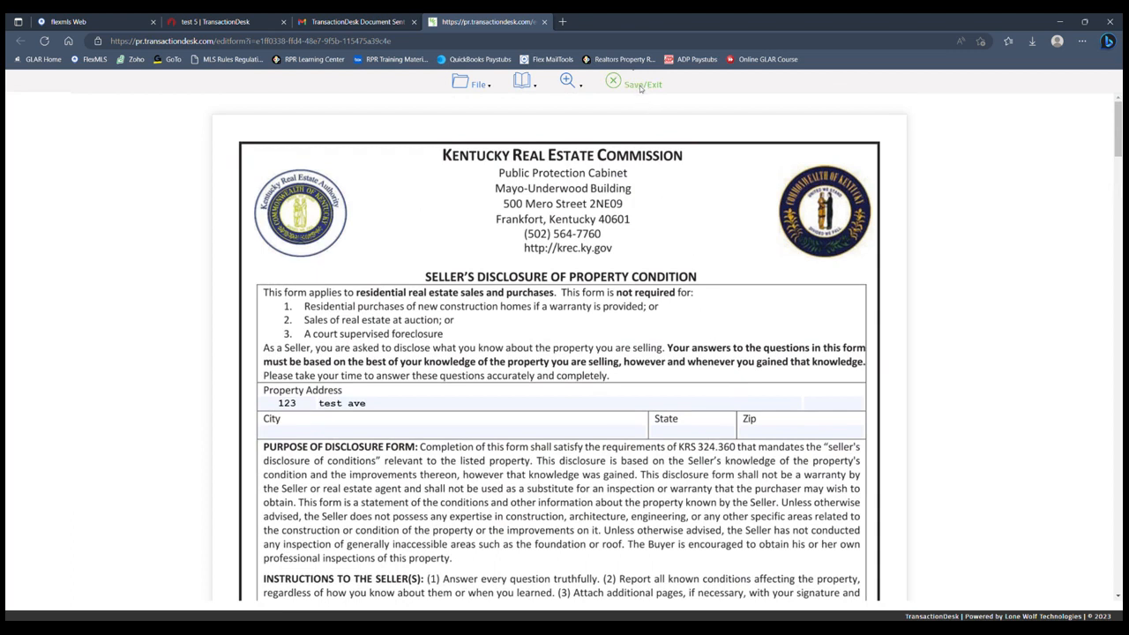
# - Save and exit the completed disclosure, reaching the TransactionDesk thank-you page
pyautogui.click(642, 84)
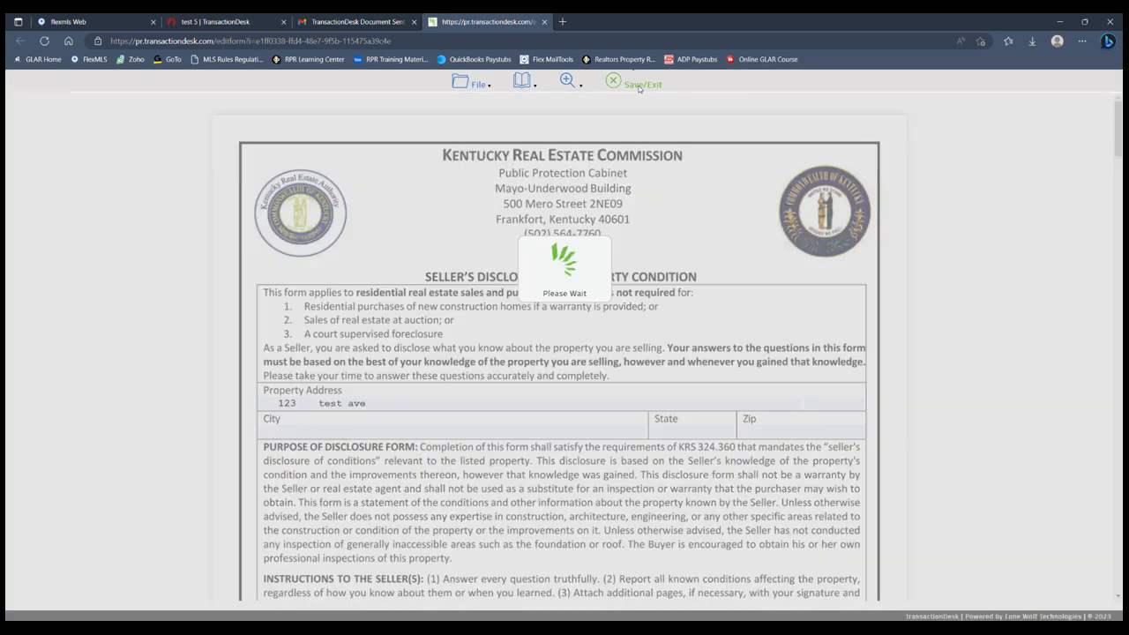
pyautogui.click(642, 84)
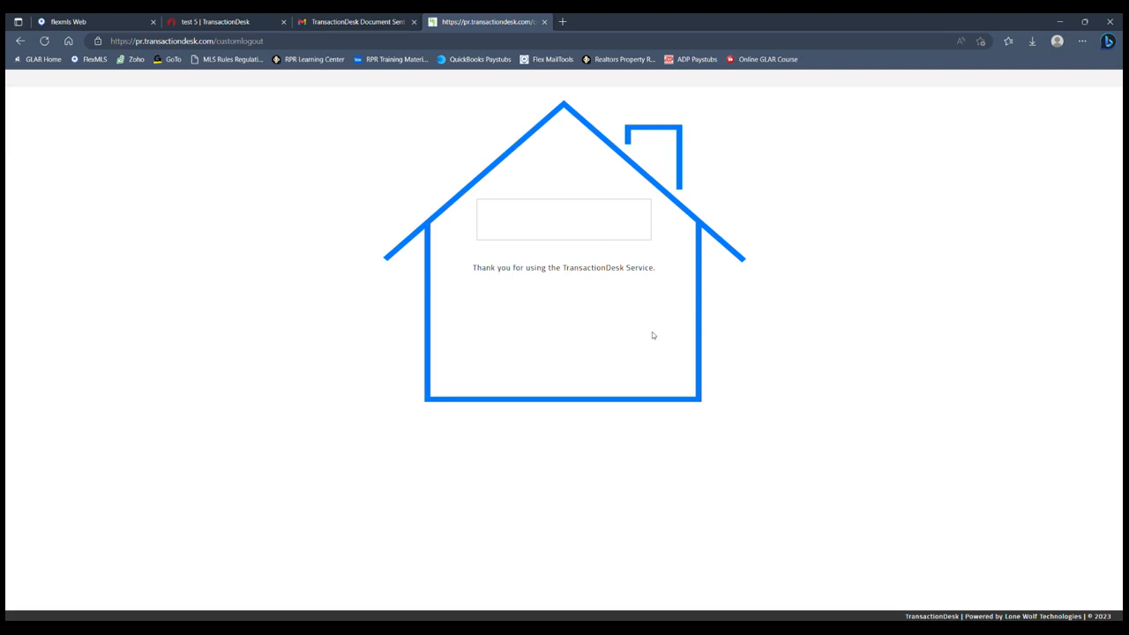
pyautogui.moveTo(551, 283)
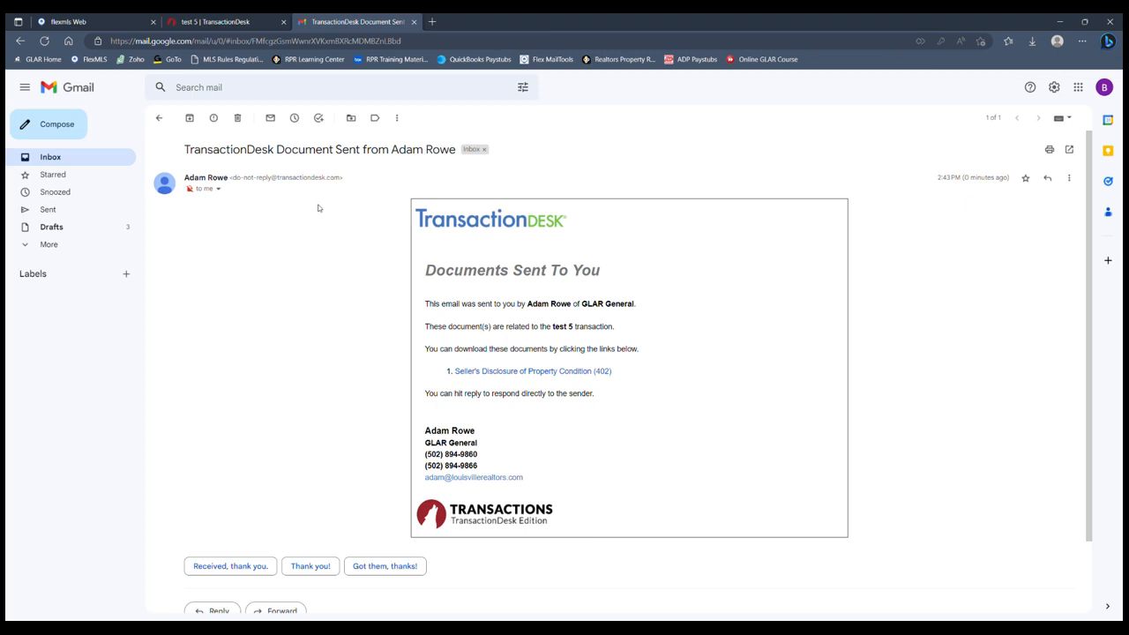
# - Return to the agent's TransactionDesk dashboard from Gmail
pyautogui.click(533, 370)
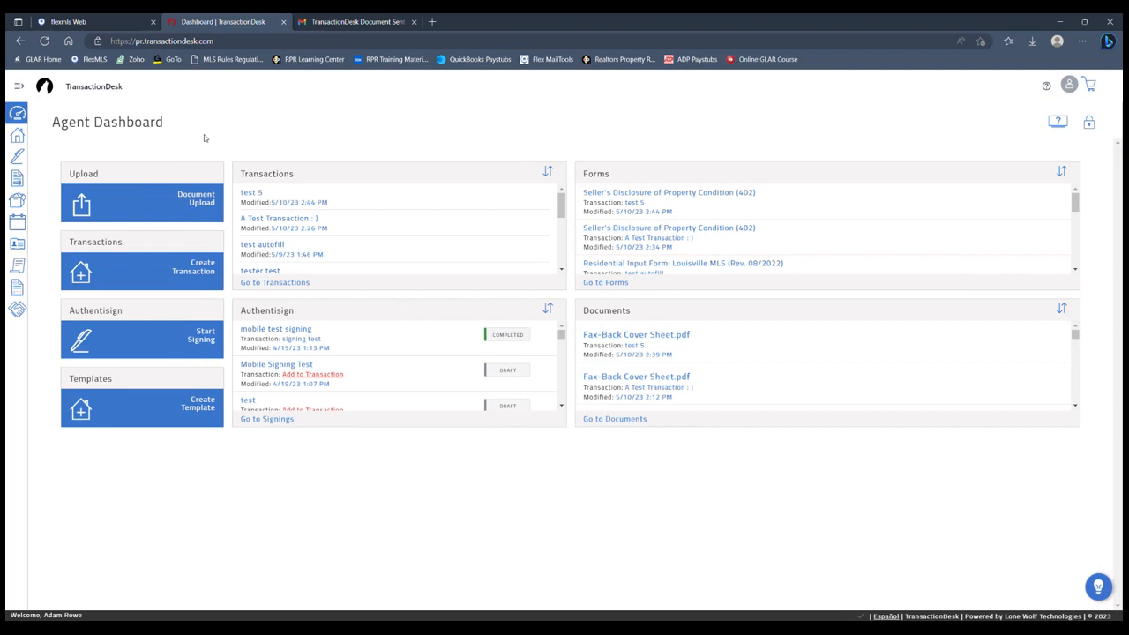
pyautogui.moveTo(109, 138)
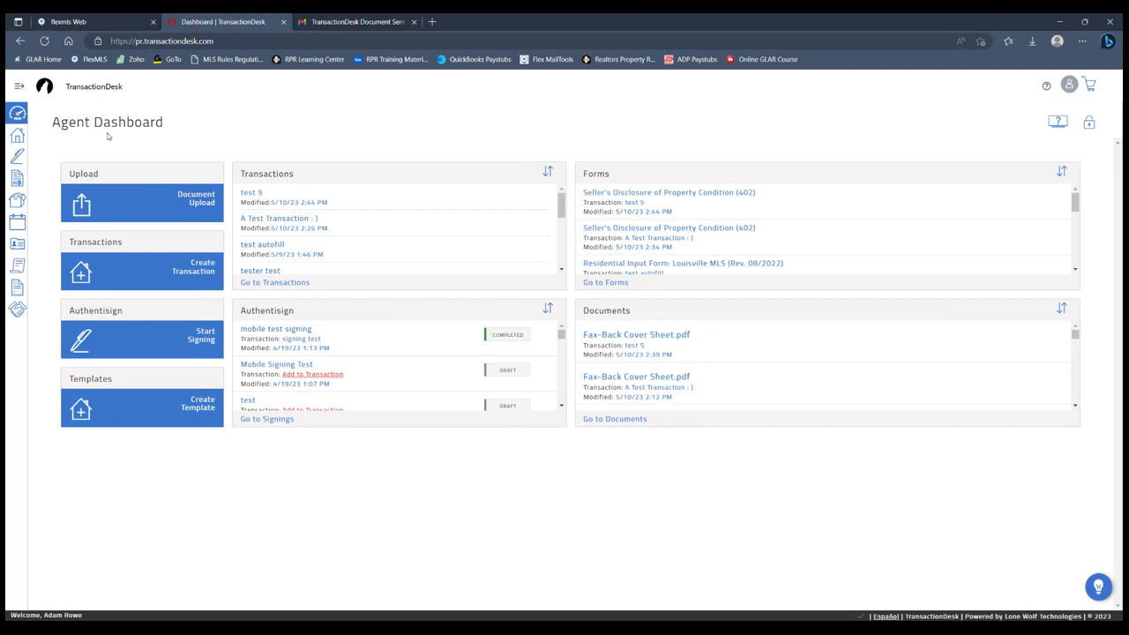
# - Reopen the Seller's Disclosure of Property Condition (402) form from transaction 'test 5'
pyautogui.click(275, 282)
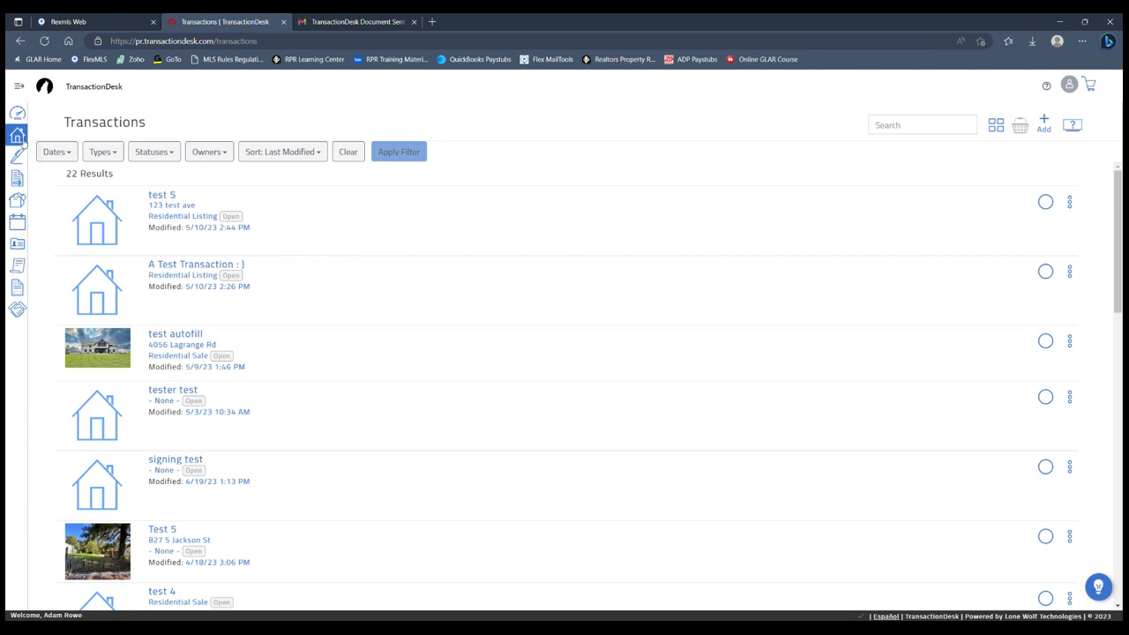
pyautogui.moveTo(162, 195)
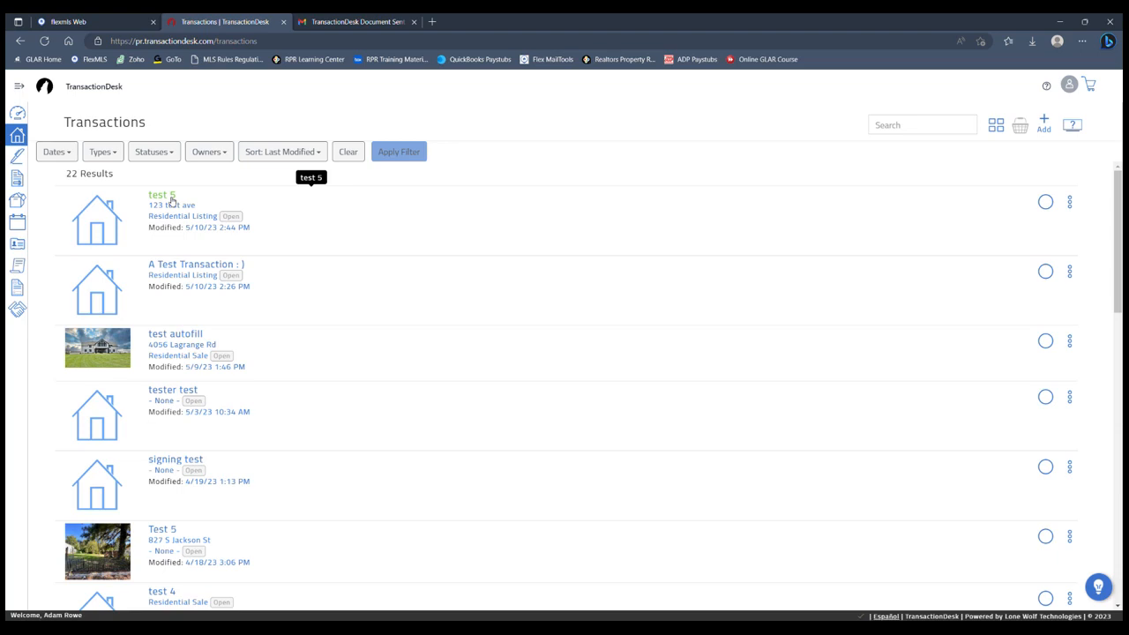
pyautogui.click(162, 194)
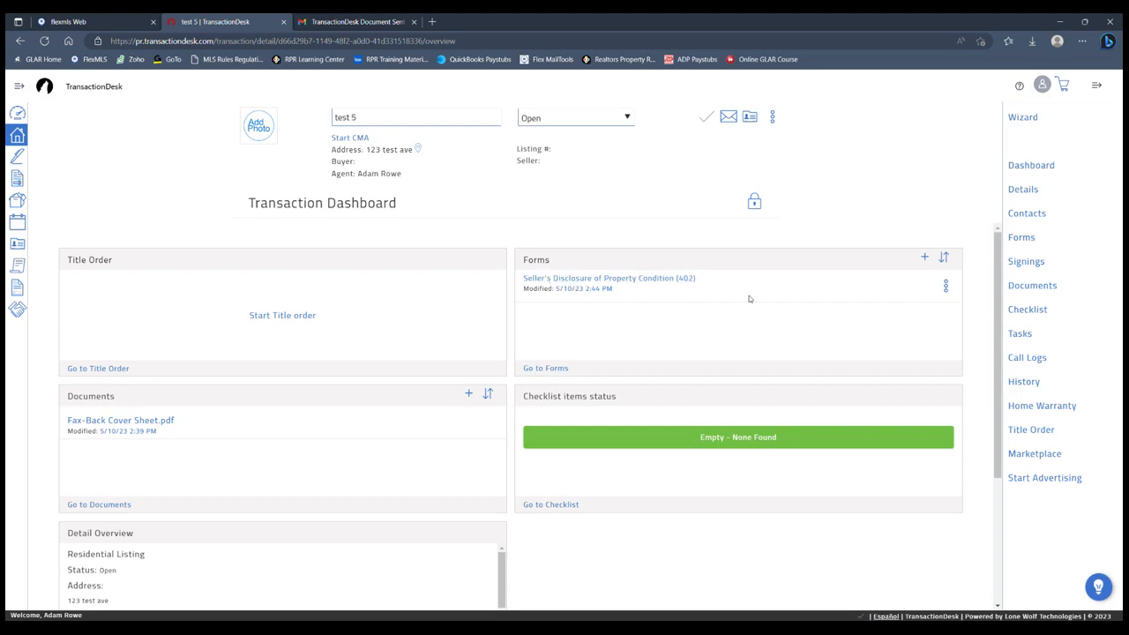
pyautogui.moveTo(1021, 237)
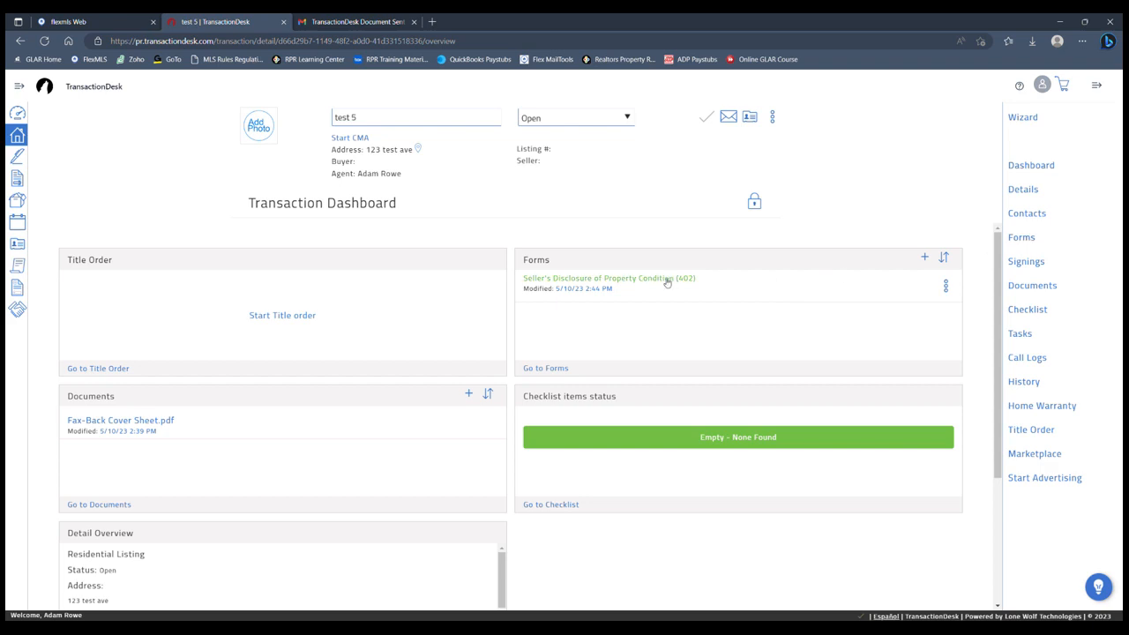
pyautogui.moveTo(632, 282)
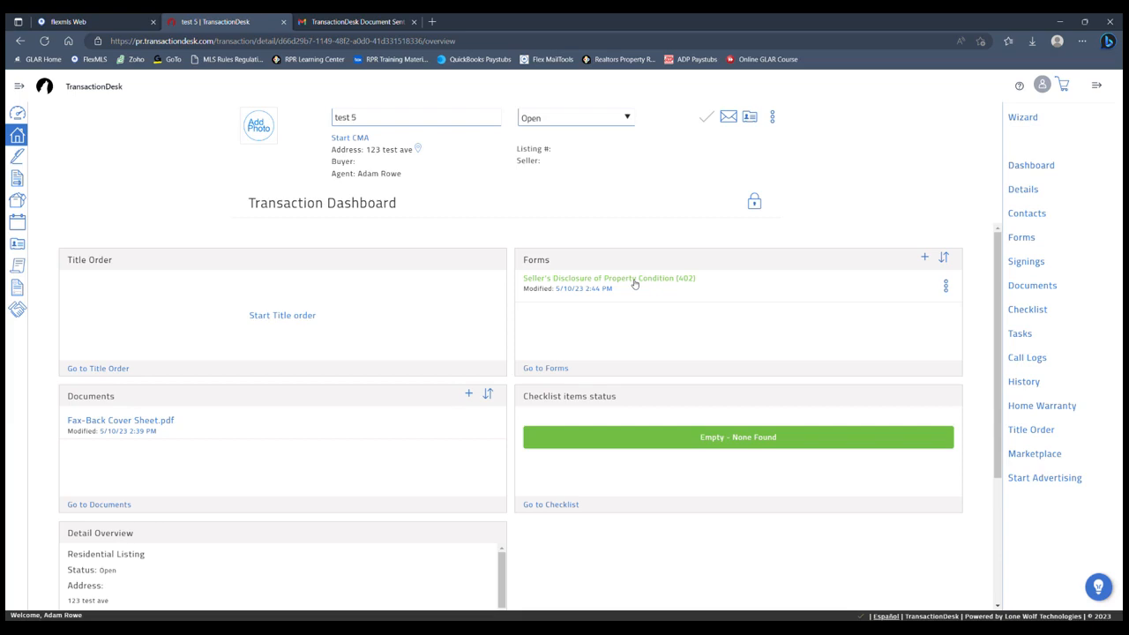
pyautogui.click(609, 279)
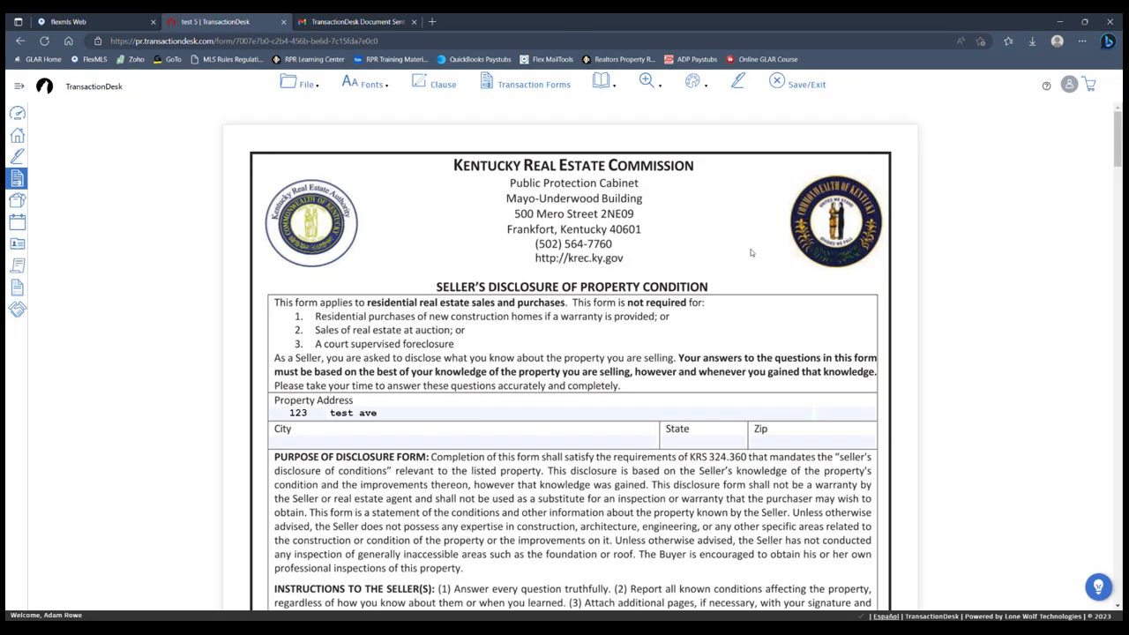
pyautogui.scroll(-3)
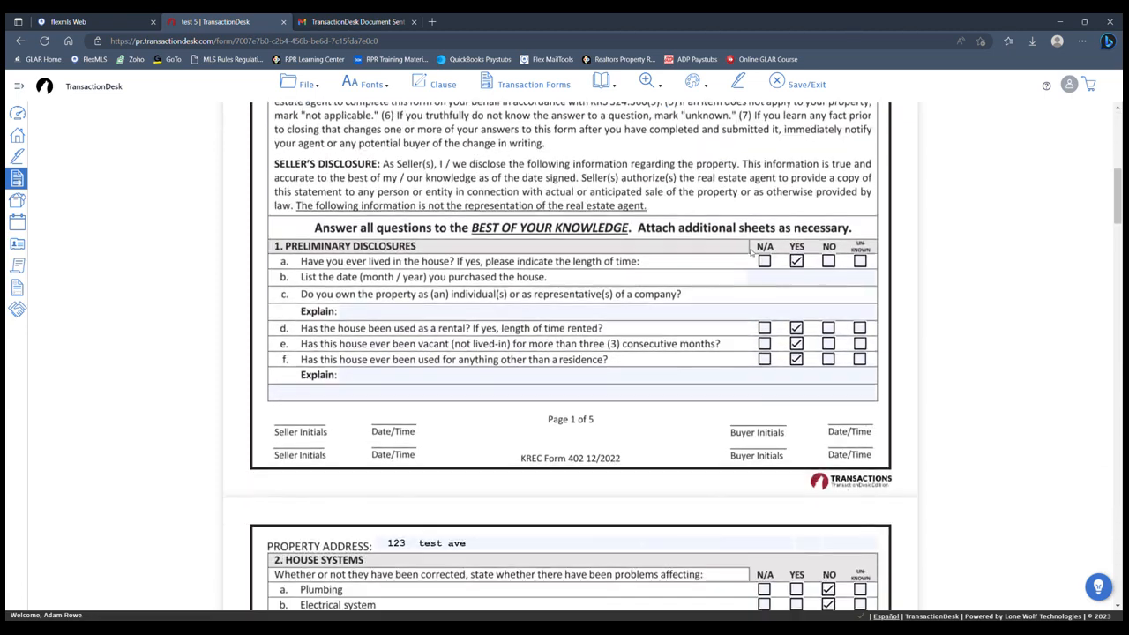
pyautogui.scroll(-3)
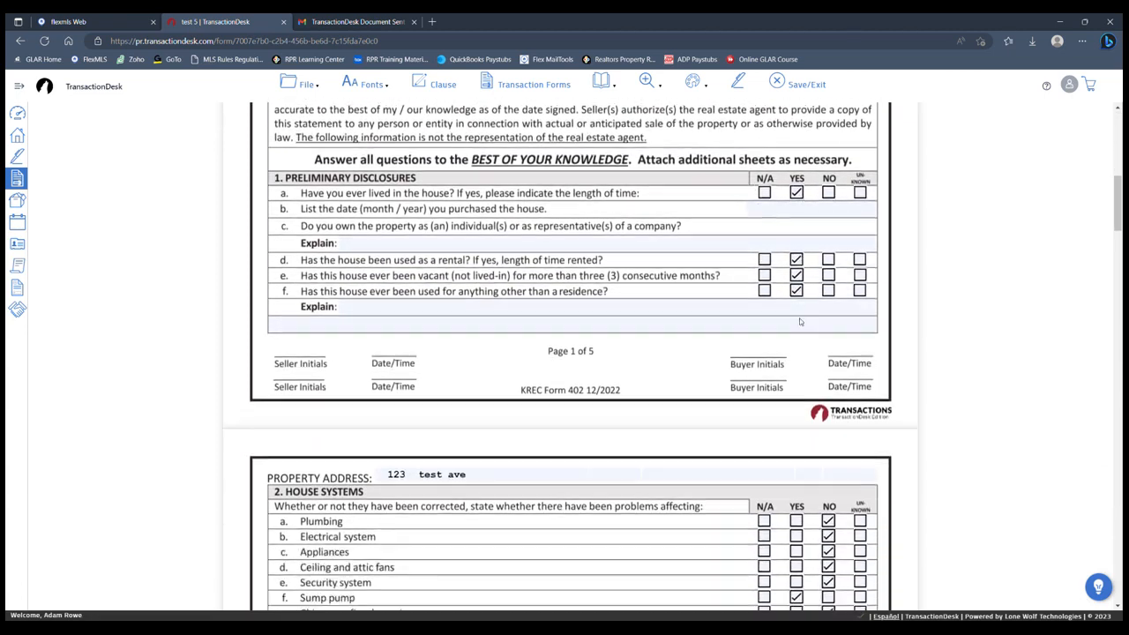
pyautogui.scroll(-3)
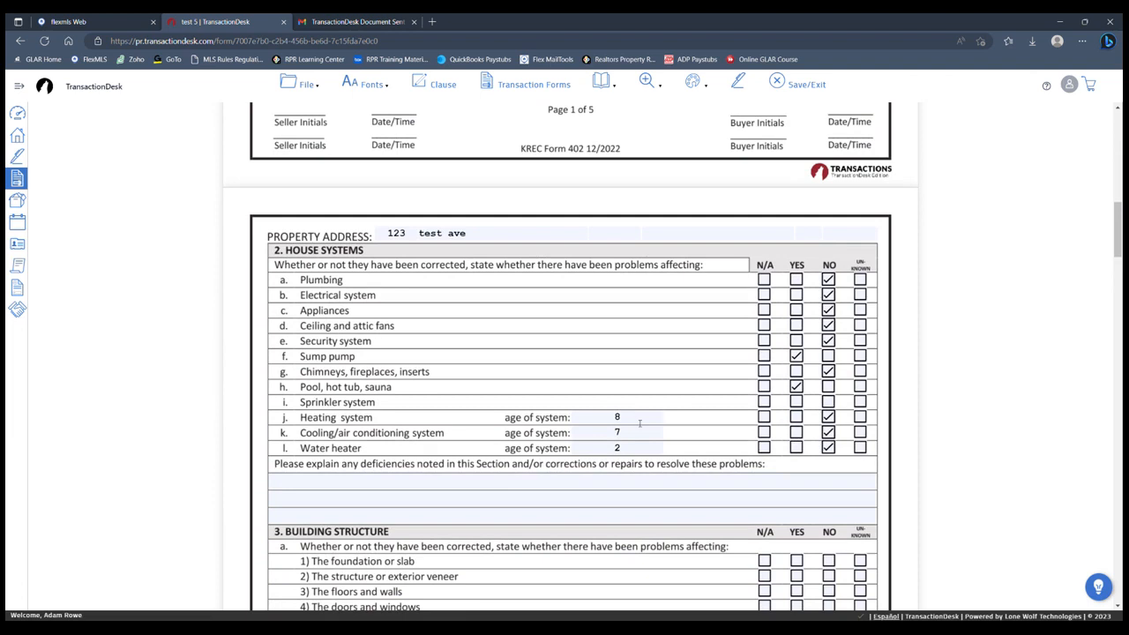
pyautogui.moveTo(635, 433)
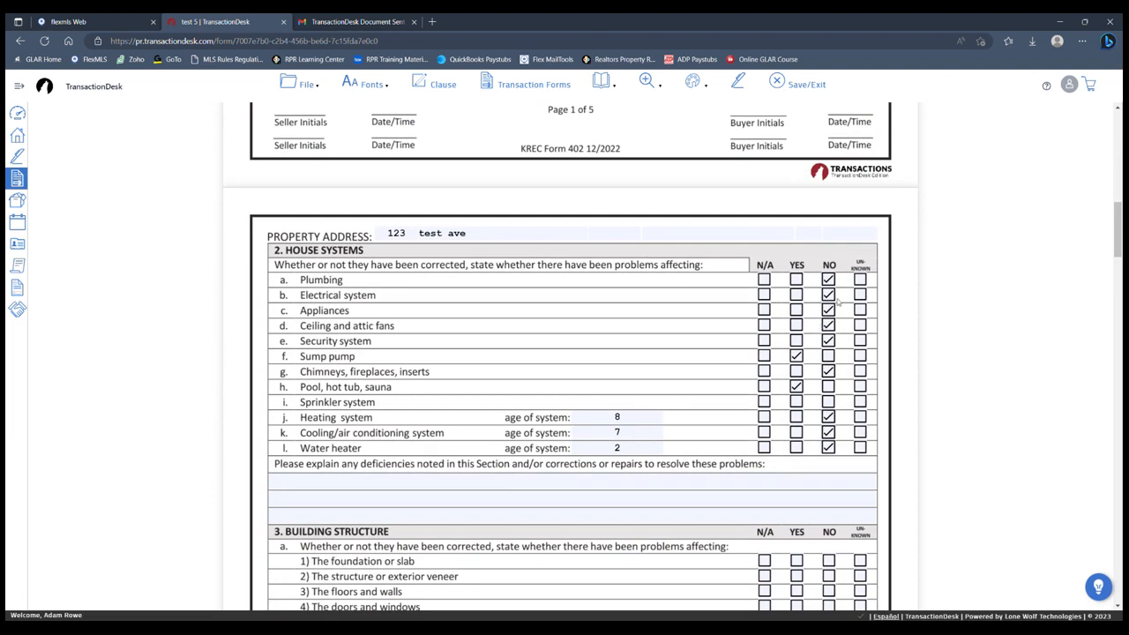
pyautogui.click(829, 278)
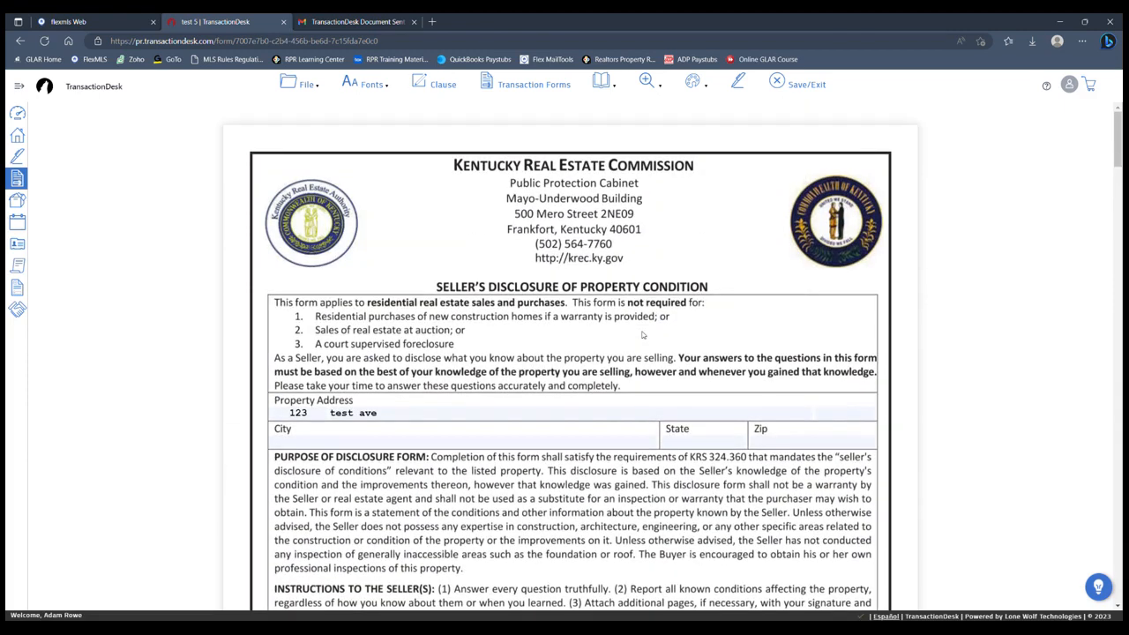
pyautogui.moveTo(589, 397)
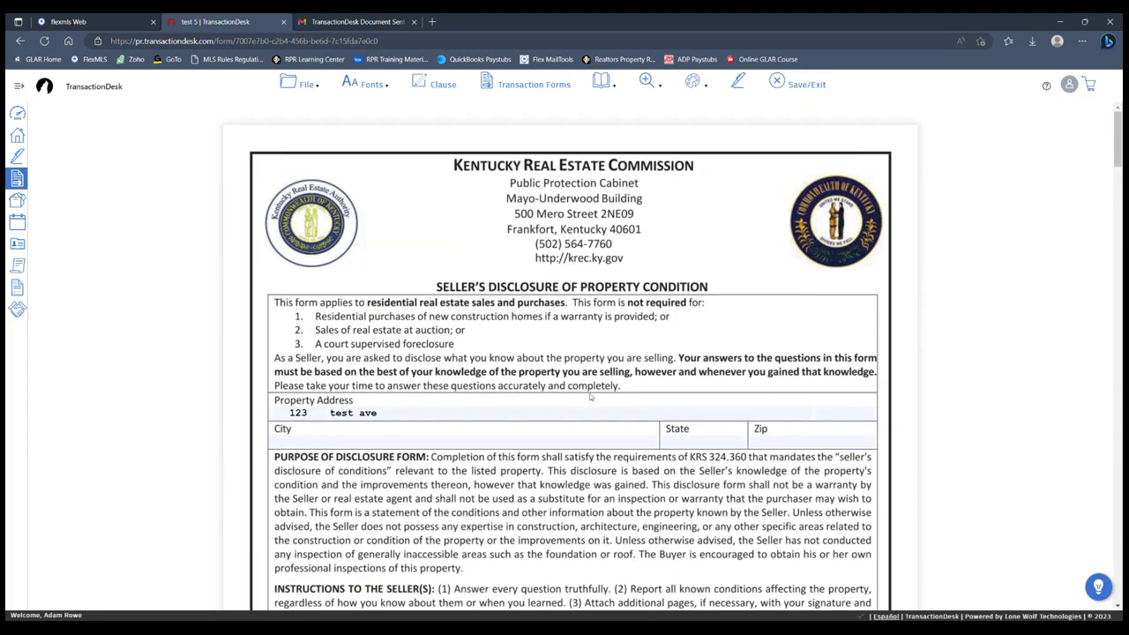
pyautogui.moveTo(730, 222)
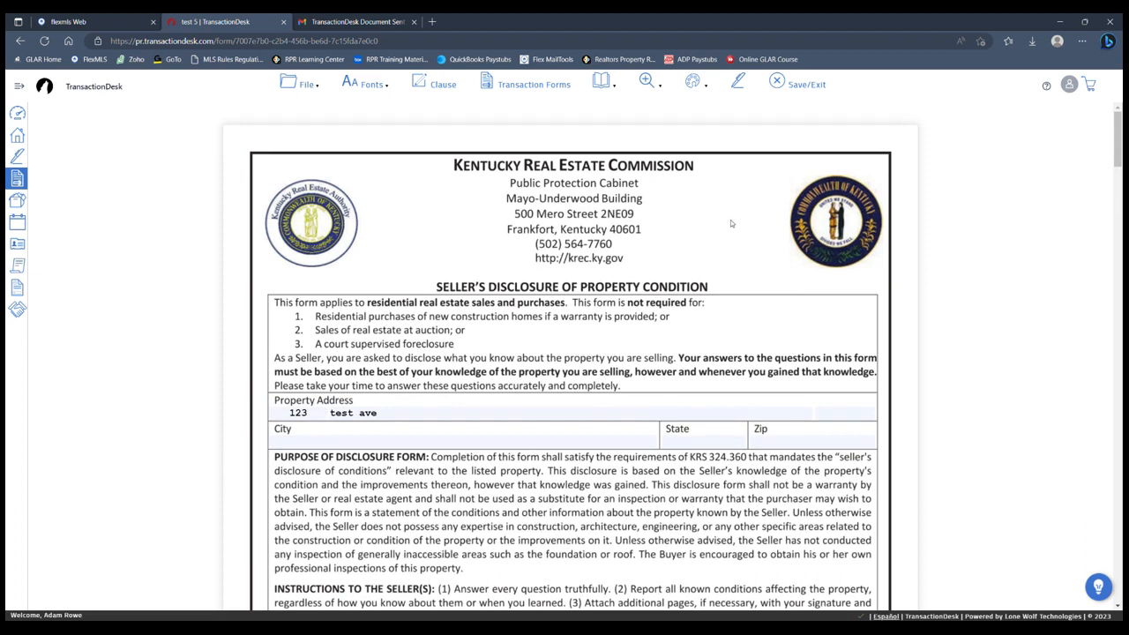
pyautogui.moveTo(730, 230)
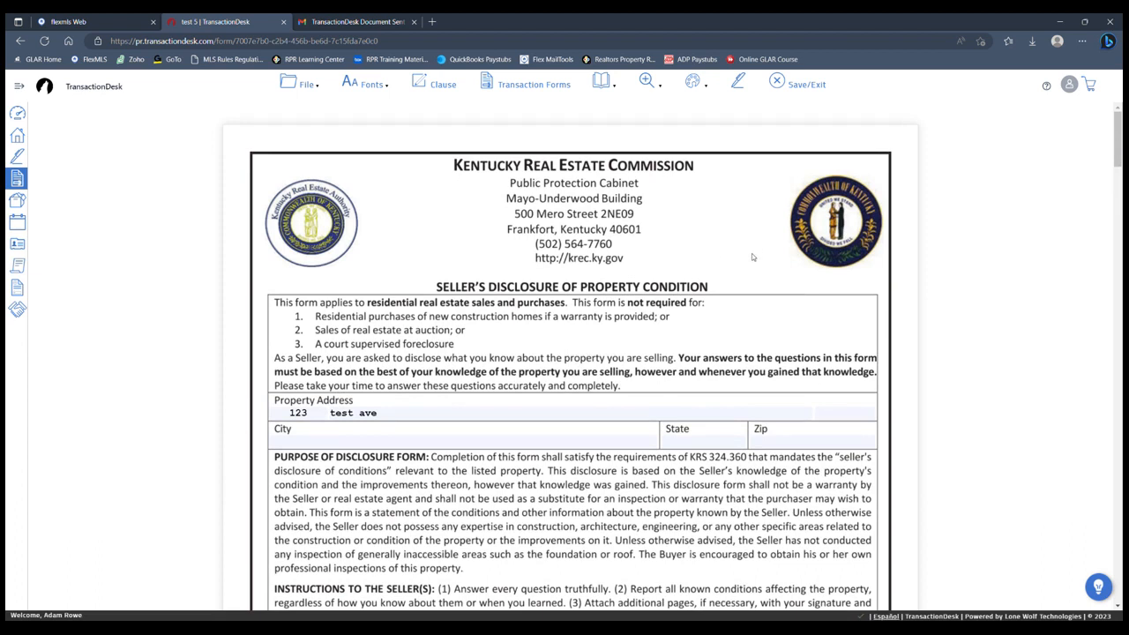
pyautogui.moveTo(754, 226)
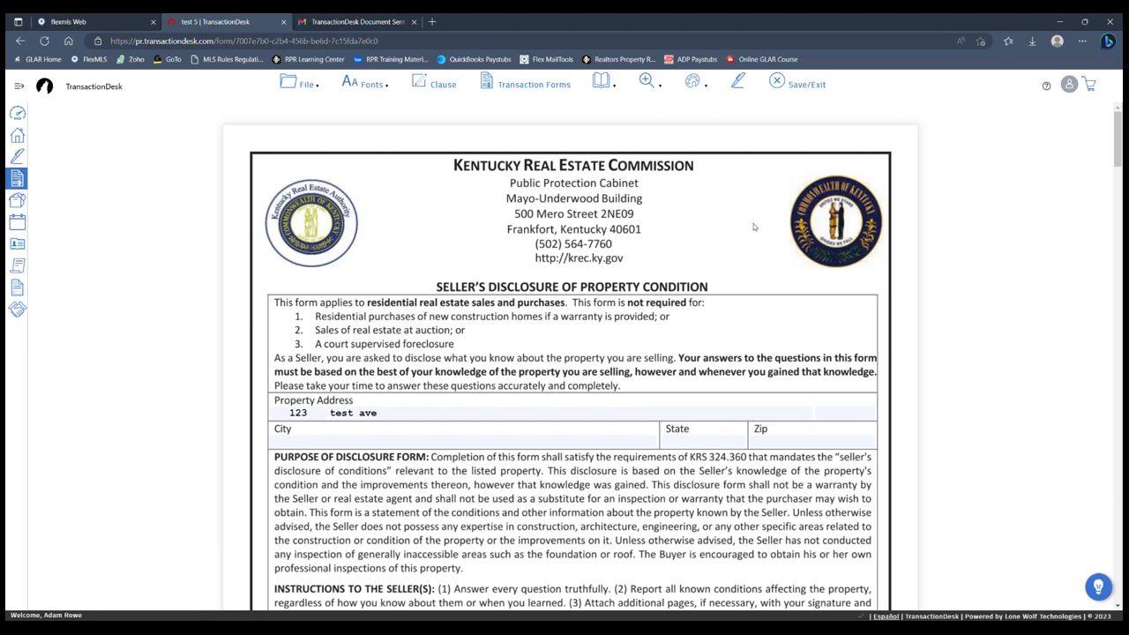